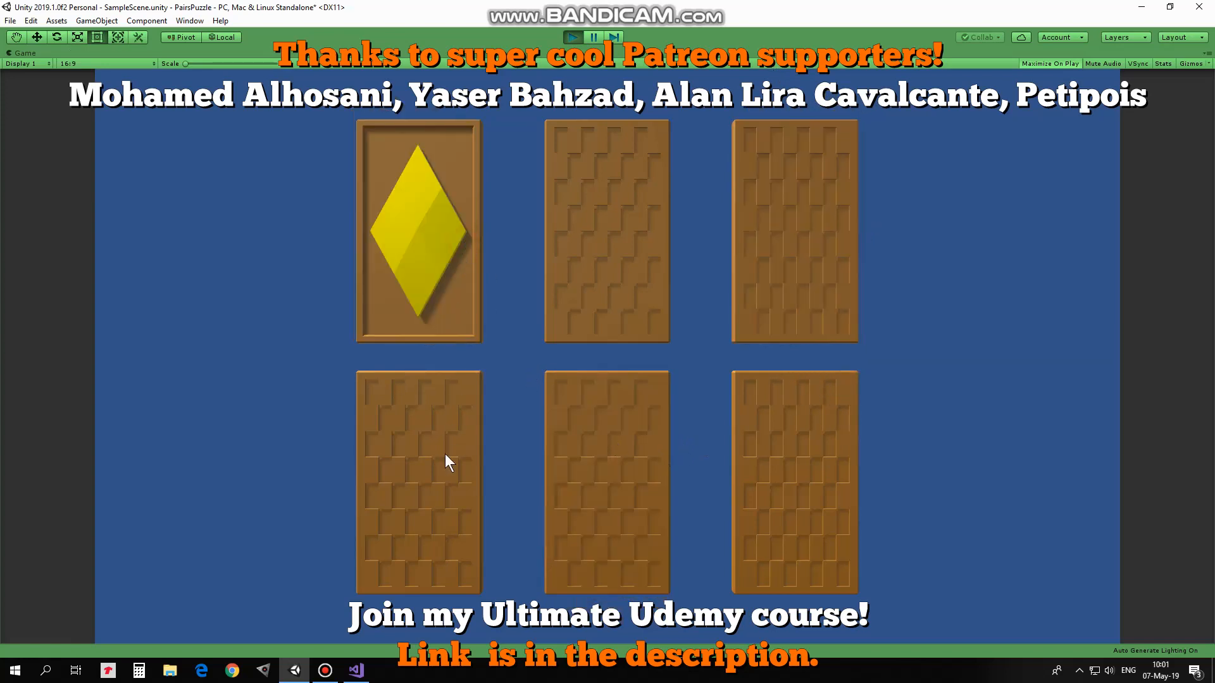
# - Flip cards in Play mode to match the crystal pairs, then leave Play mode
pyautogui.click(607, 232)
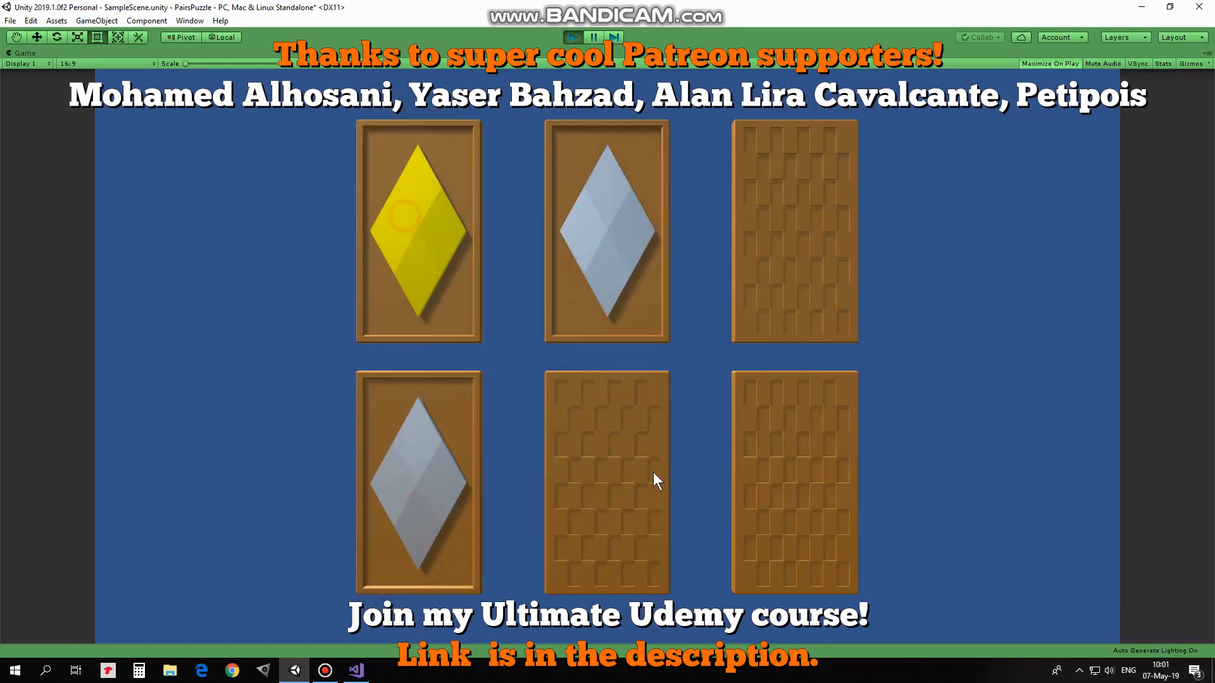
pyautogui.click(793, 480)
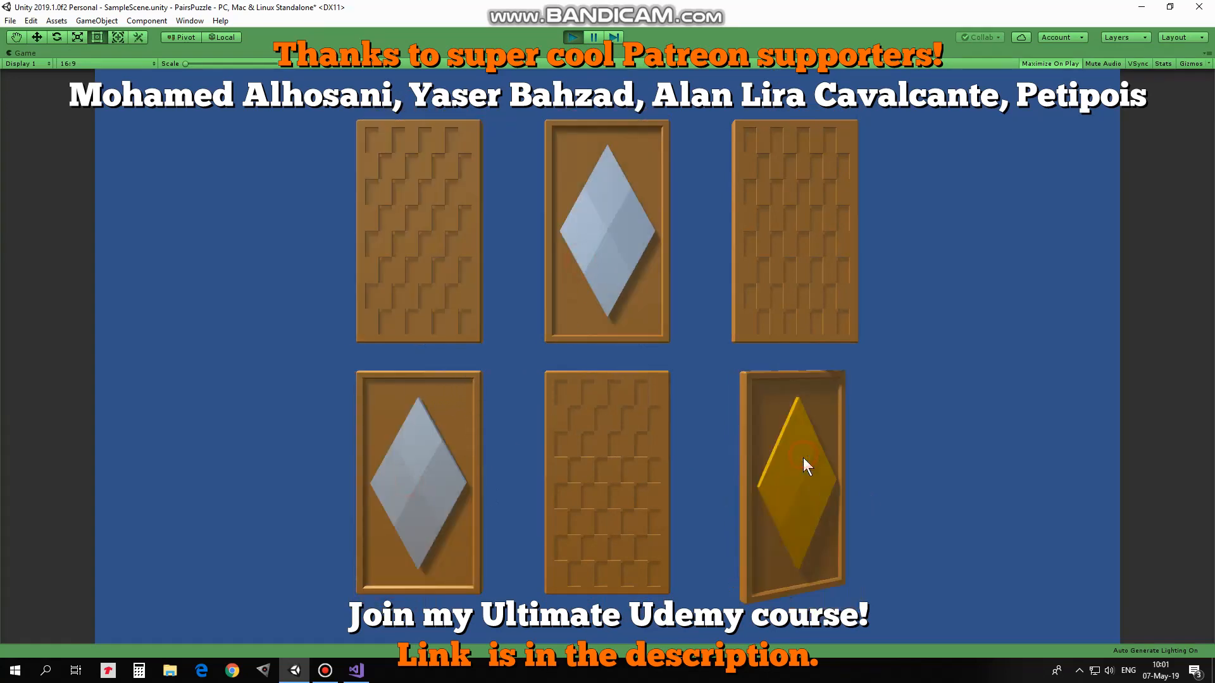
pyautogui.click(607, 480)
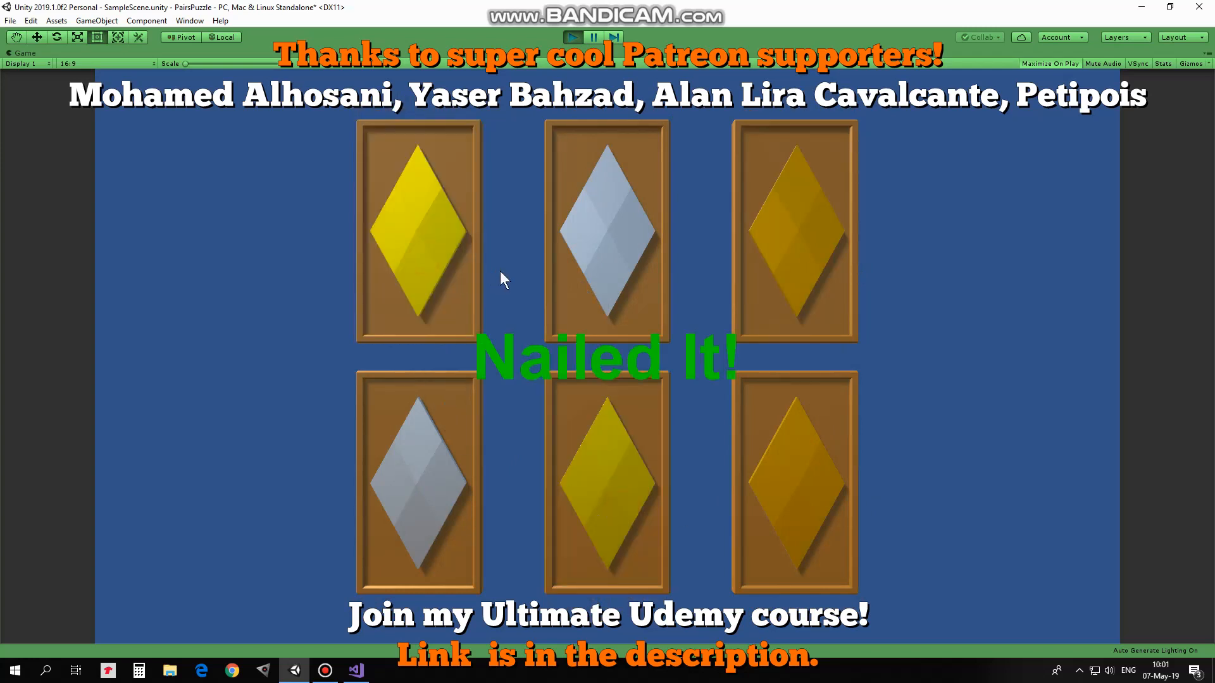
pyautogui.click(572, 37)
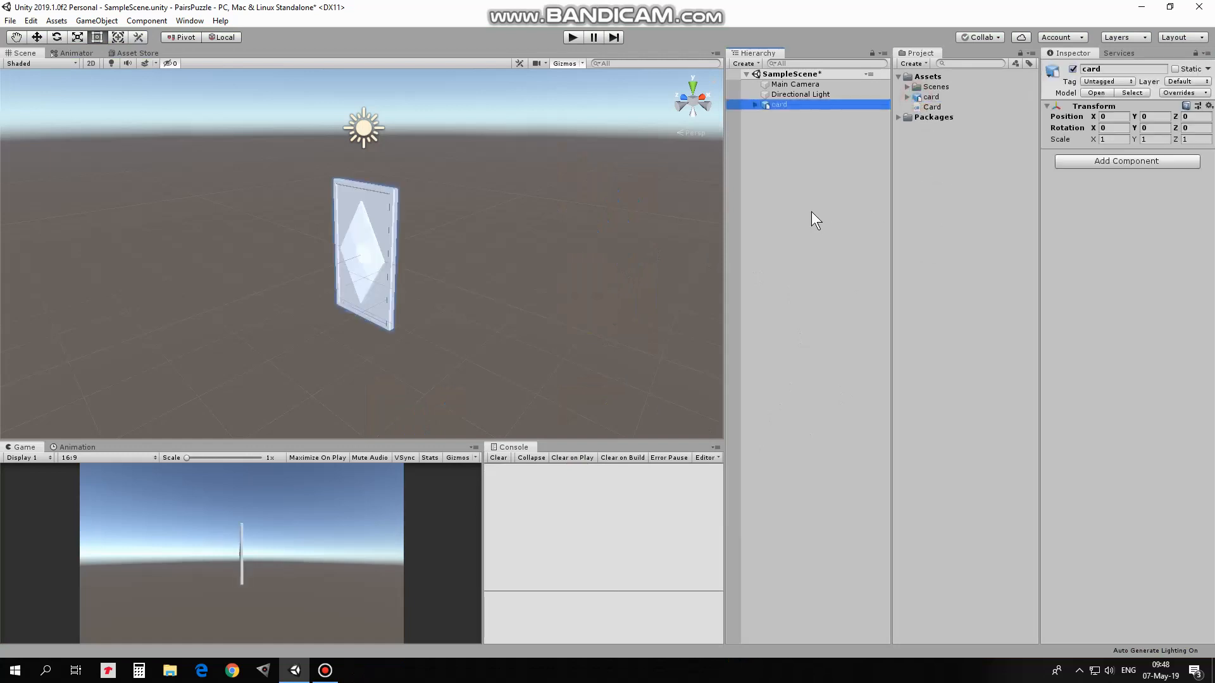
pyautogui.moveTo(561, 348)
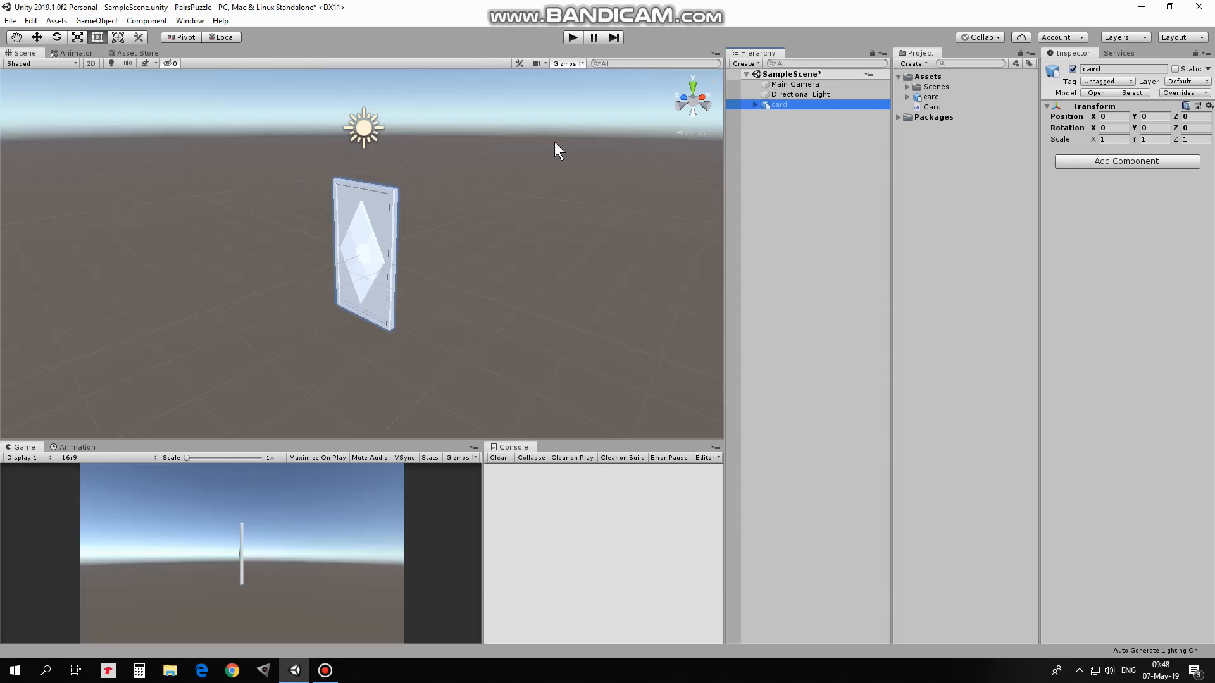
# - Add a Box Collider set as a trigger and drag its bounds to the card's height and width
pyautogui.click(1125, 160)
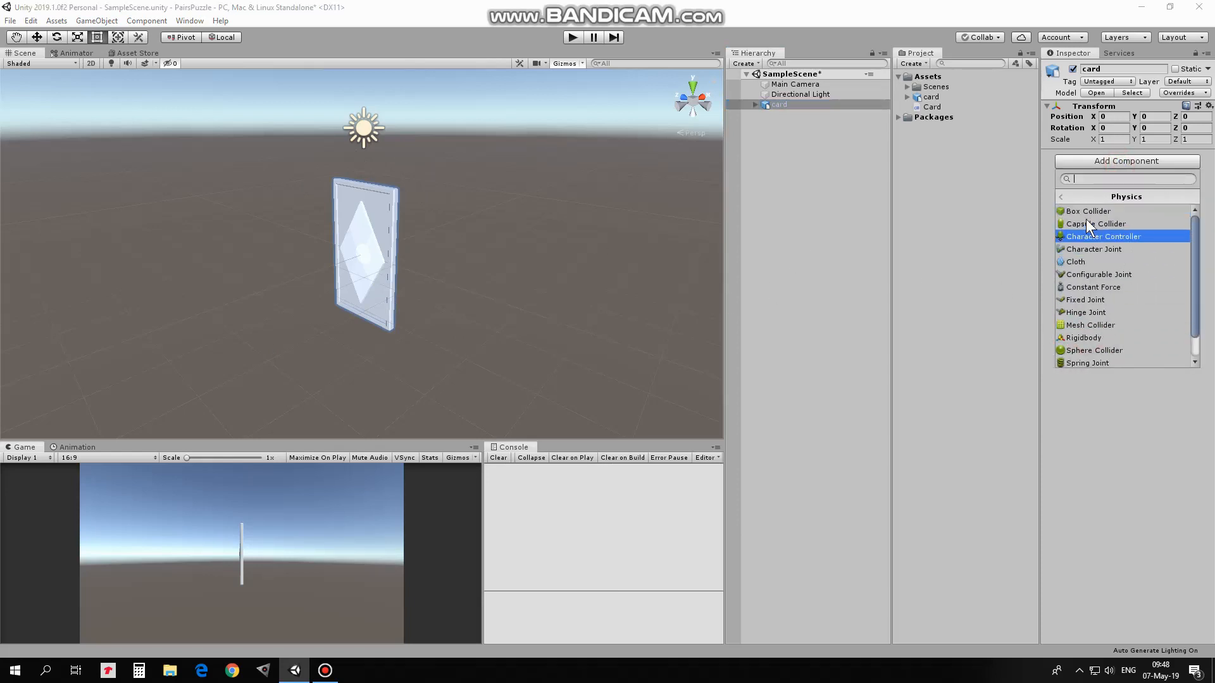
pyautogui.click(1086, 210)
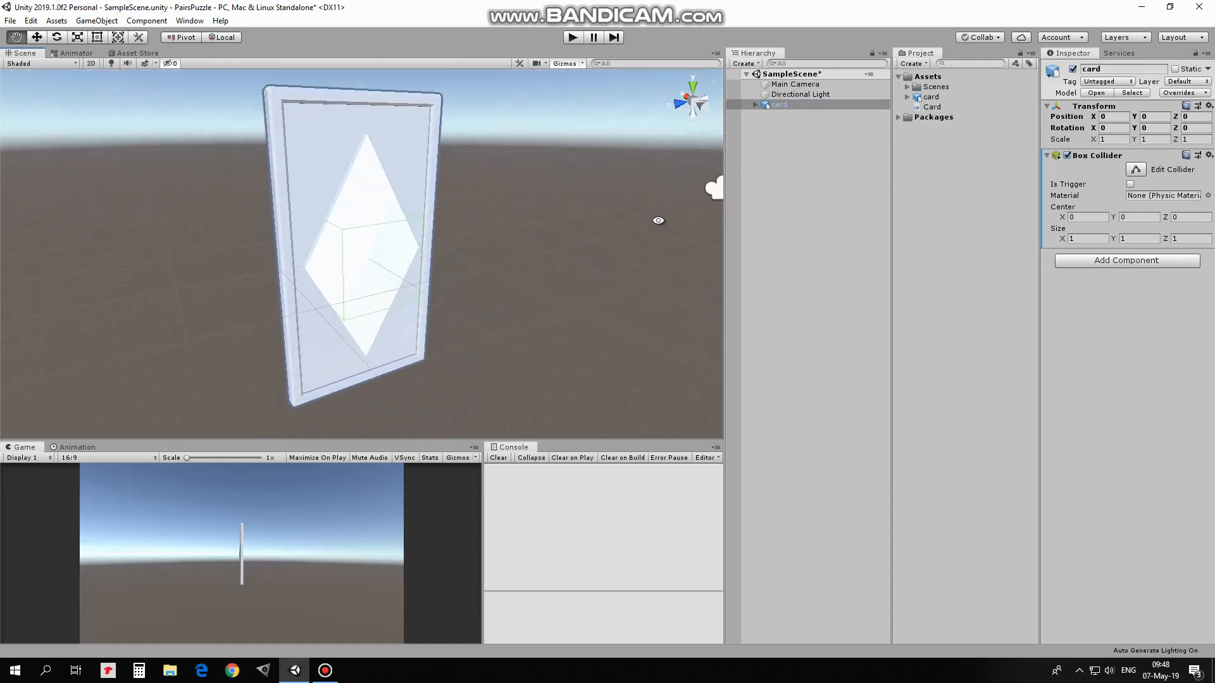
pyautogui.click(1131, 184)
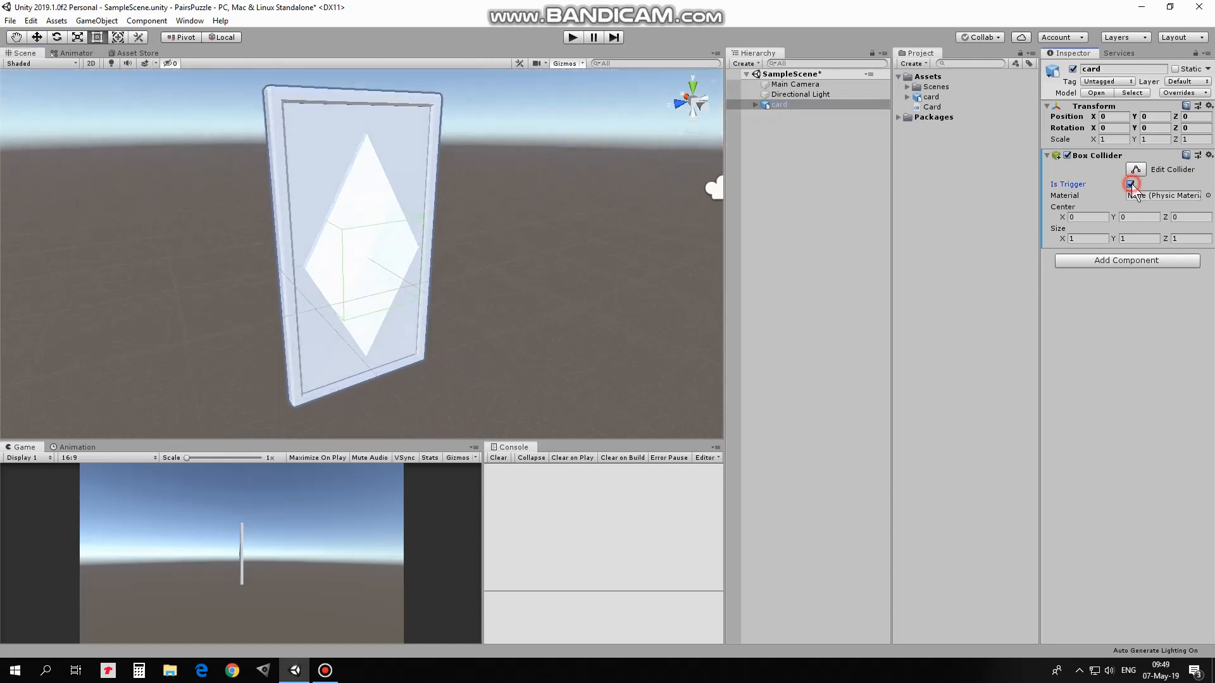
pyautogui.click(1130, 184)
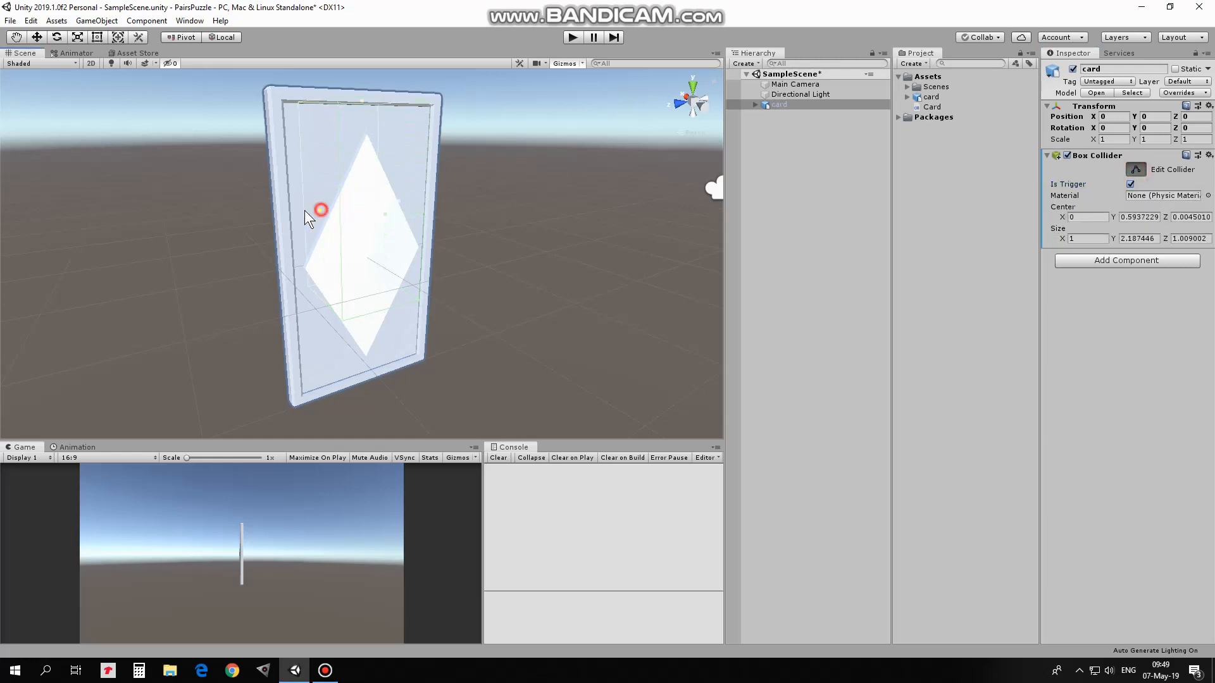
pyautogui.moveTo(320, 210); pyautogui.dragTo(470, 220)
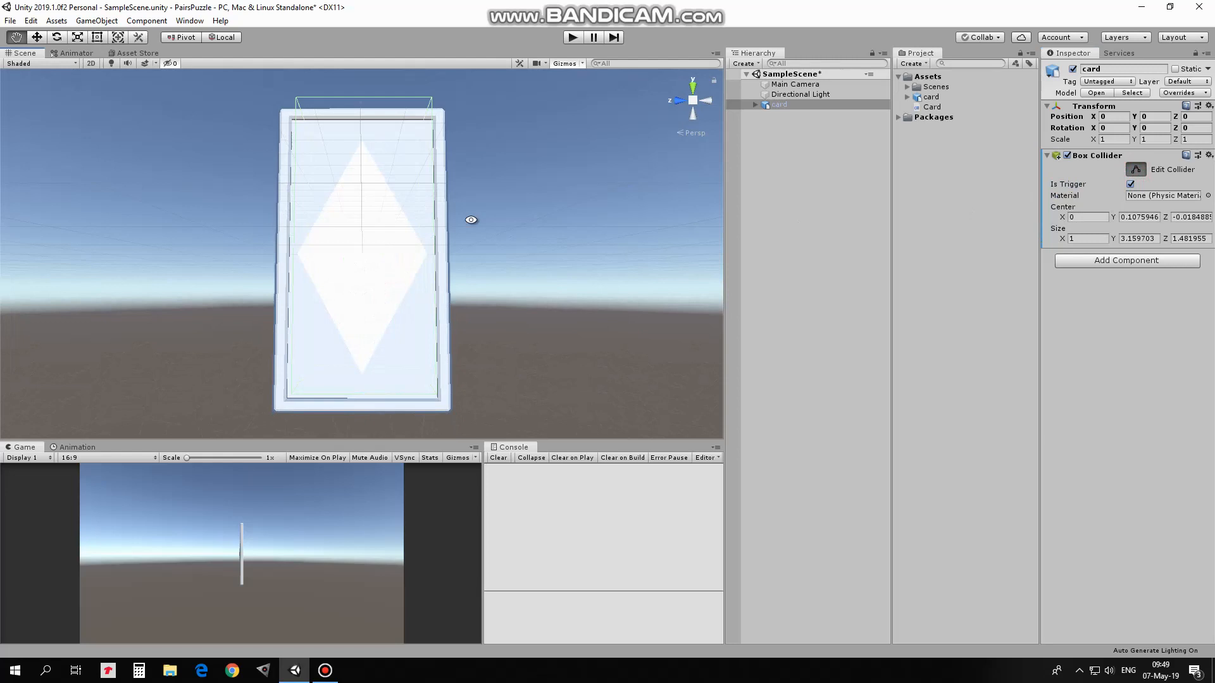
pyautogui.moveTo(470, 220); pyautogui.dragTo(325, 256)
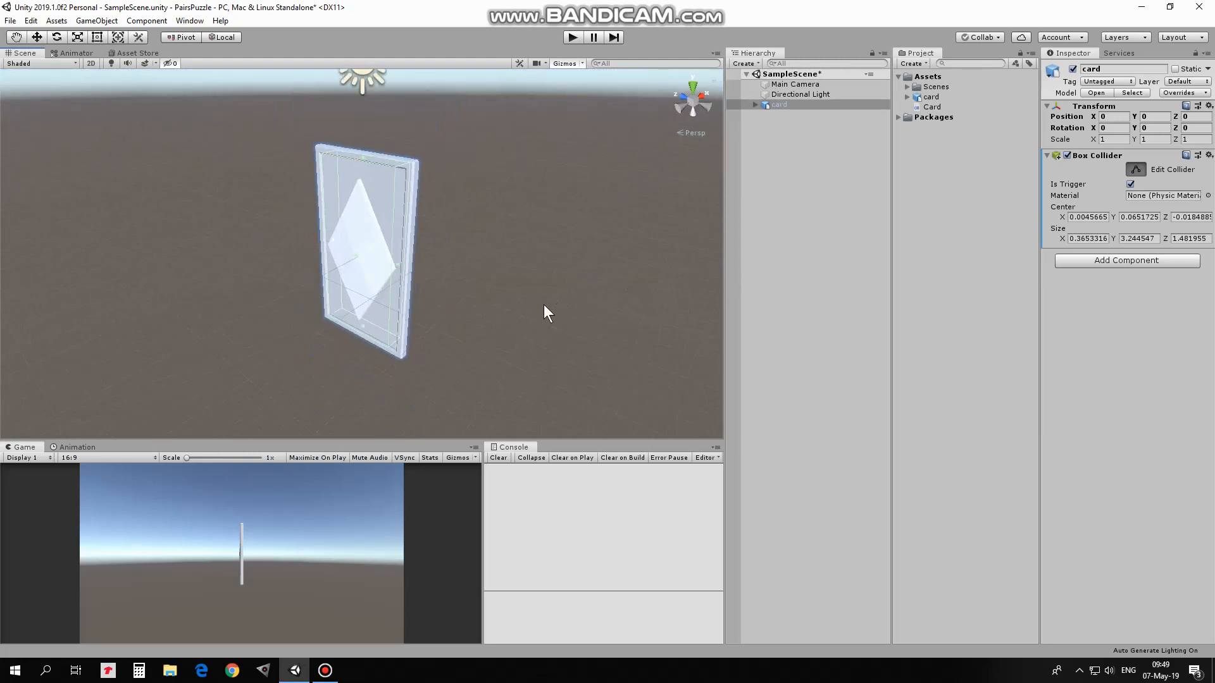
pyautogui.moveTo(855, 272)
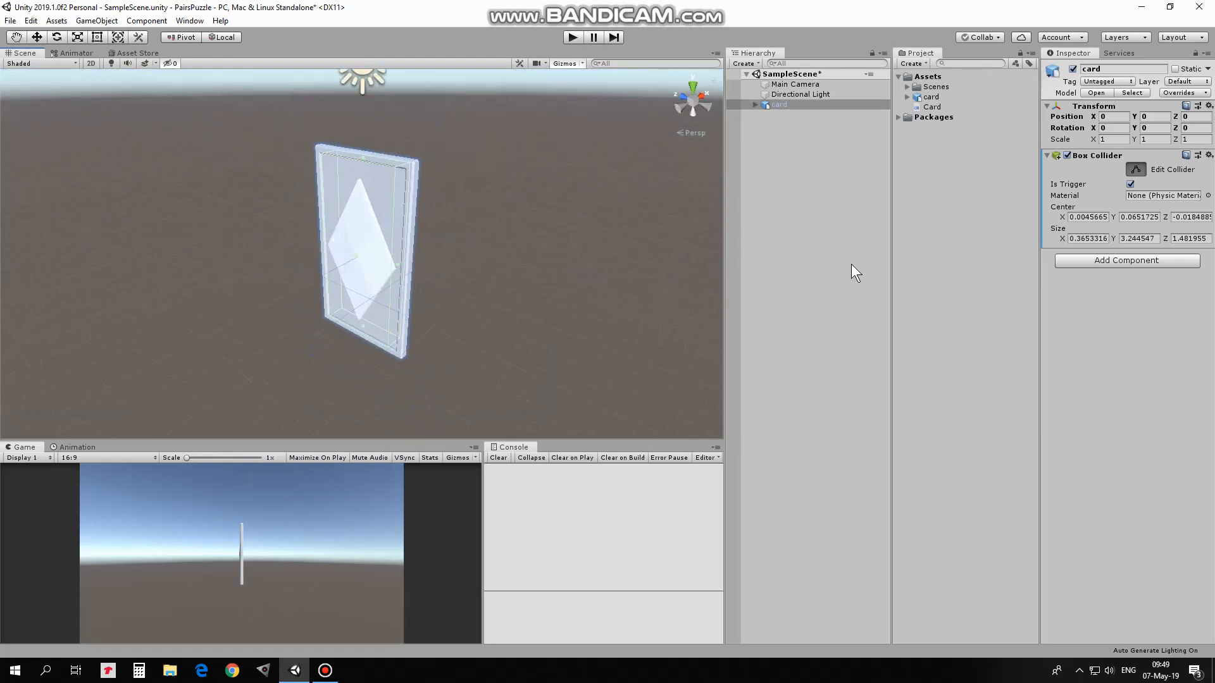
# - Give Main Camera a Solid Color background and Y rotation -90, then duplicate the card five times
pyautogui.click(795, 83)
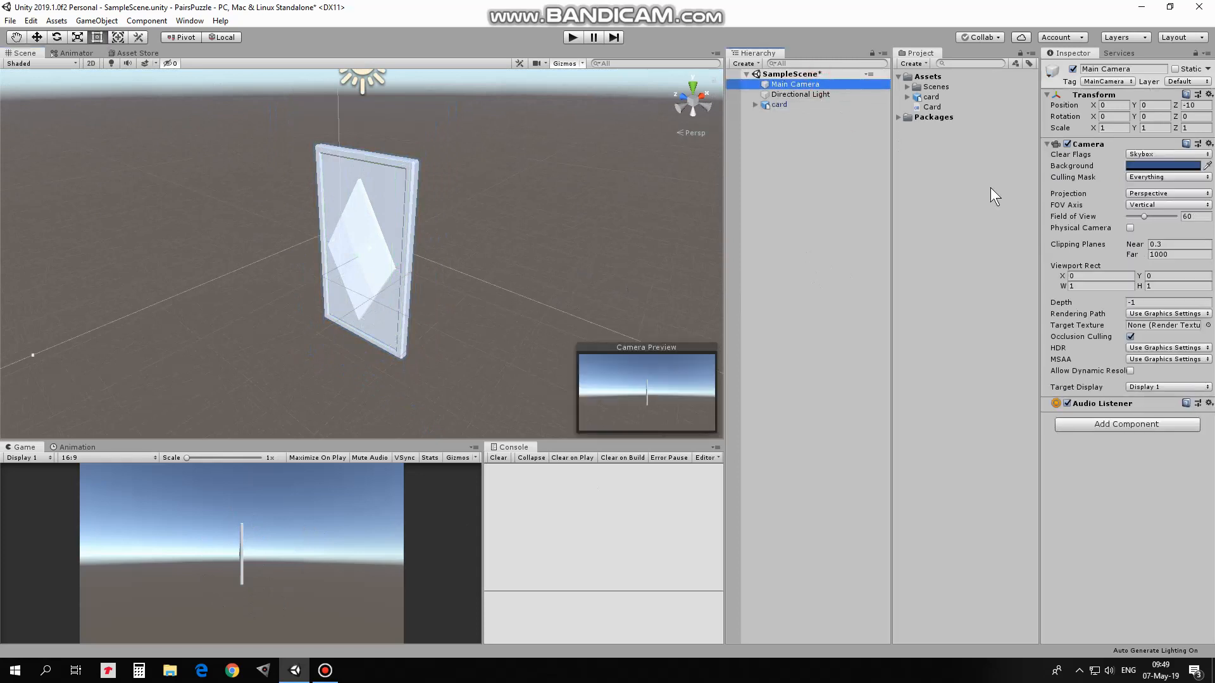
pyautogui.click(1166, 154)
pyautogui.write('8')
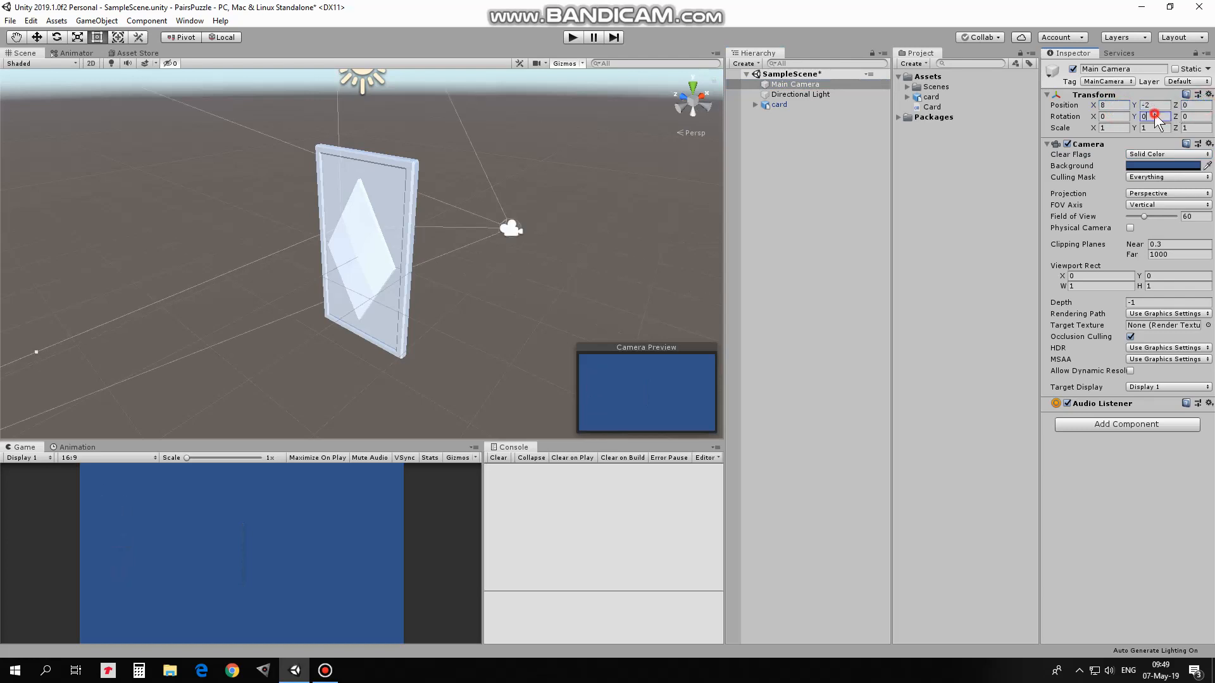
pyautogui.write('-90')
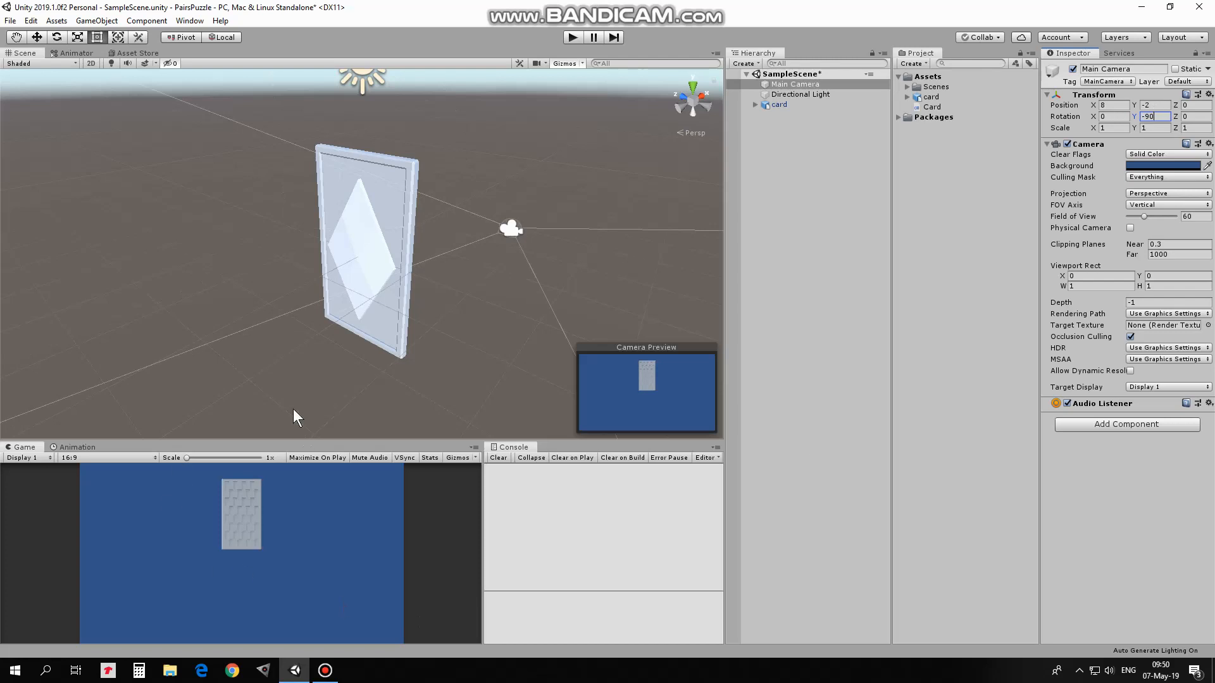
pyautogui.click(779, 104)
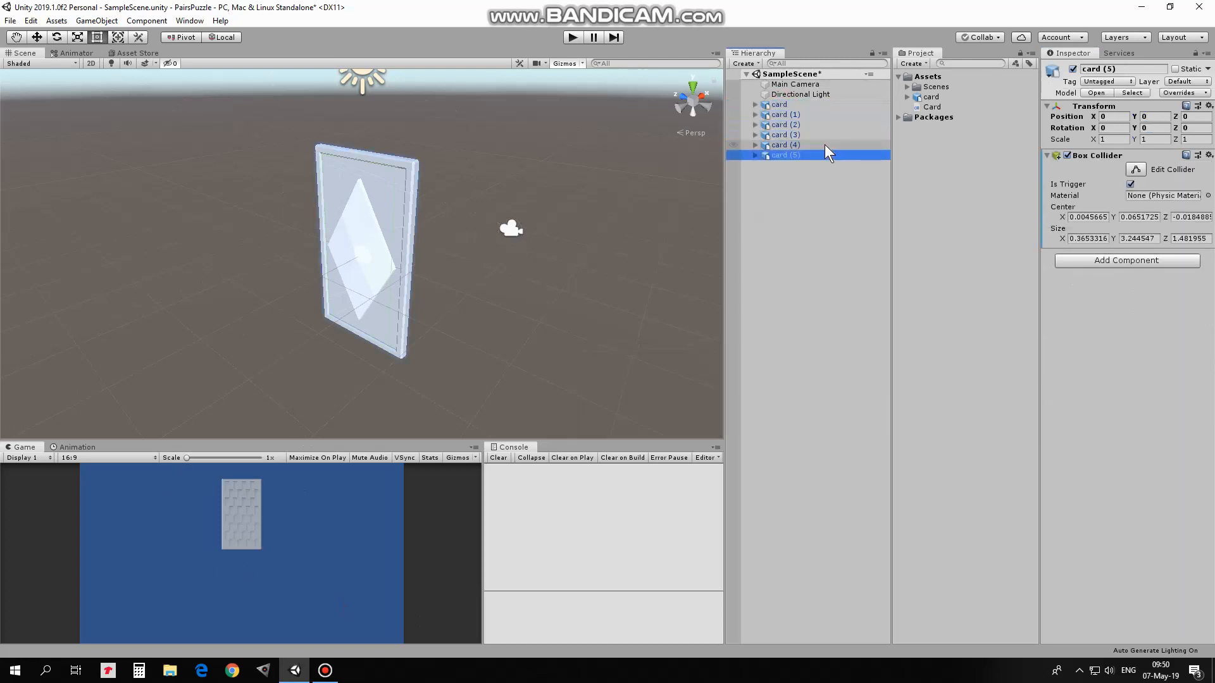
# - Position the six cards in a 3x2 grid using Z -3/0/3 and Y 0/-4
pyautogui.click(779, 105)
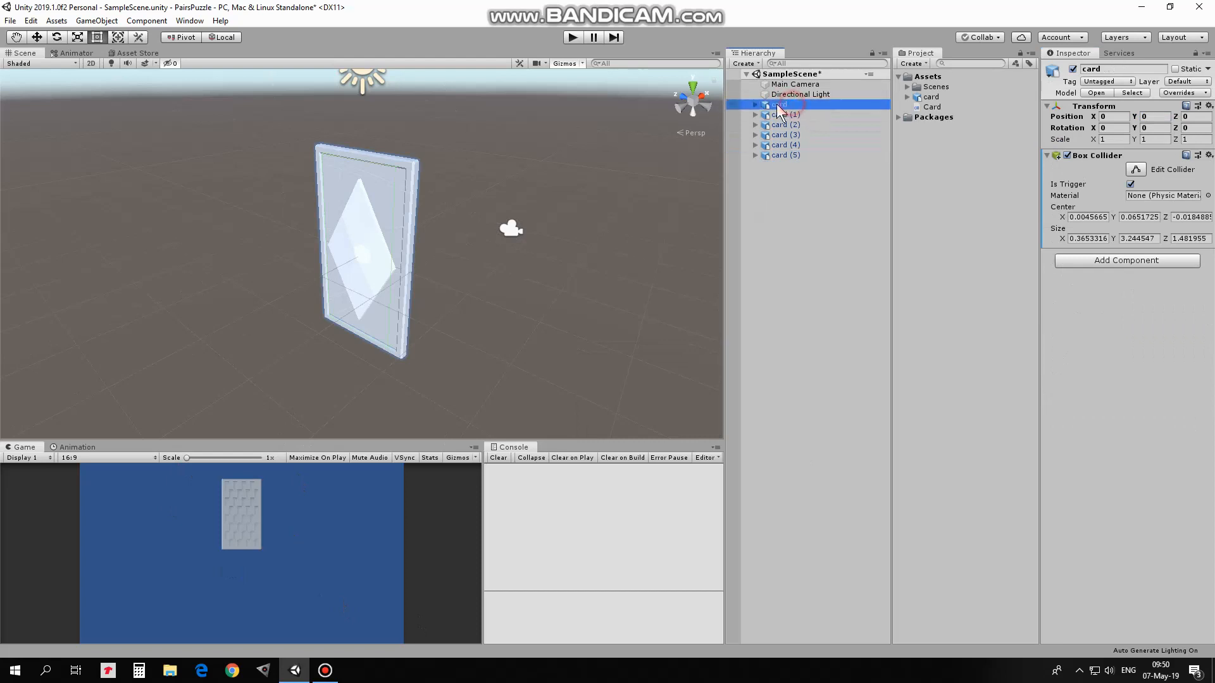
pyautogui.write('-3')
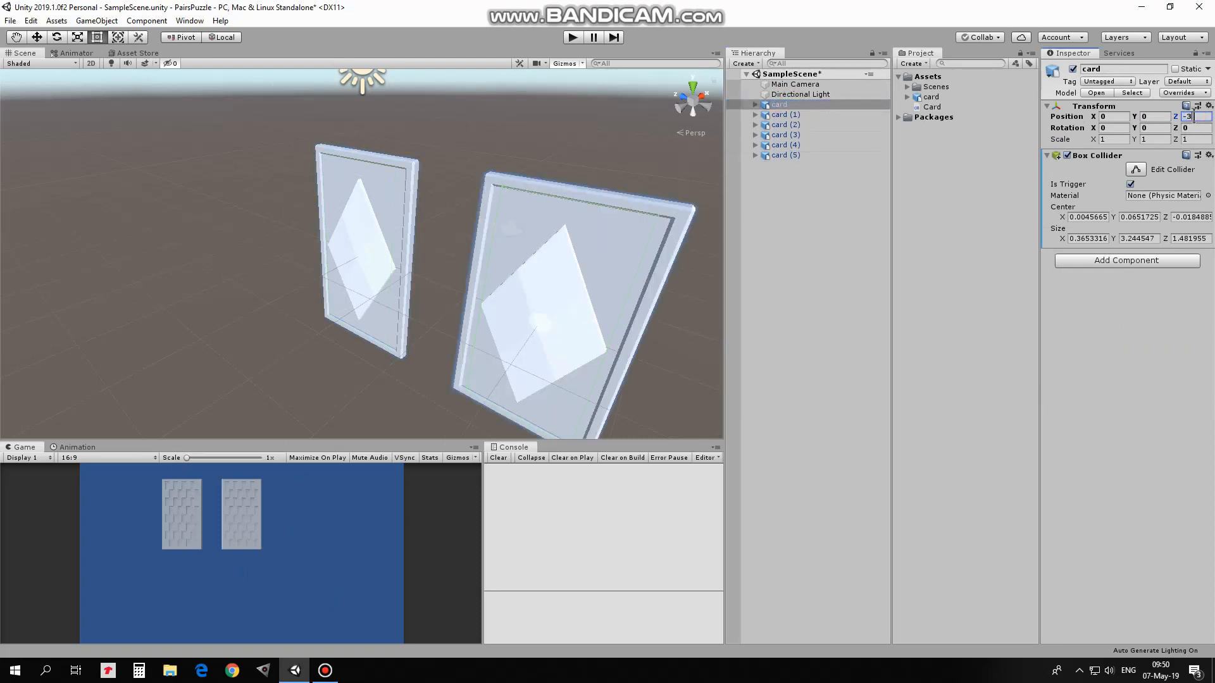
pyautogui.click(785, 114)
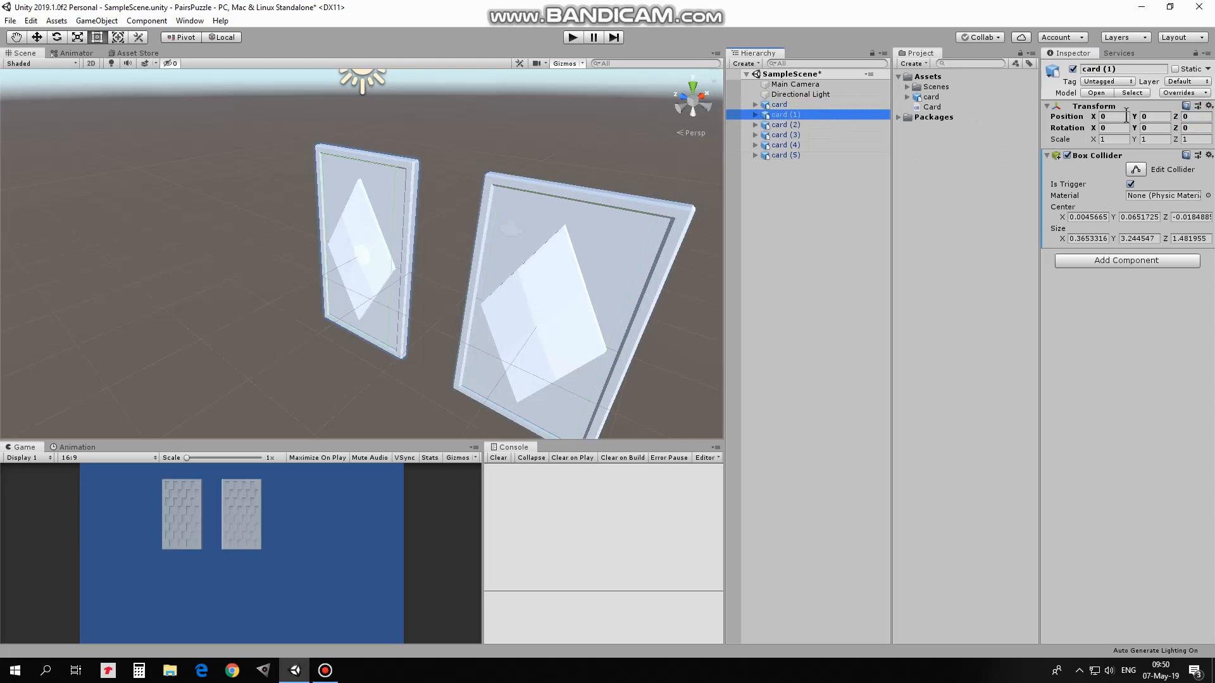
pyautogui.click(785, 124)
pyautogui.write('3')
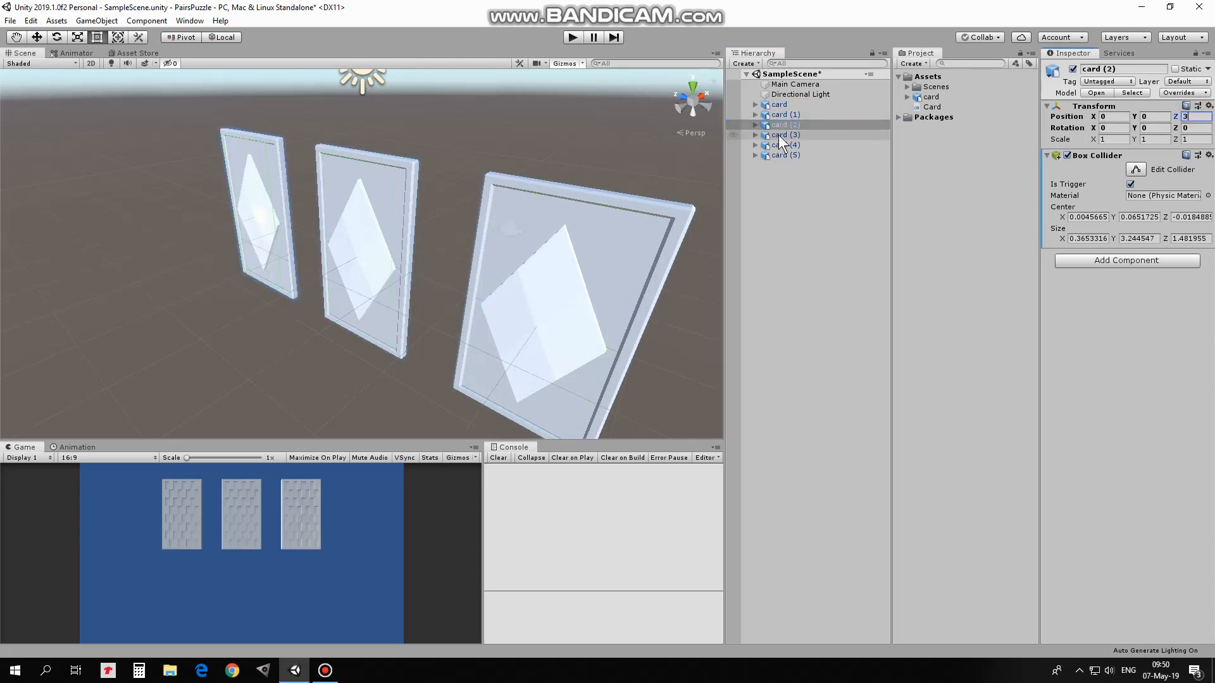
pyautogui.click(784, 134)
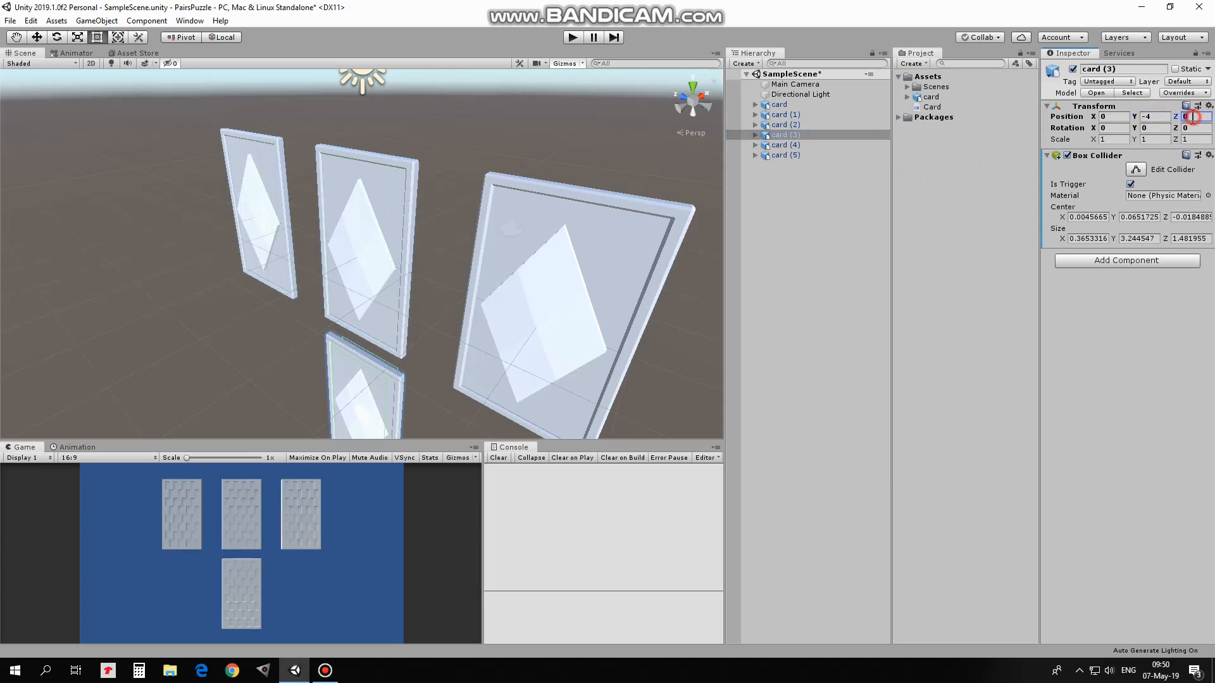
pyautogui.click(784, 145)
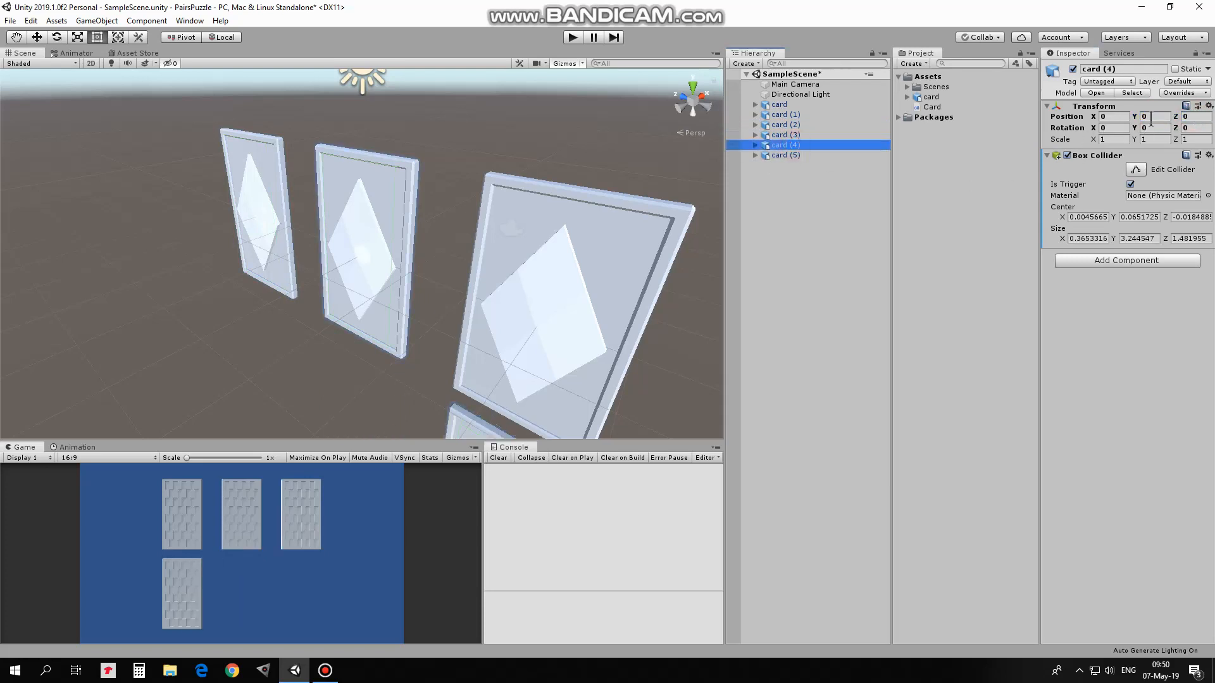
pyautogui.click(784, 155)
pyautogui.write('-4')
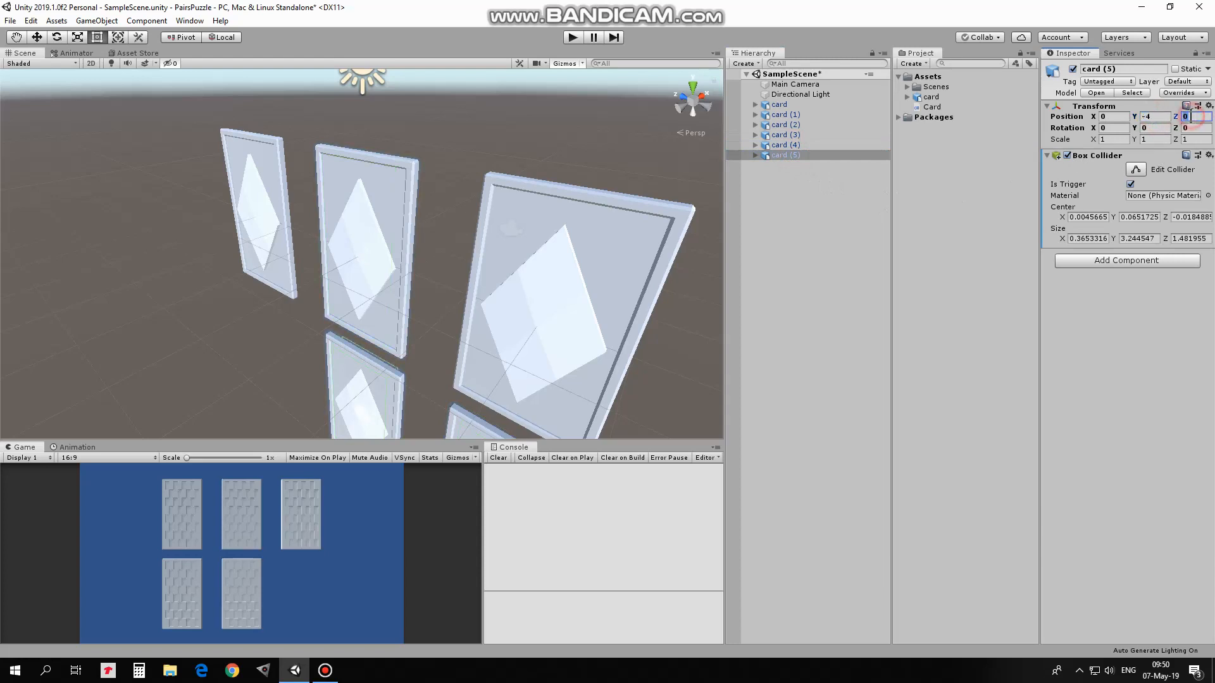
pyautogui.click(779, 104)
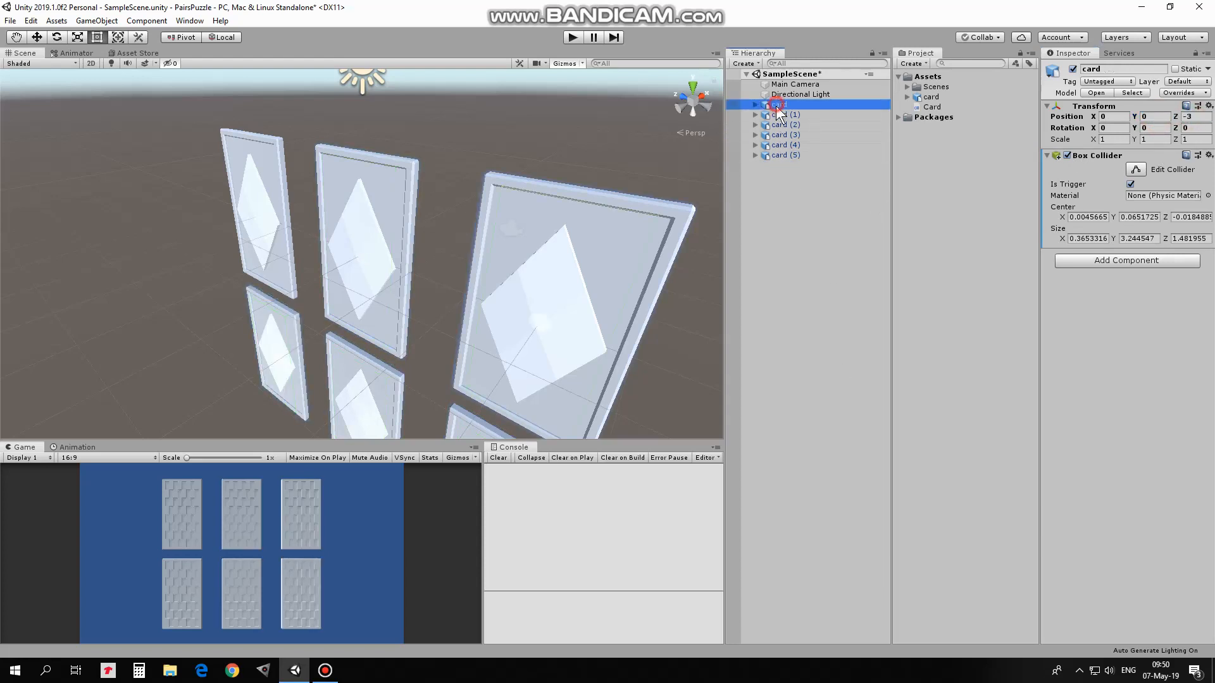
pyautogui.click(785, 125)
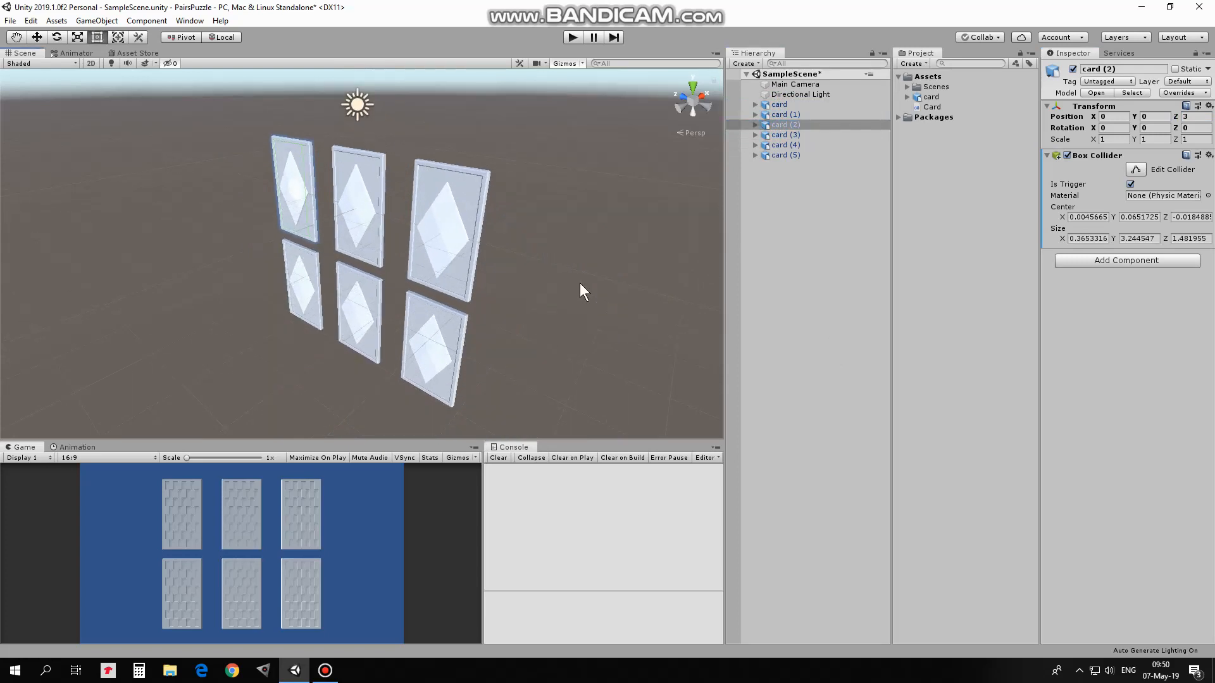
# - Create a Wood material with a brown albedo colour
pyautogui.rightClick(951, 197)
pyautogui.write('Wood')
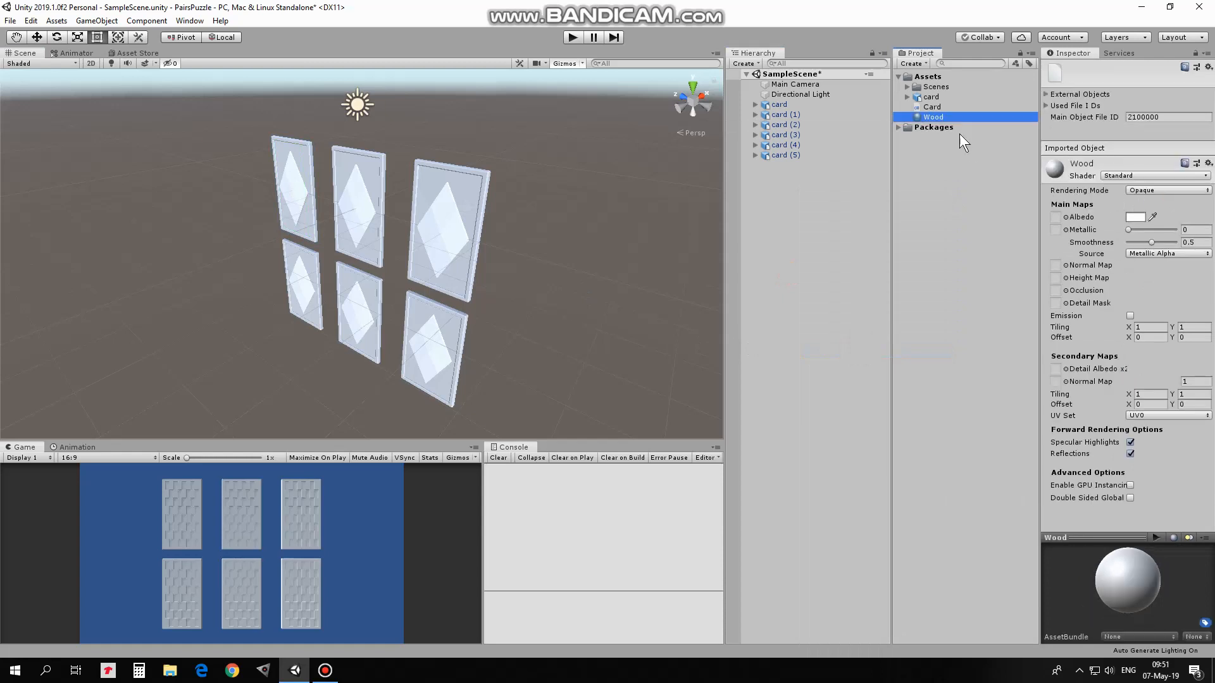
pyautogui.click(1136, 217)
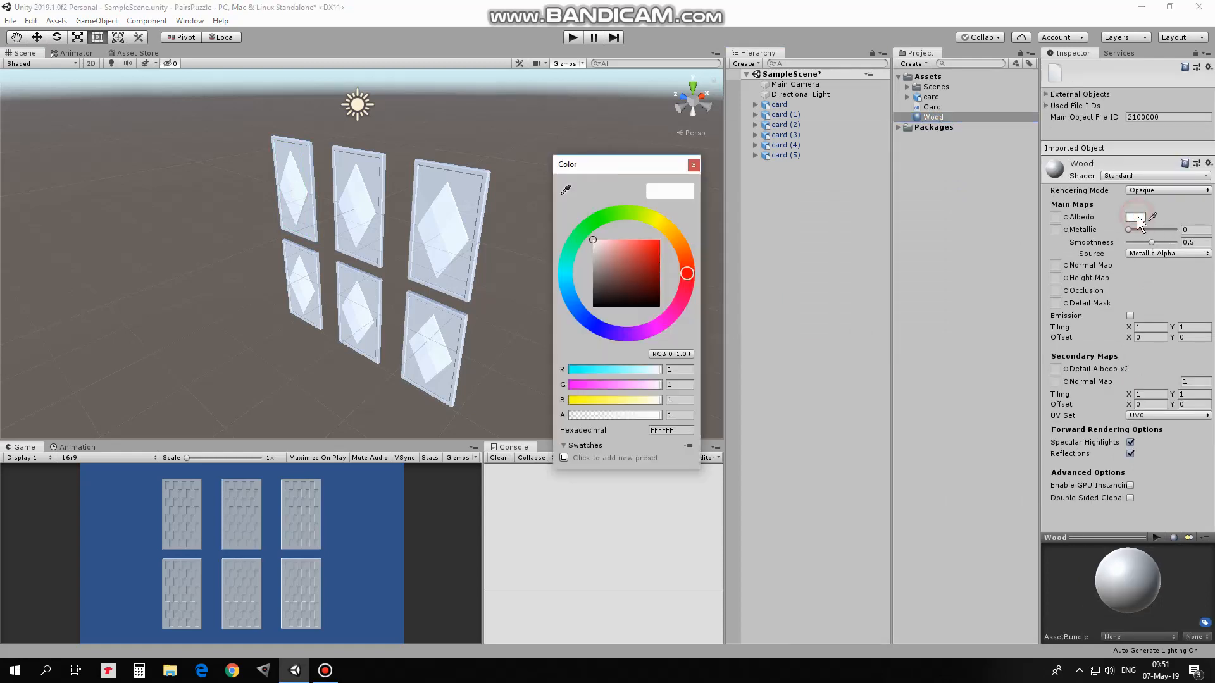
pyautogui.click(659, 255)
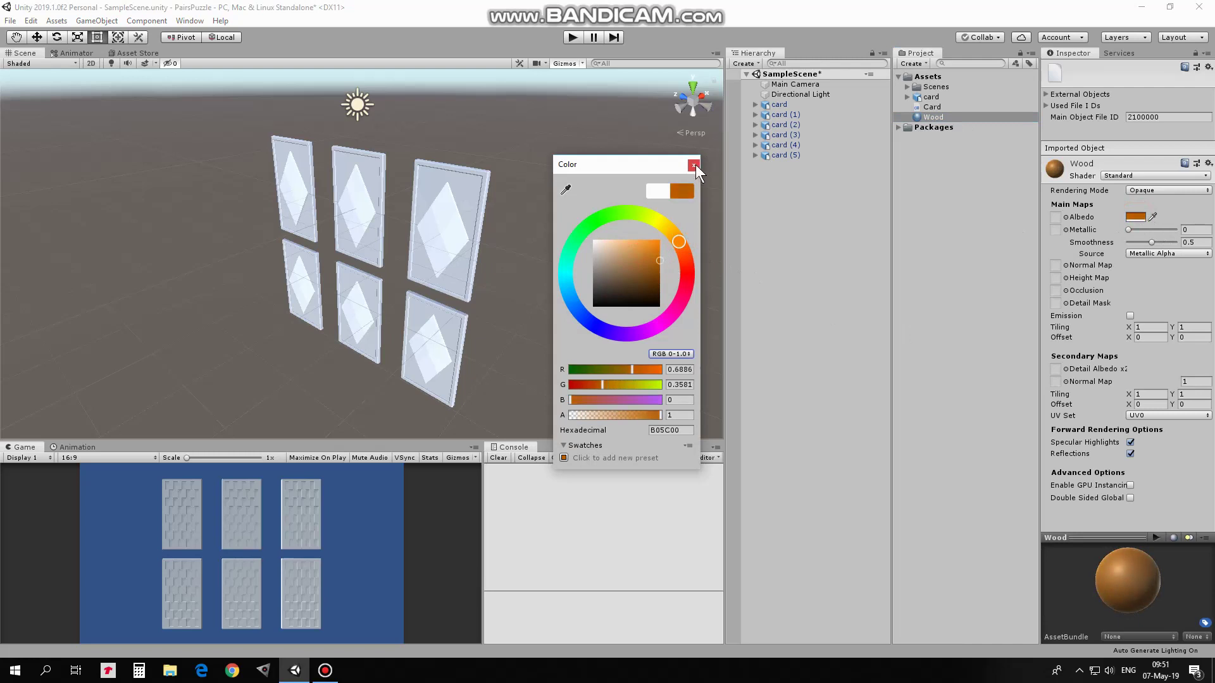
pyautogui.click(680, 191)
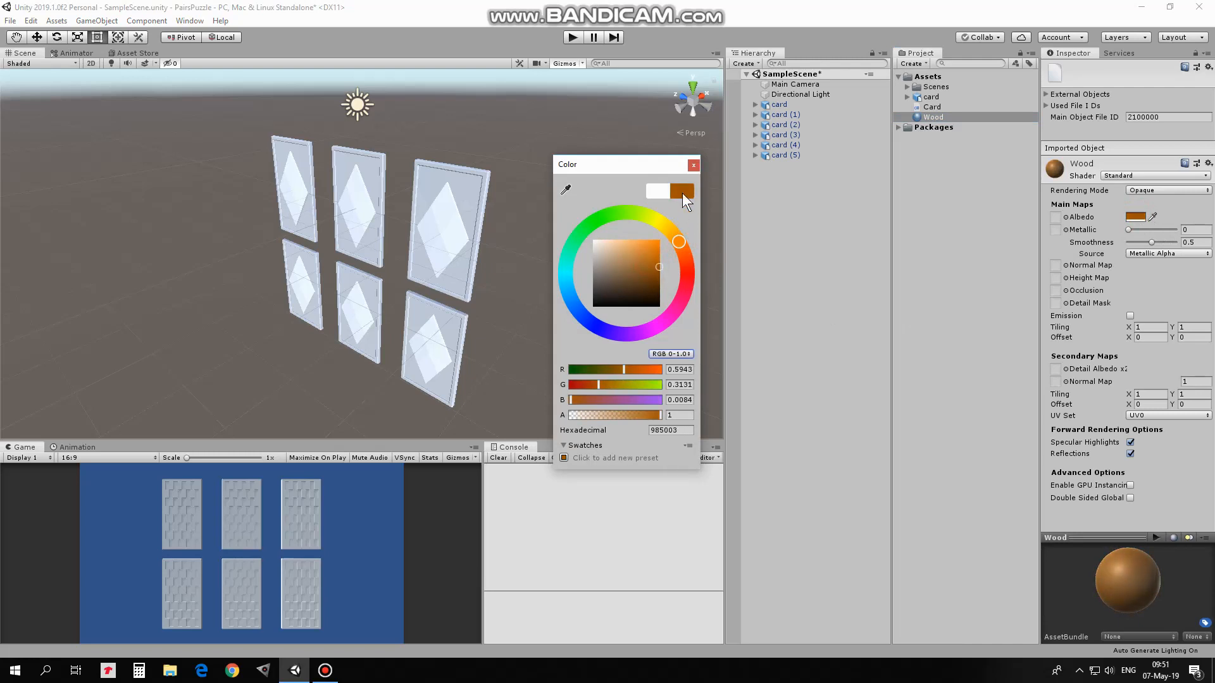
pyautogui.click(692, 164)
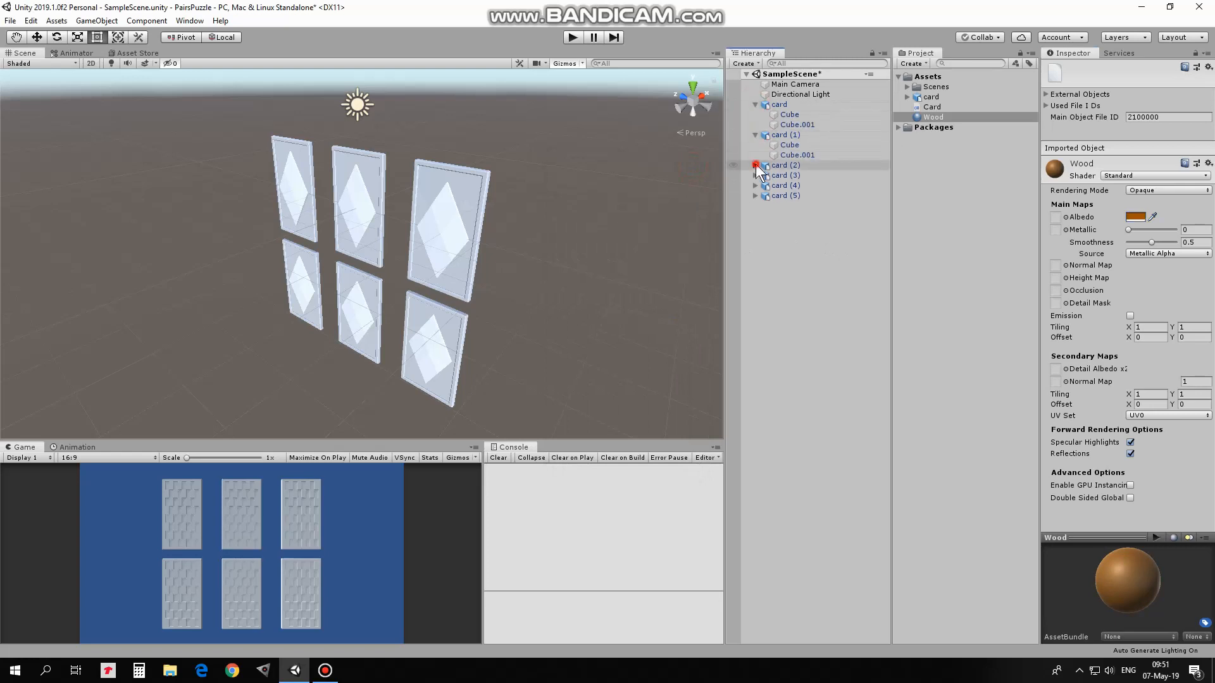
# - Select all six card Cube frames and apply the Wood material to them
pyautogui.click(756, 165)
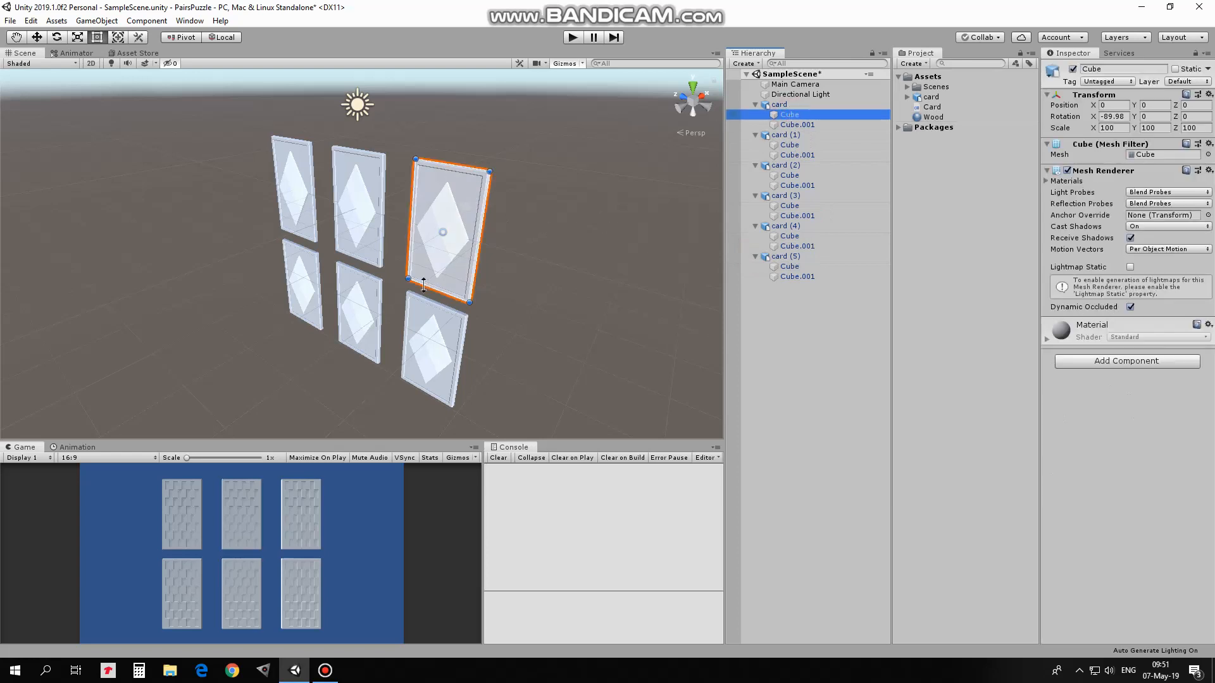
pyautogui.click(797, 124)
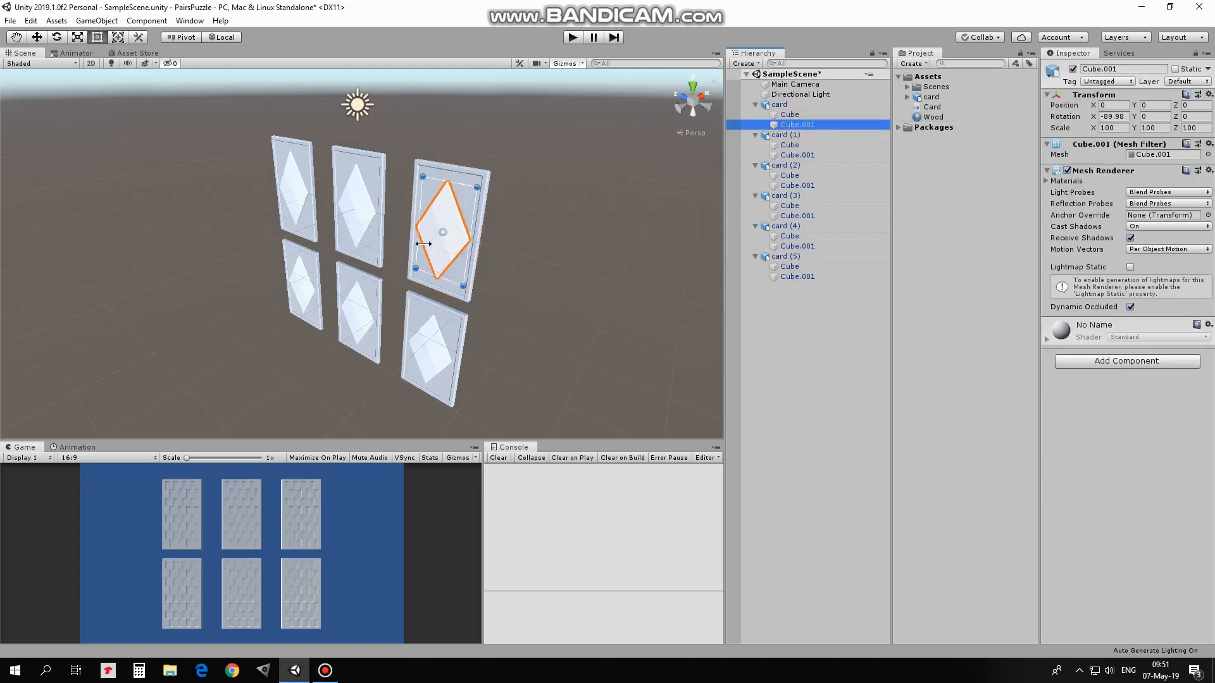
pyautogui.click(789, 114)
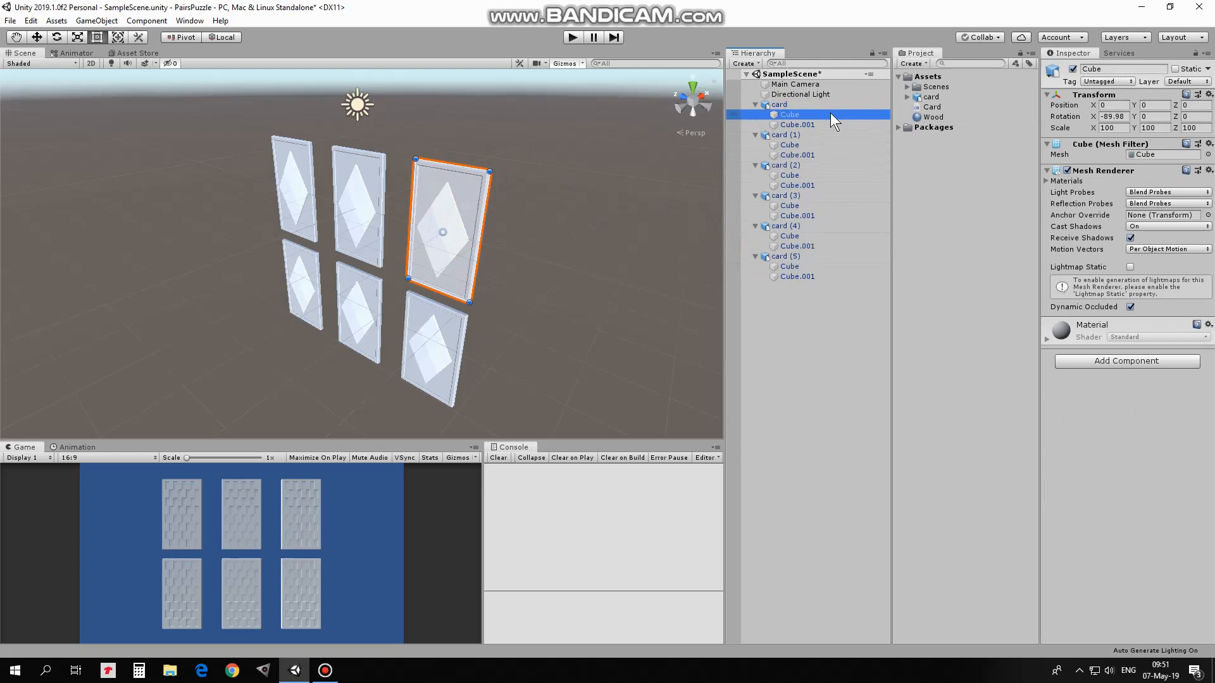
pyautogui.click(789, 175)
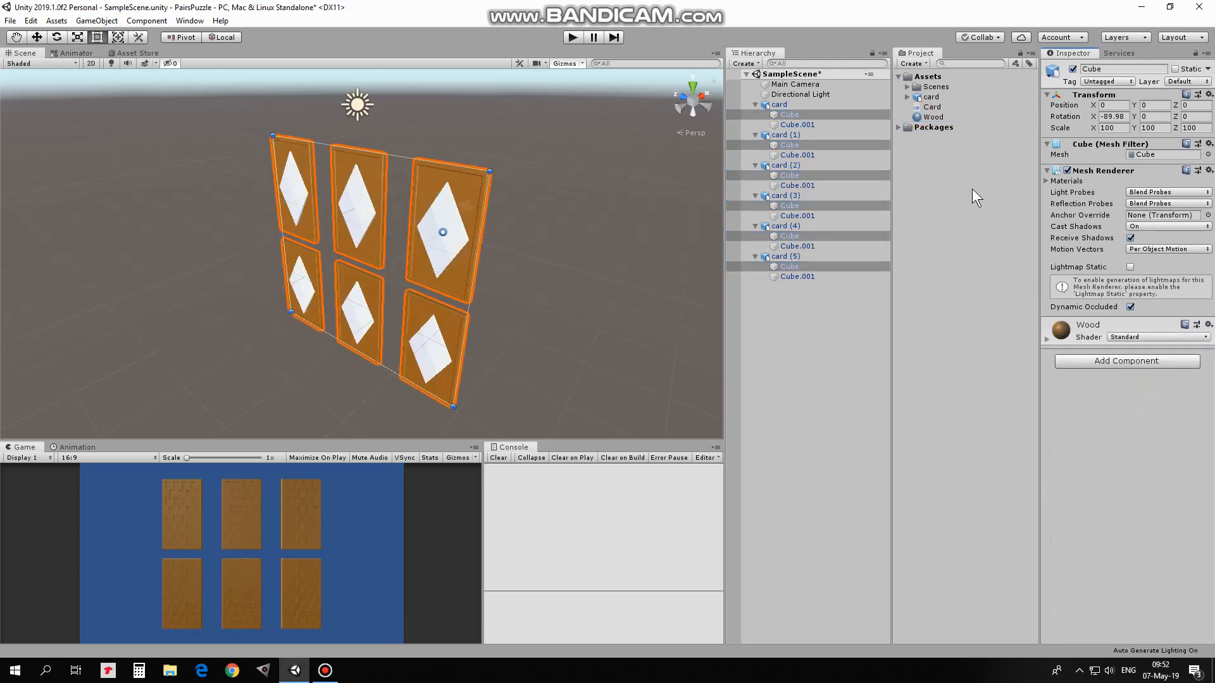
# - Duplicate the Wood material three times and rename the first copy Gold
pyautogui.click(833, 334)
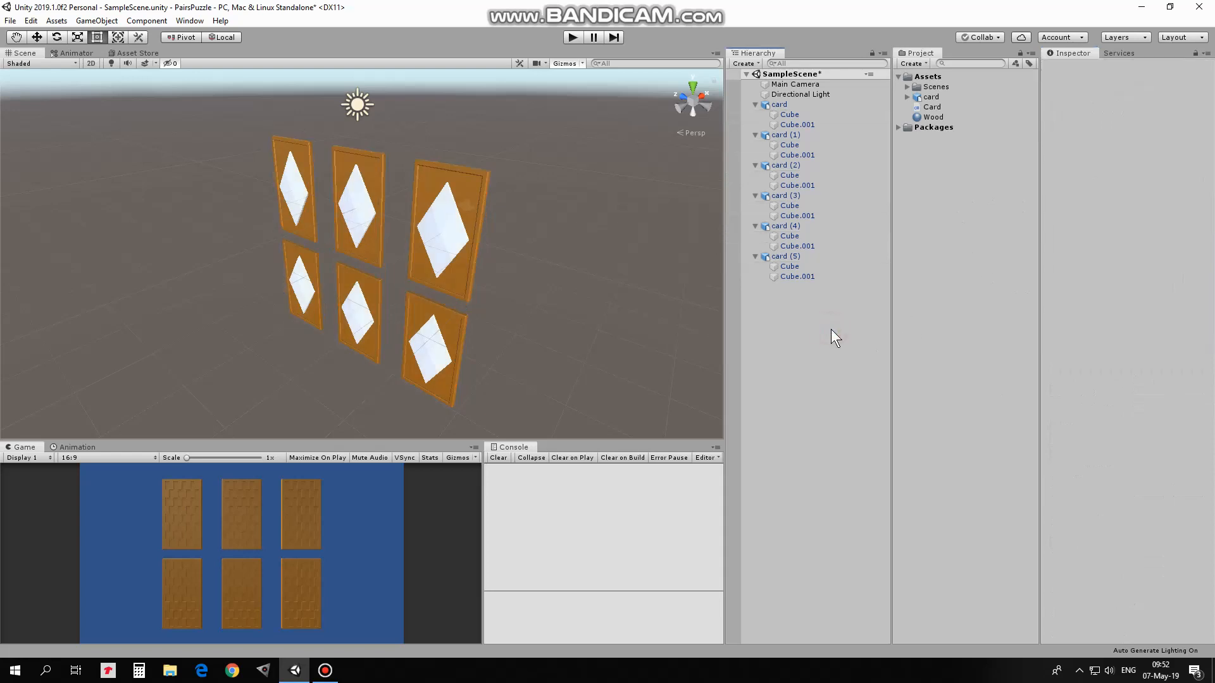
pyautogui.click(933, 116)
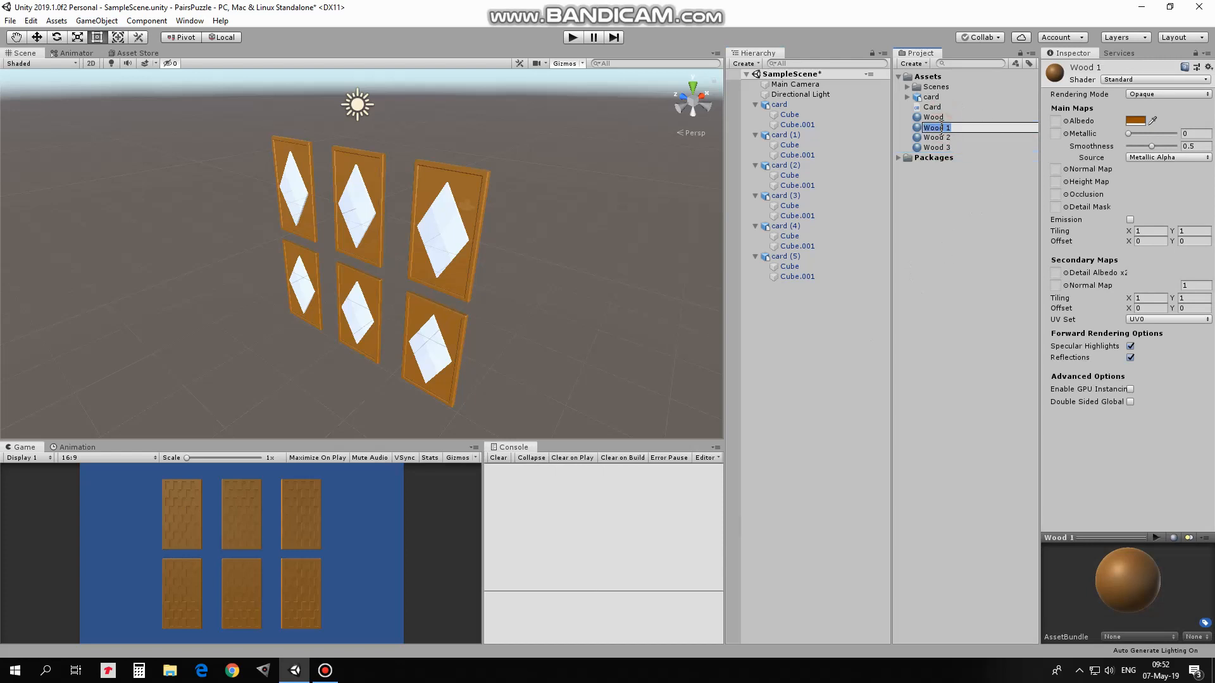
pyautogui.click(931, 117)
pyautogui.write('Gold')
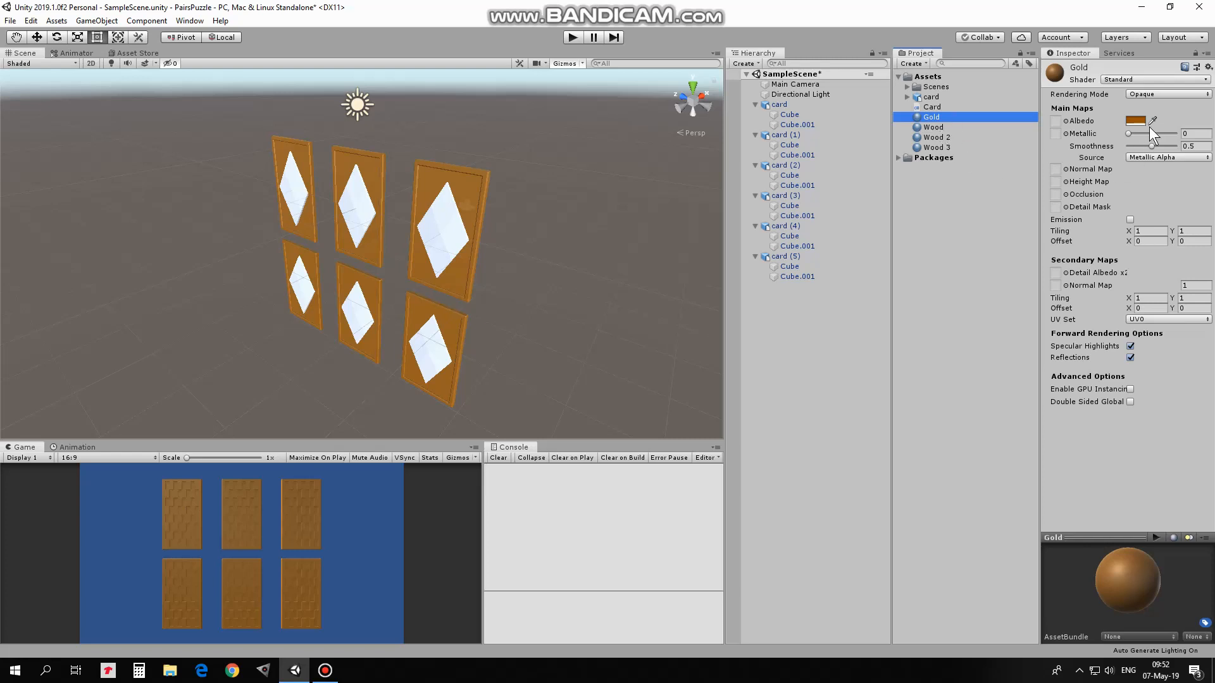
# - Set the Gold material's albedo to yellow FFE400 and Metallic to 1
pyautogui.click(1136, 120)
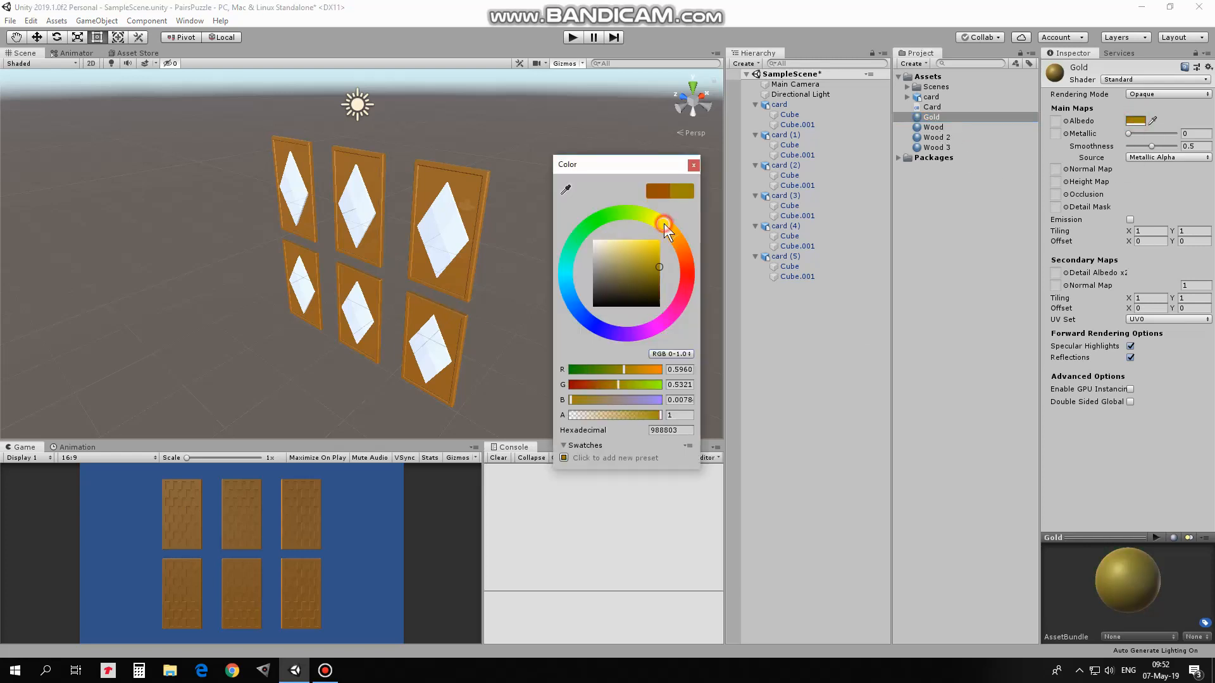
pyautogui.click(660, 224)
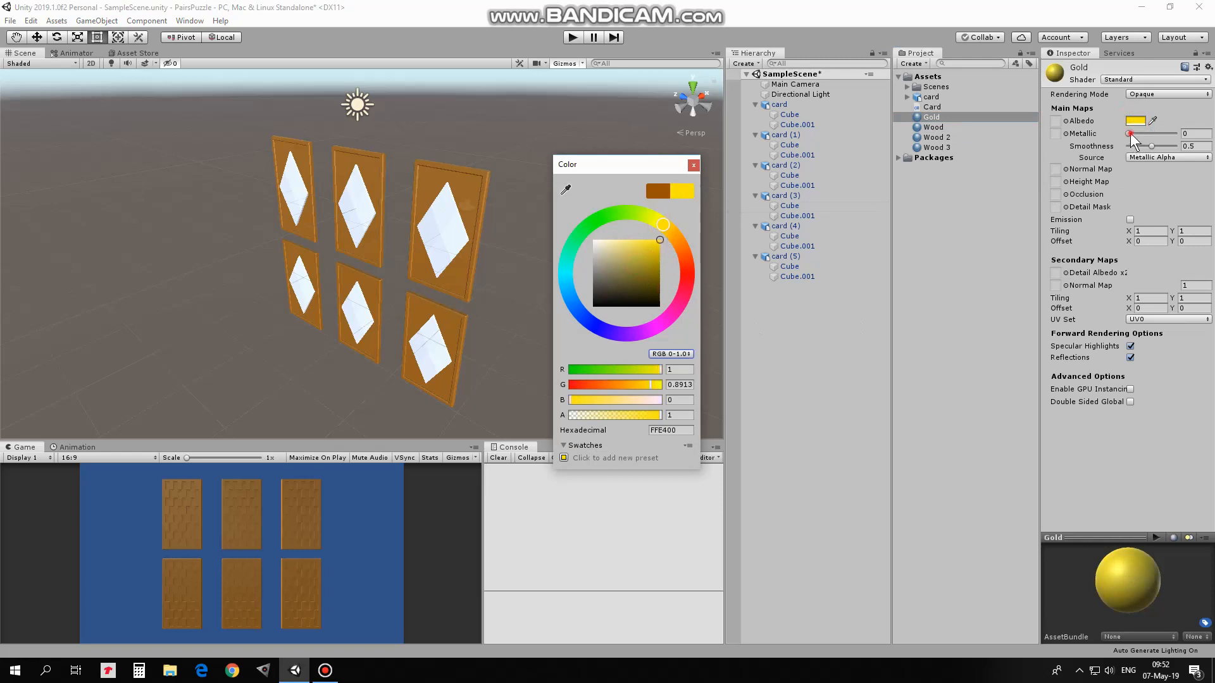
pyautogui.click(691, 165)
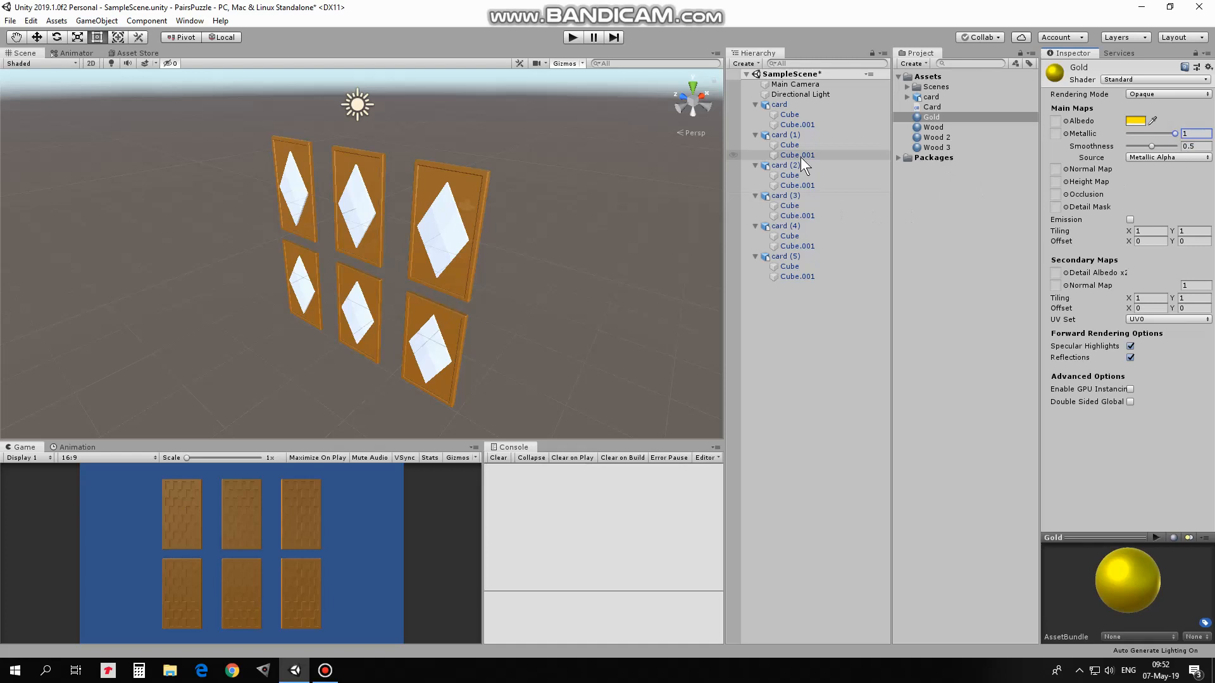
# - Assign Gold to two cards' Cube.001 crystals and pick Wood 2 for renaming
pyautogui.click(797, 124)
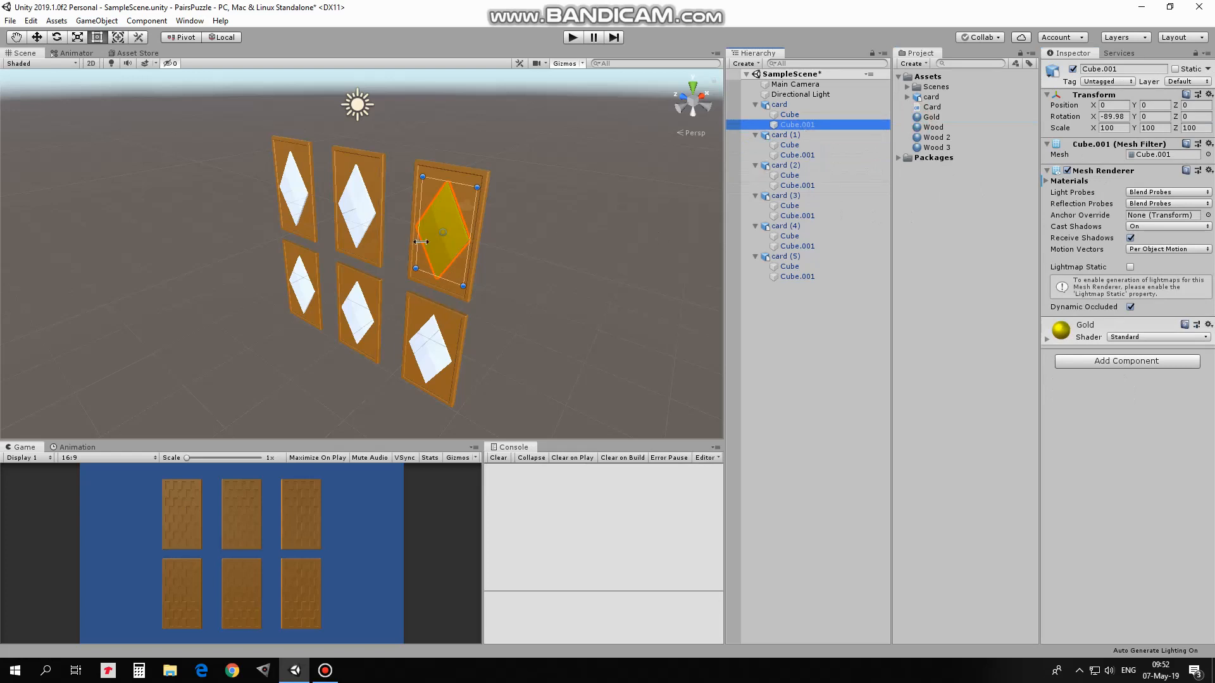
pyautogui.click(798, 215)
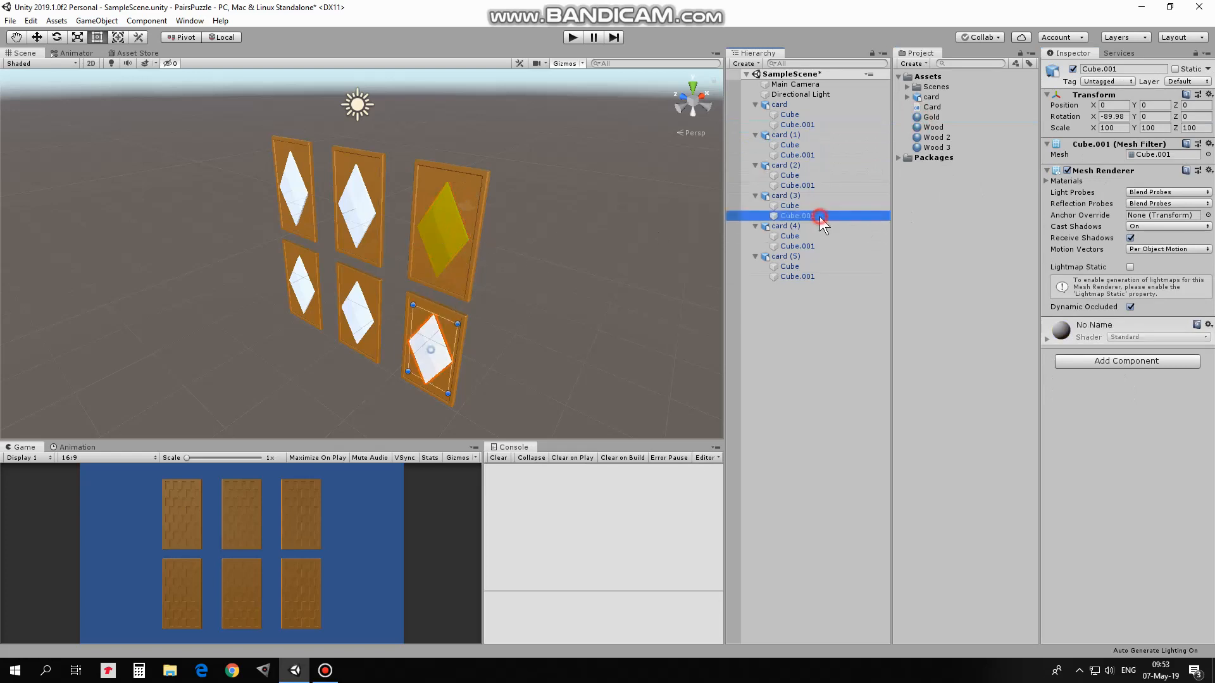
pyautogui.click(797, 246)
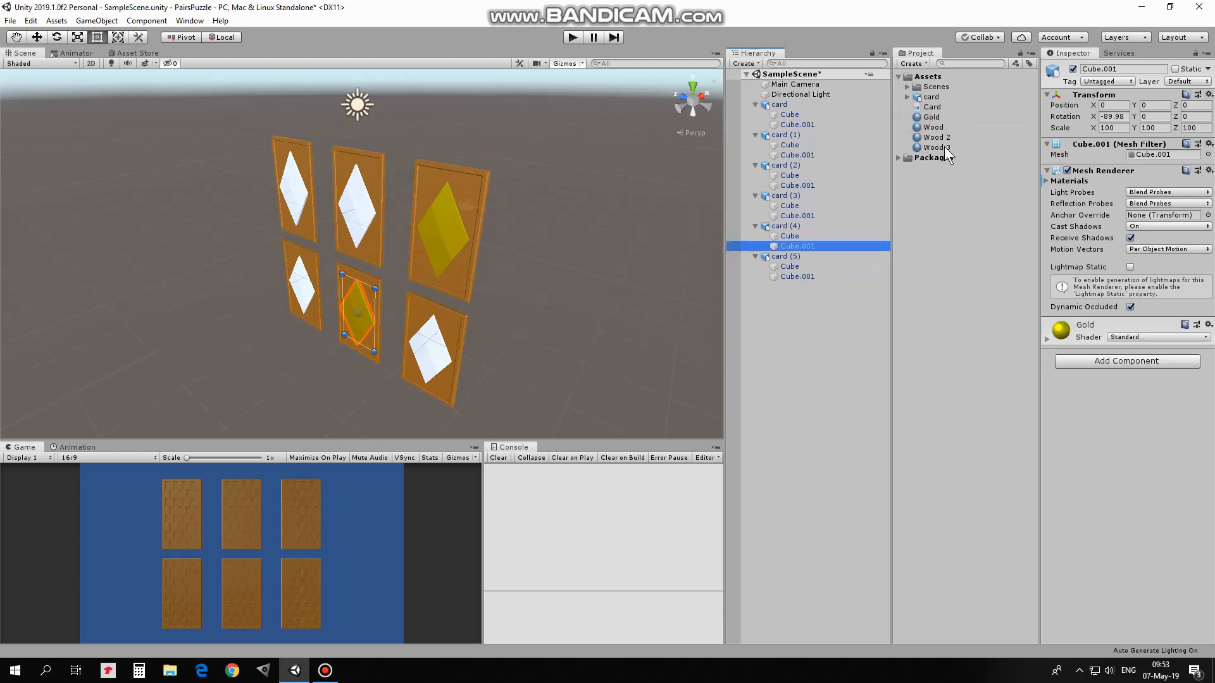
pyautogui.click(935, 137)
pyautogui.write('Silver')
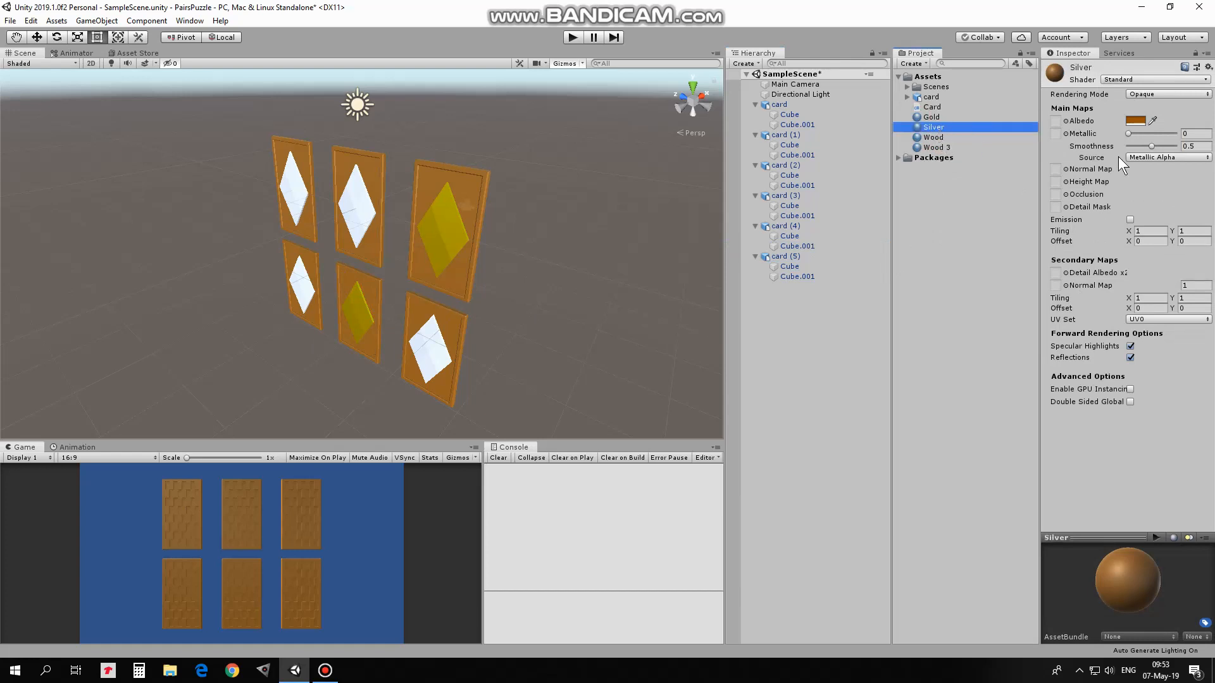
# - Give Silver albedo DEDEDE and Metallic 1, and apply it to two card crystals
pyautogui.click(1135, 120)
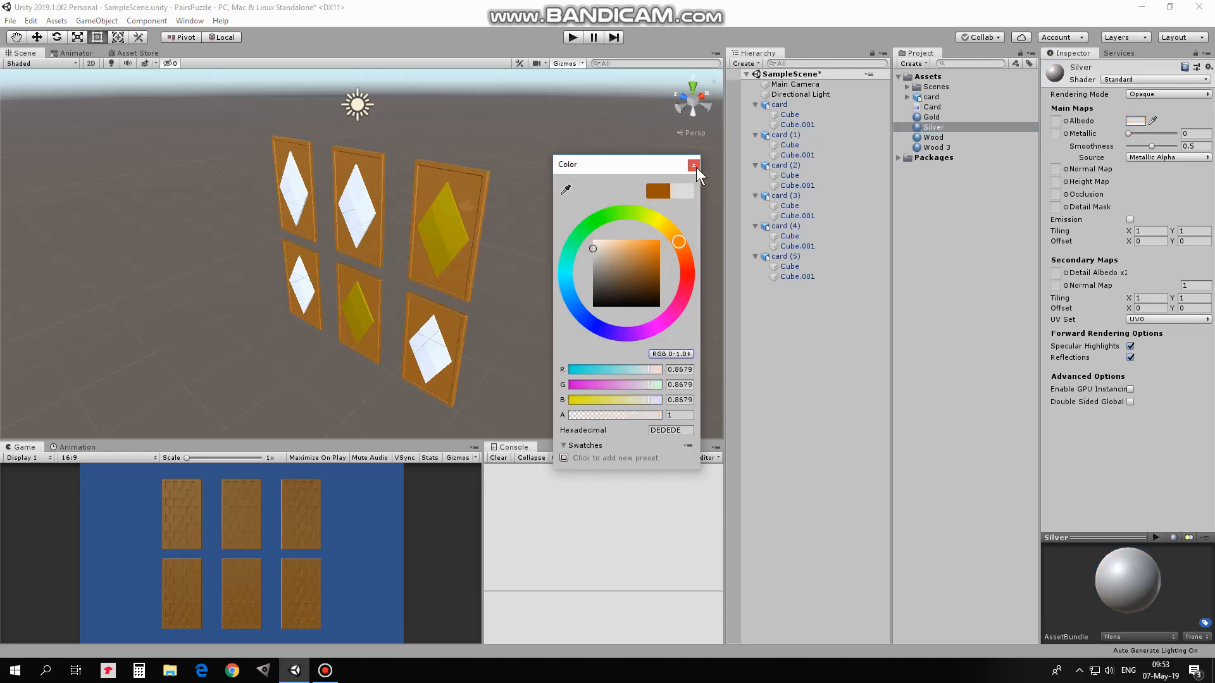
pyautogui.click(692, 166)
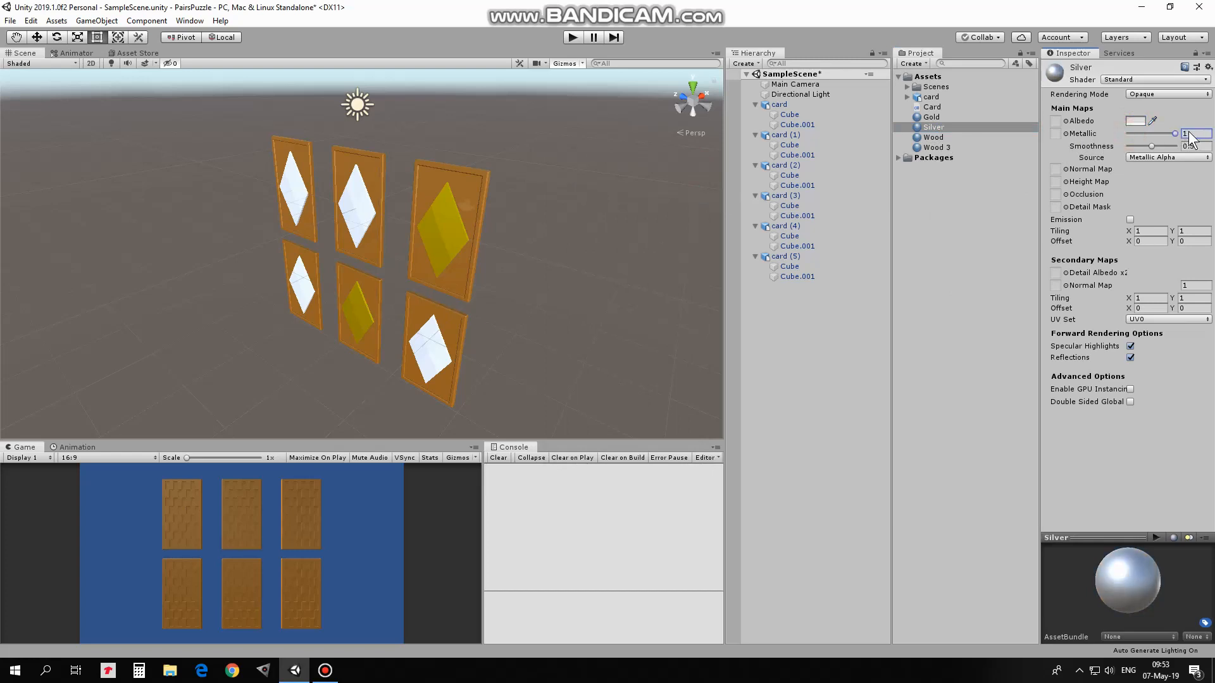
pyautogui.click(796, 155)
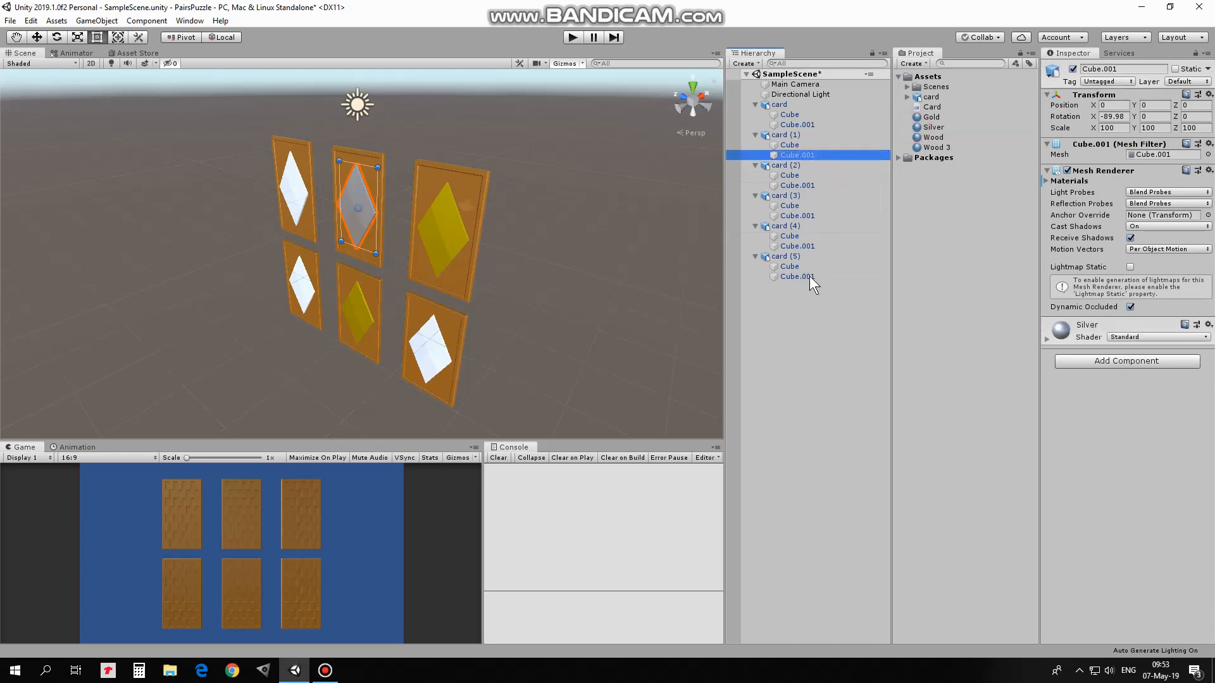
pyautogui.click(797, 246)
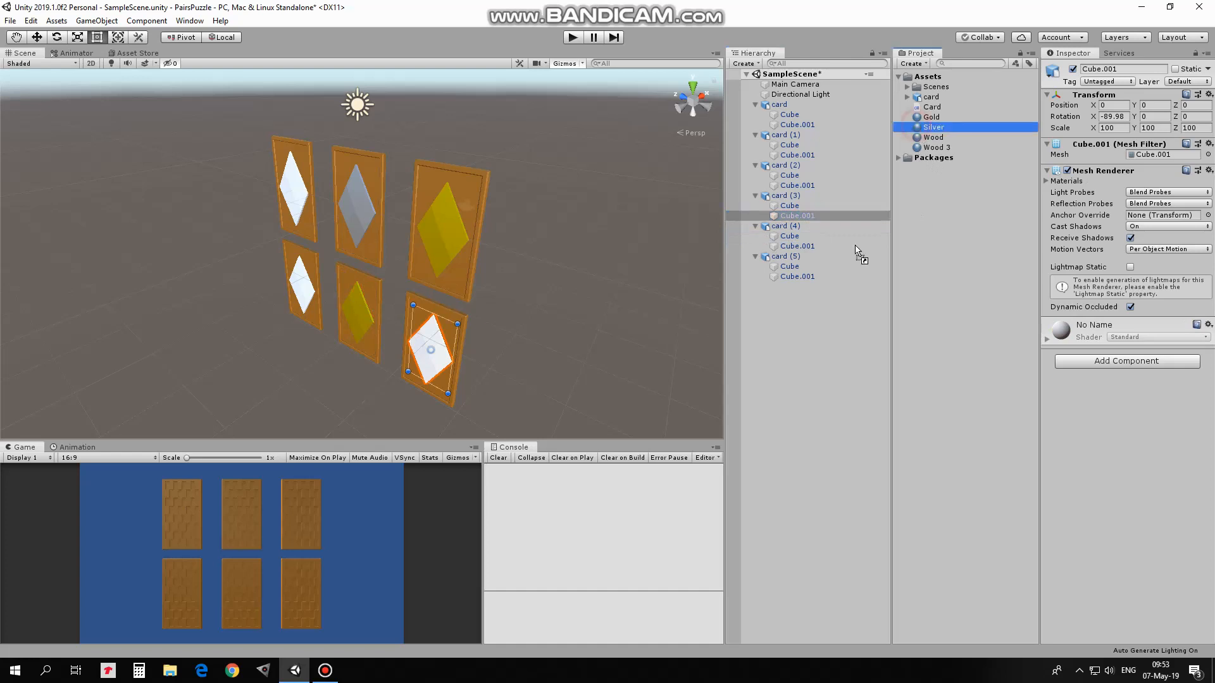
pyautogui.click(797, 215)
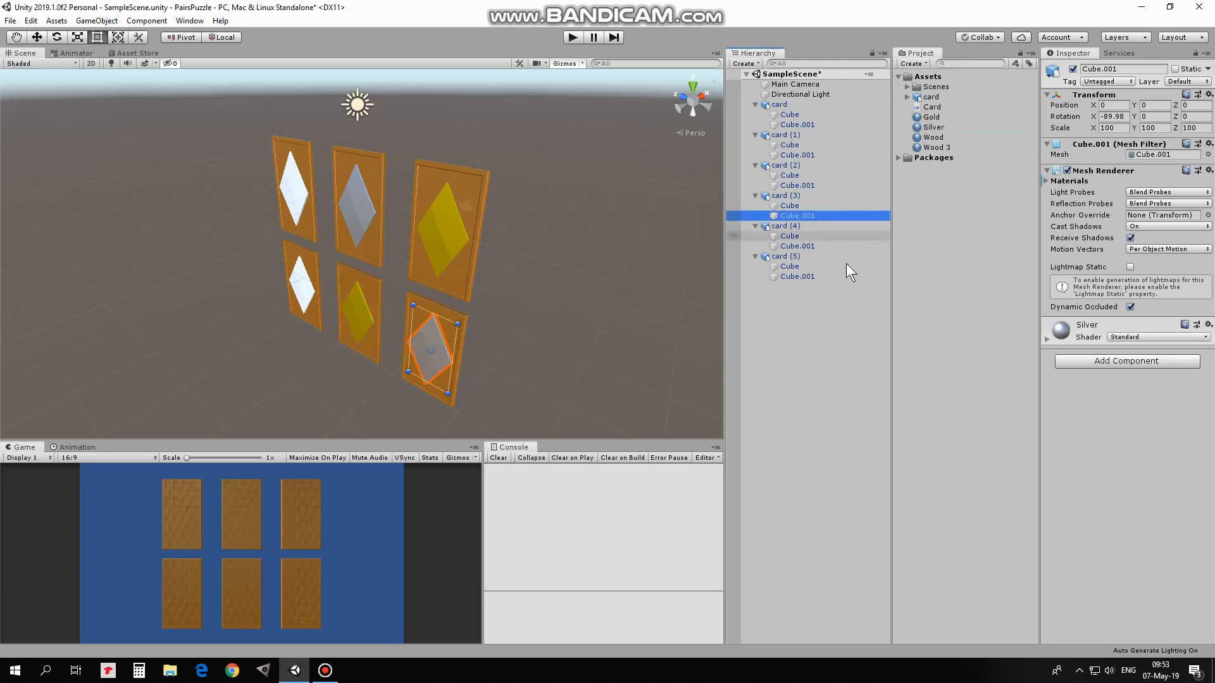
# - Rename Wood 3 to Bronze, set albedo FFB300 and Metallic, and apply it to the two left-hand crystals
pyautogui.click(937, 147)
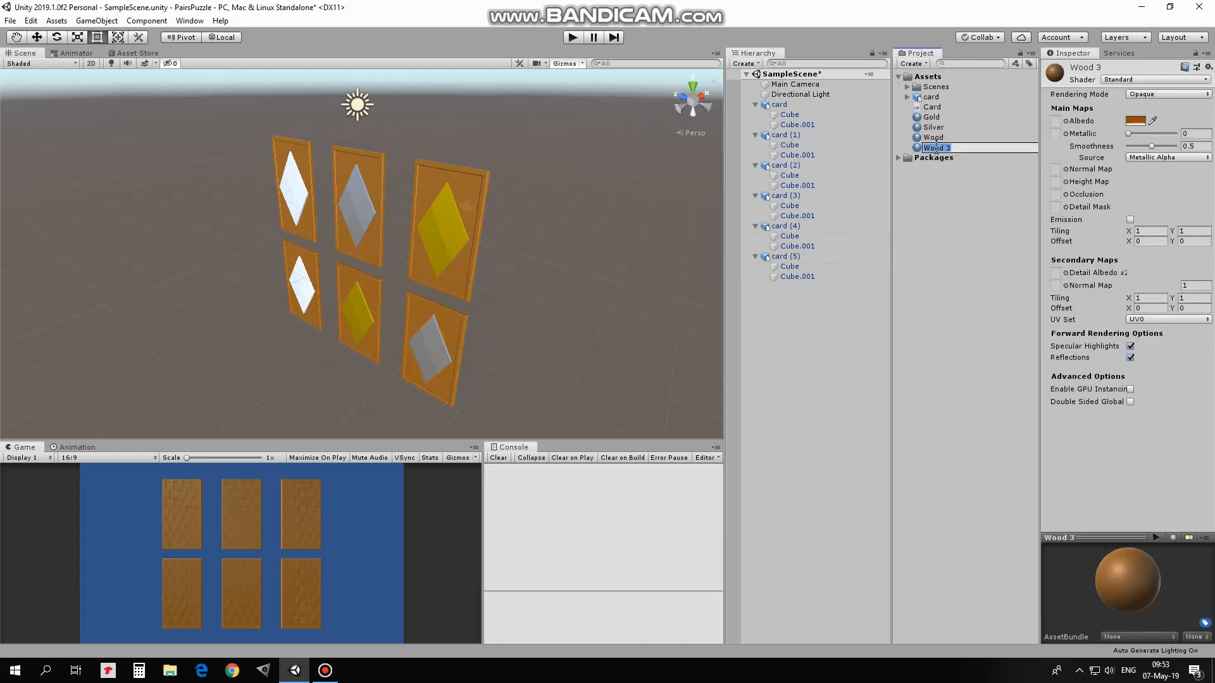
pyautogui.click(1135, 121)
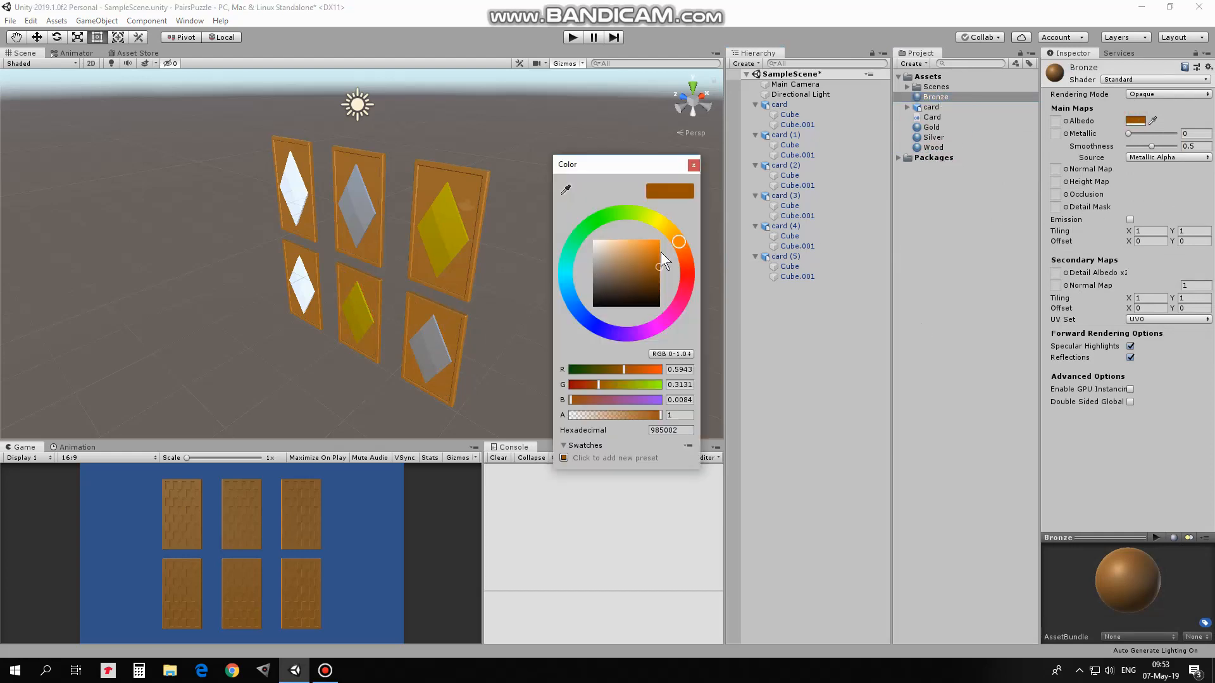
pyautogui.click(672, 234)
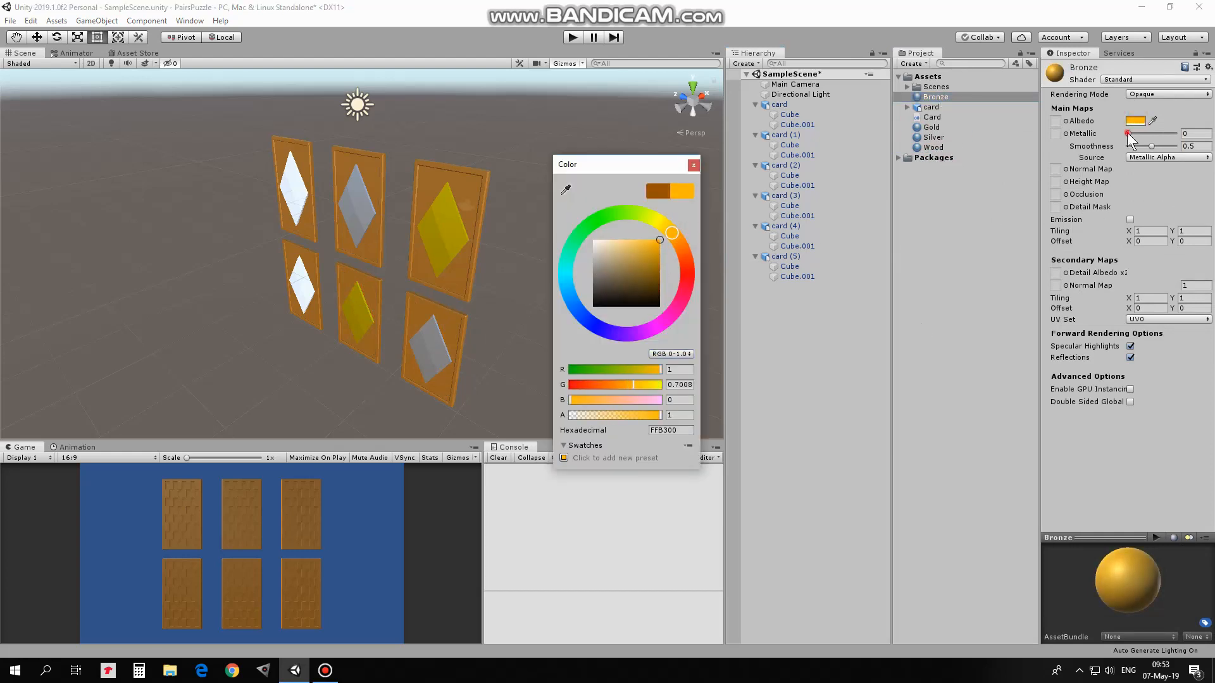
pyautogui.click(797, 185)
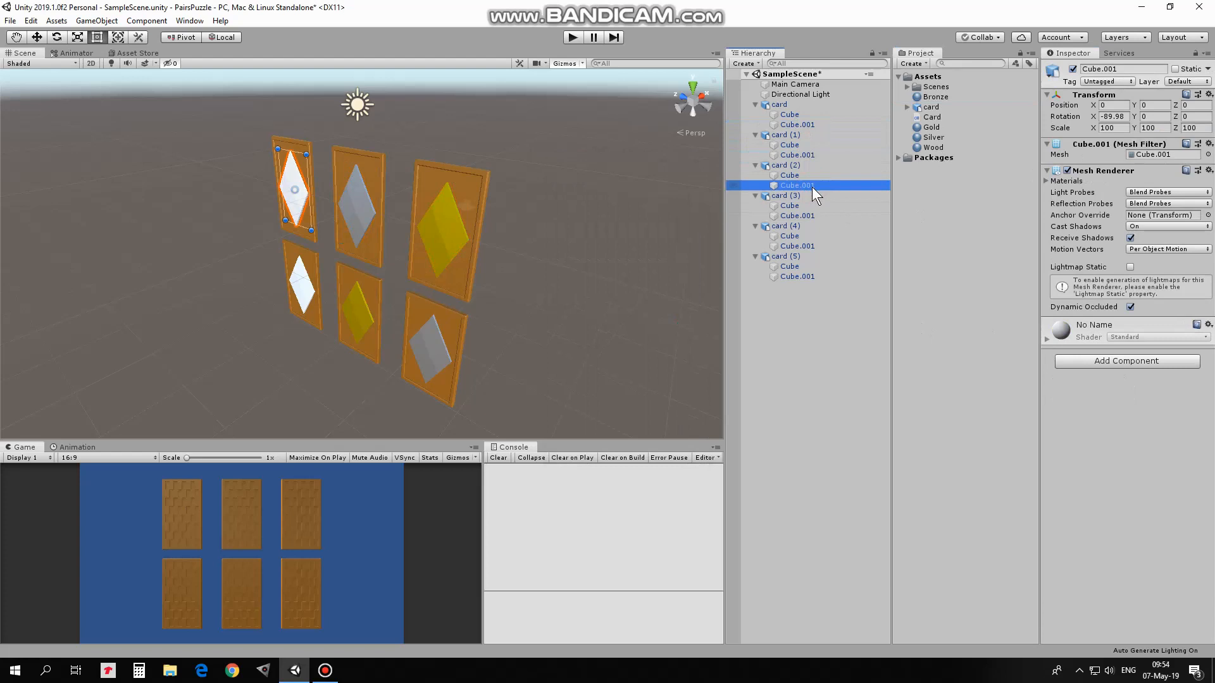
pyautogui.click(796, 215)
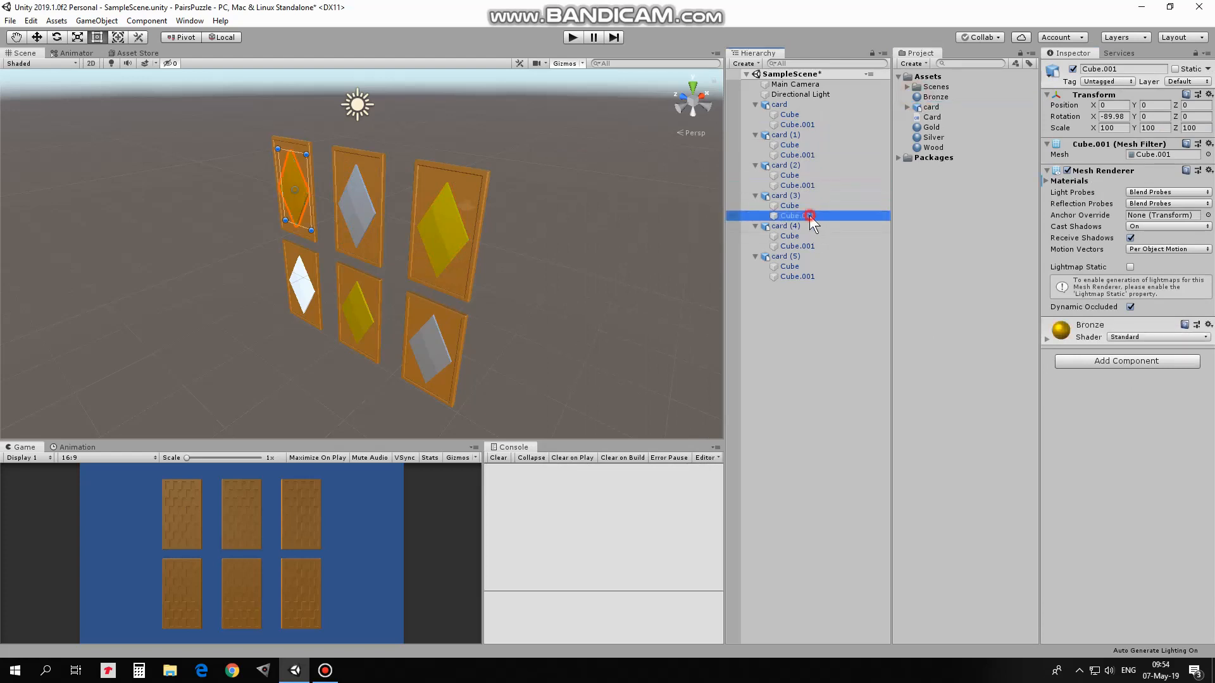
pyautogui.click(797, 276)
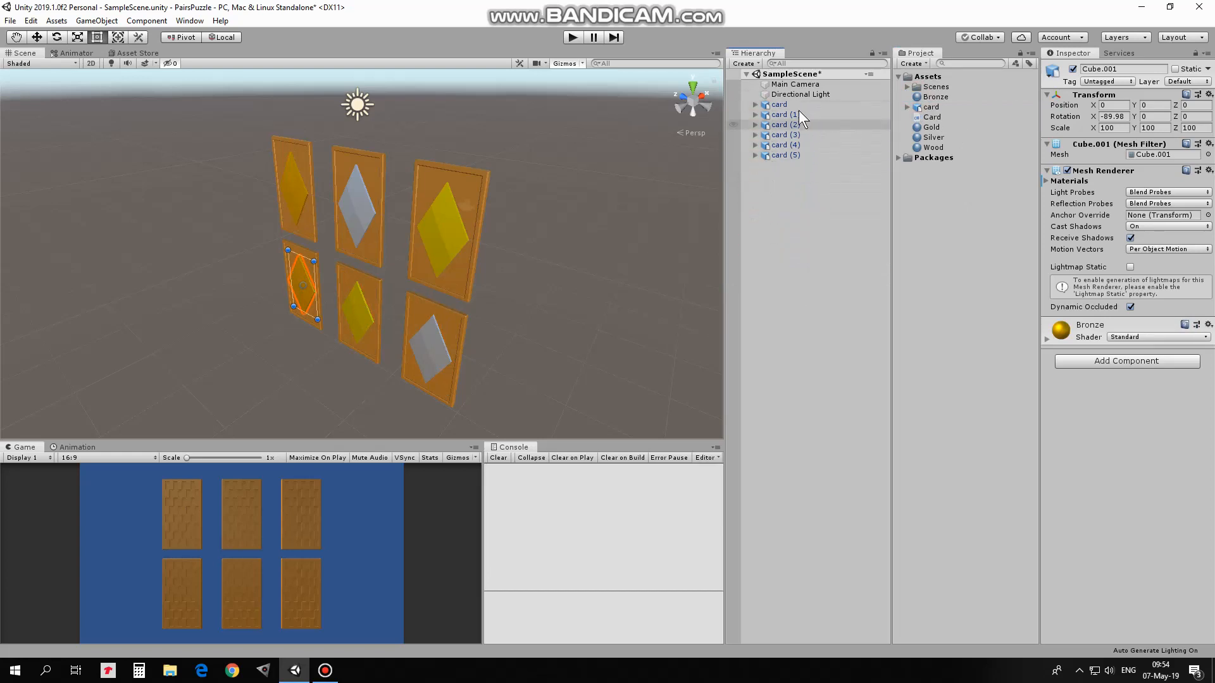
# - Rename the cards GoldCard1, SilverCard1, BronzeCard1, SilverCard2, GoldCard2 and BronzeCard2
pyautogui.click(779, 105)
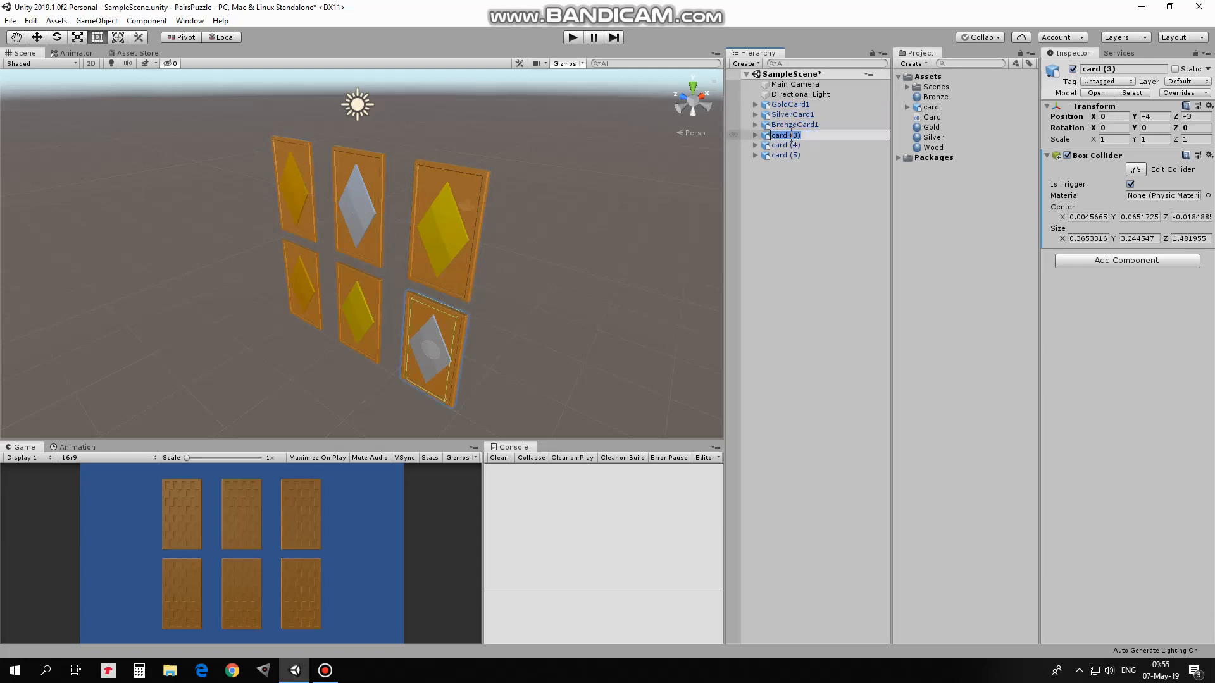
pyautogui.click(783, 144)
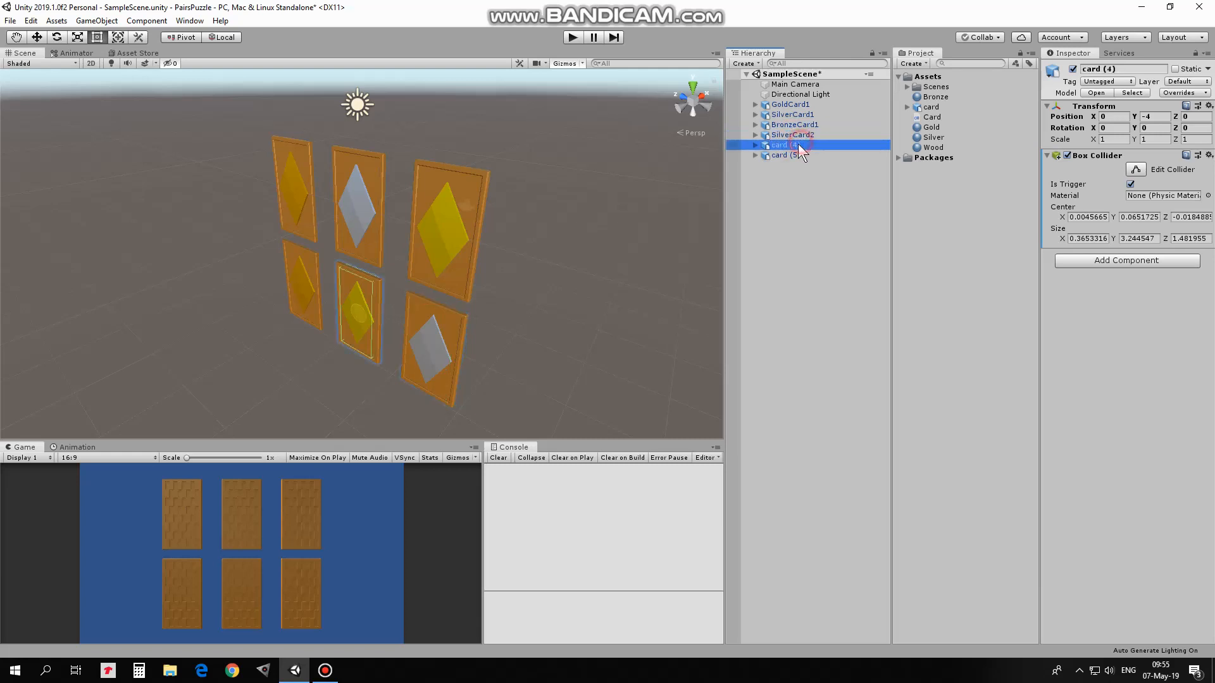
pyautogui.click(783, 155)
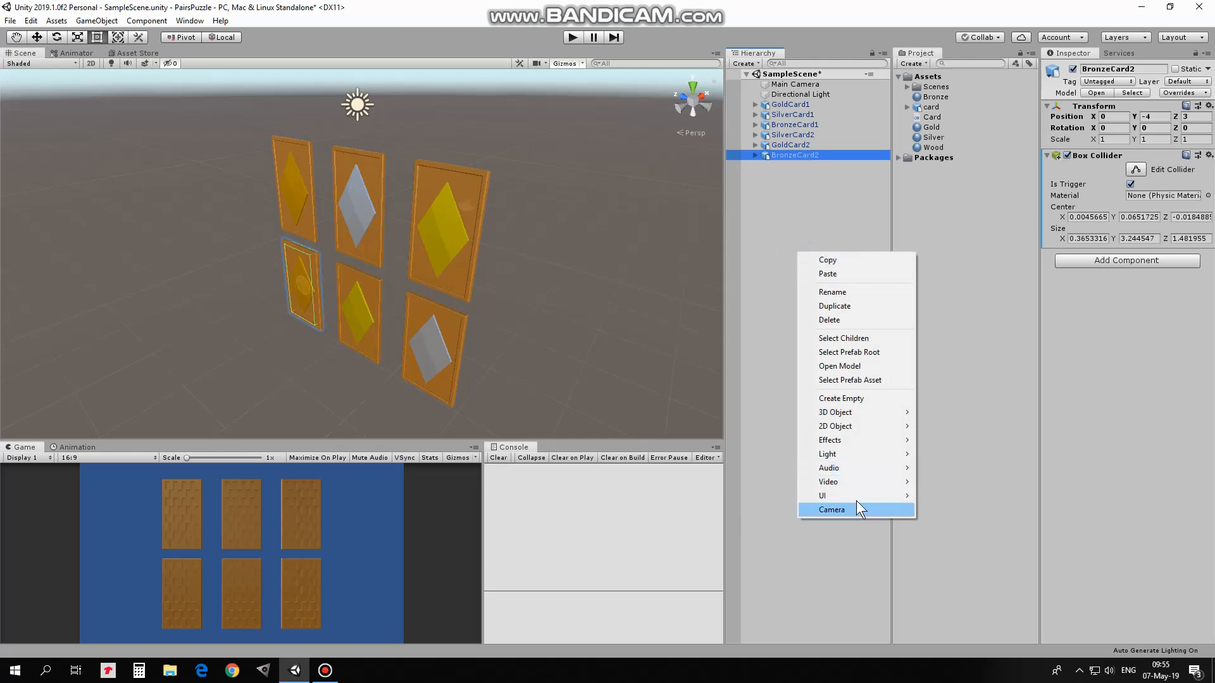
# - Add a UI Text, set the Canvas to Scale With Screen Size, and frame WinText
pyautogui.click(821, 496)
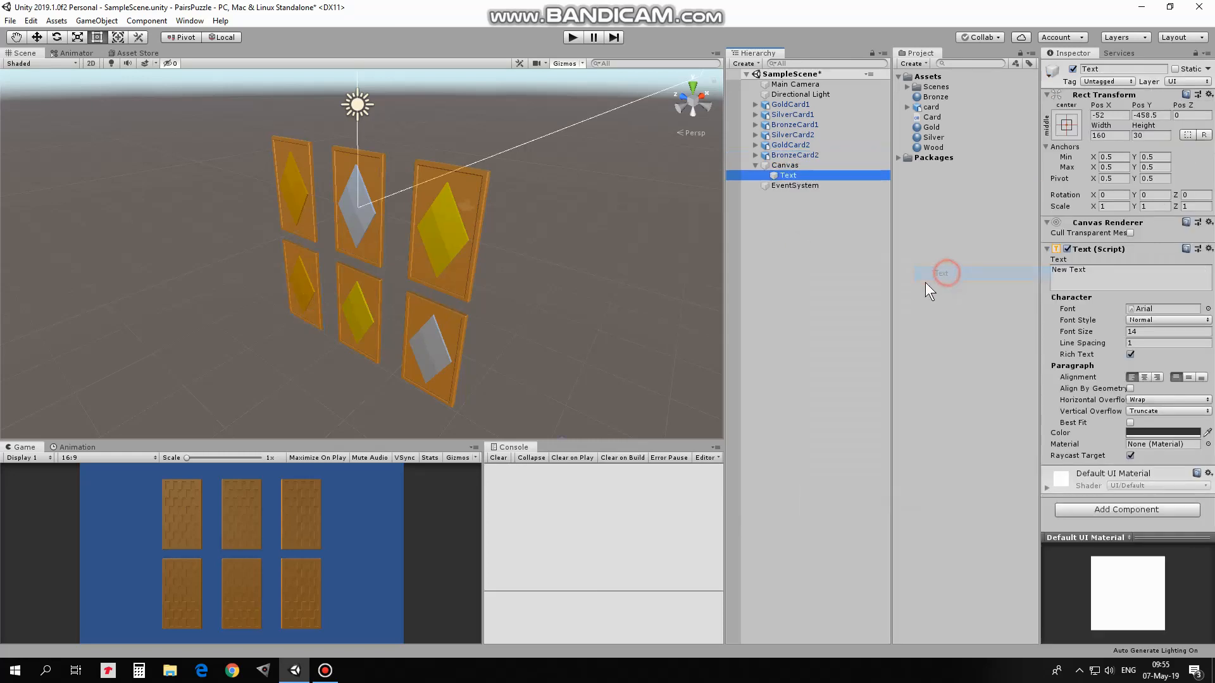
pyautogui.click(784, 166)
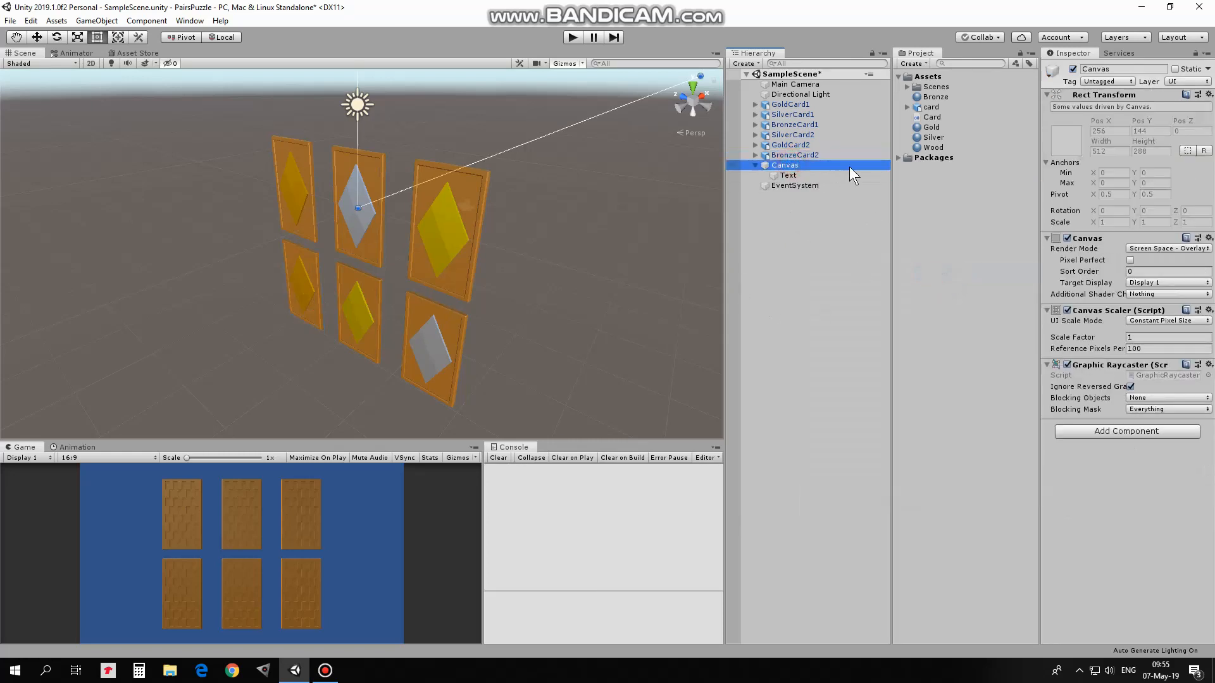
pyautogui.click(1166, 320)
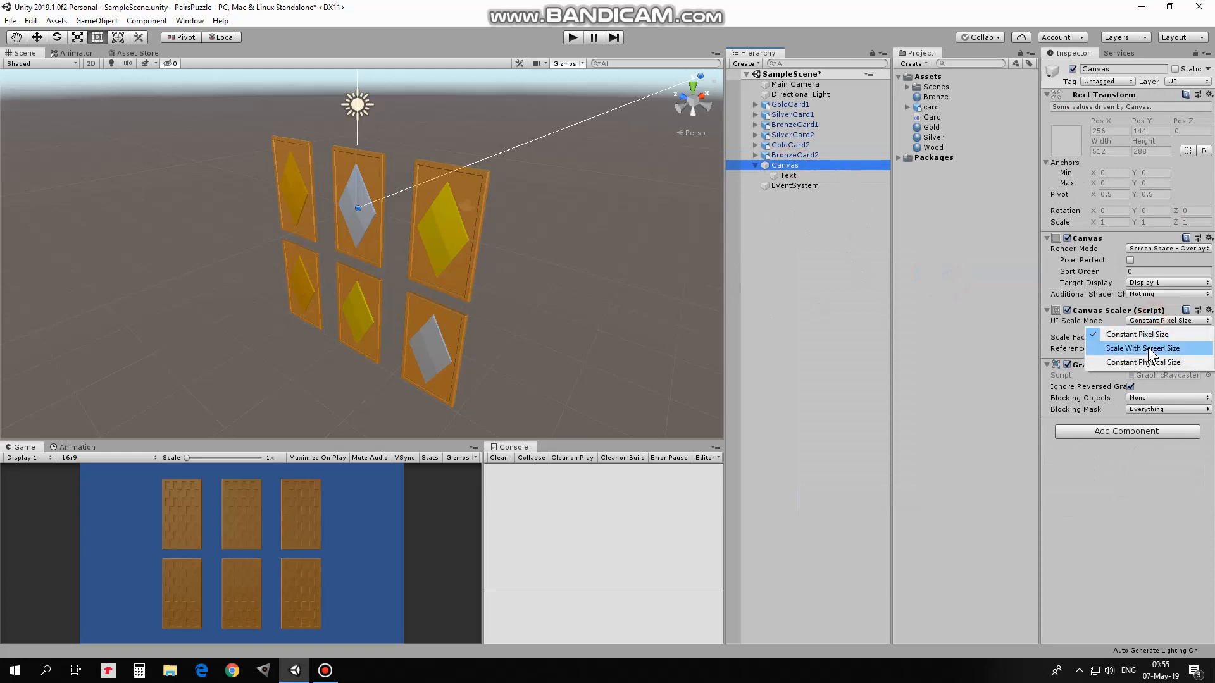
pyautogui.click(1142, 348)
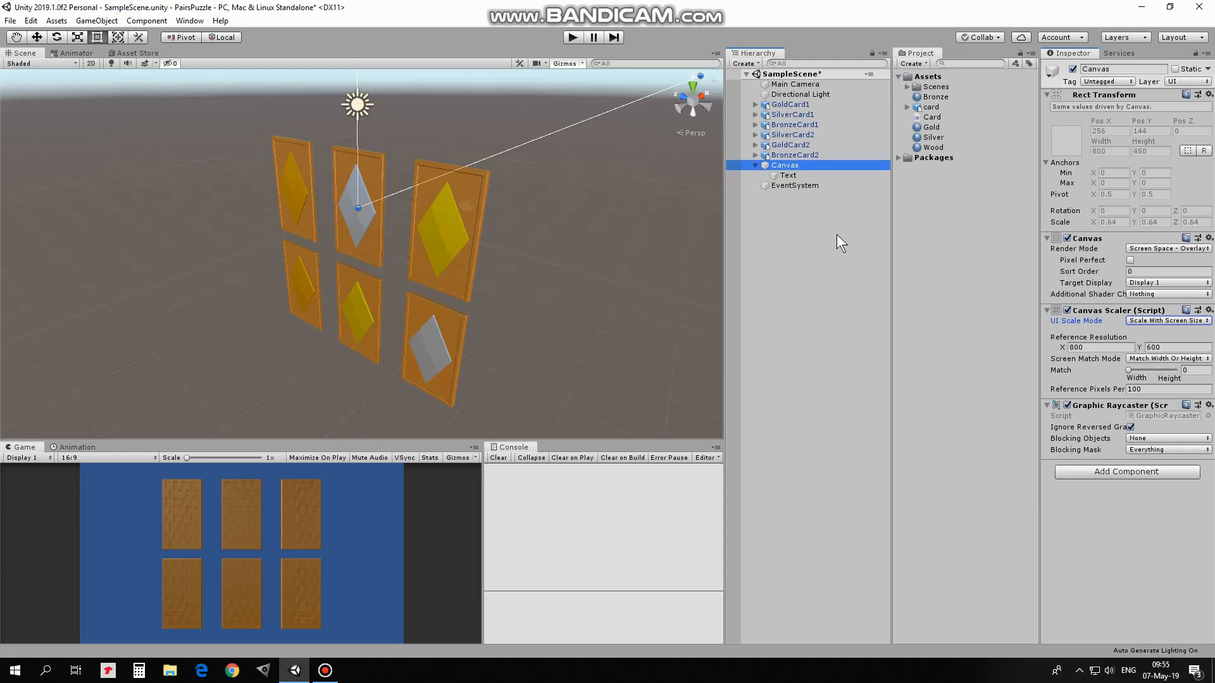
pyautogui.click(787, 175)
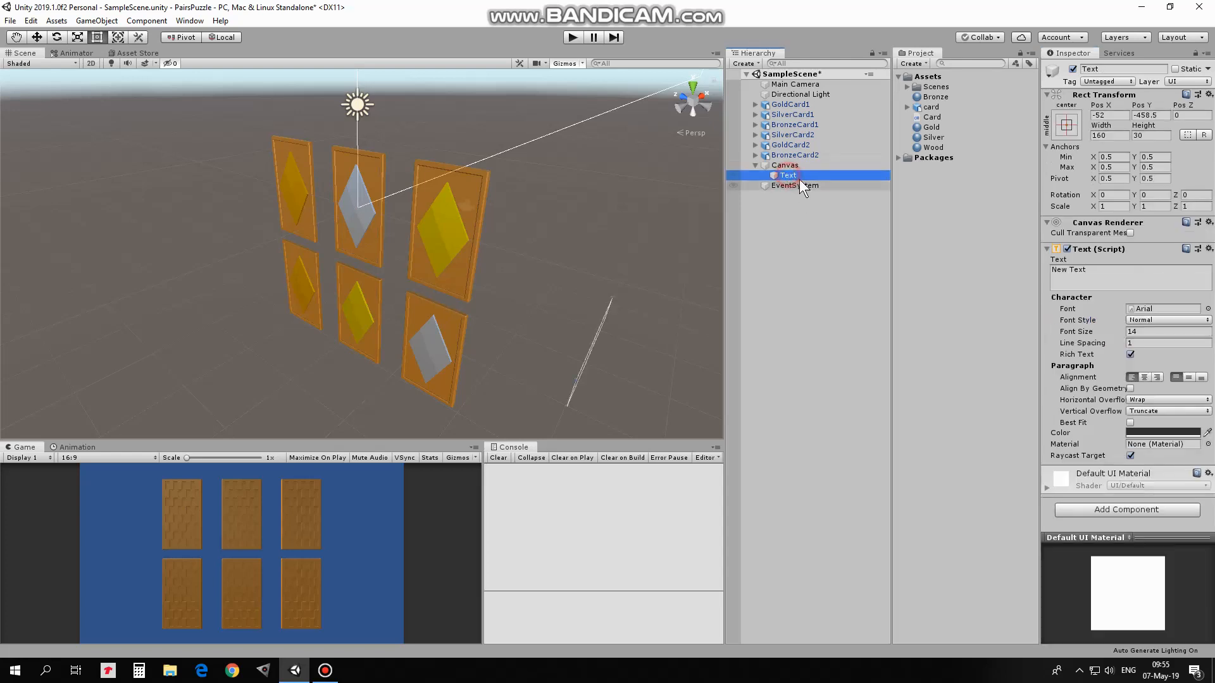
pyautogui.doubleClick(786, 175)
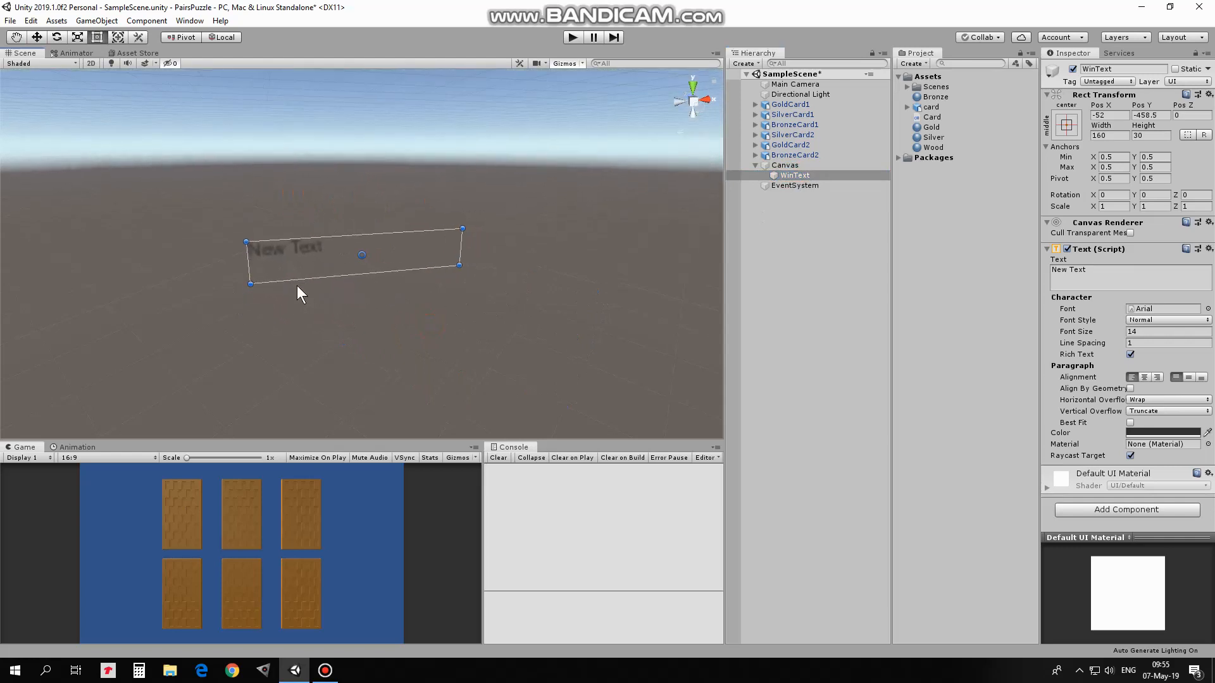
# - Set the text to 'Nailed It!' with font size 50
pyautogui.click(1097, 272)
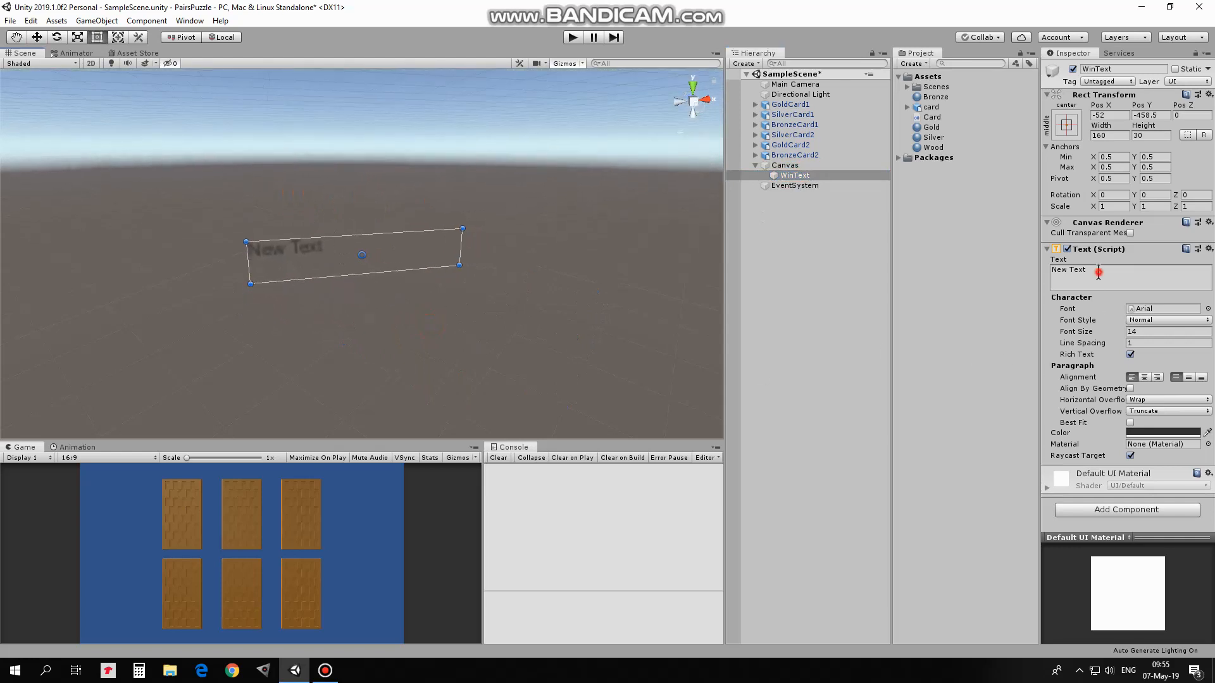
pyautogui.write('Nailed It!')
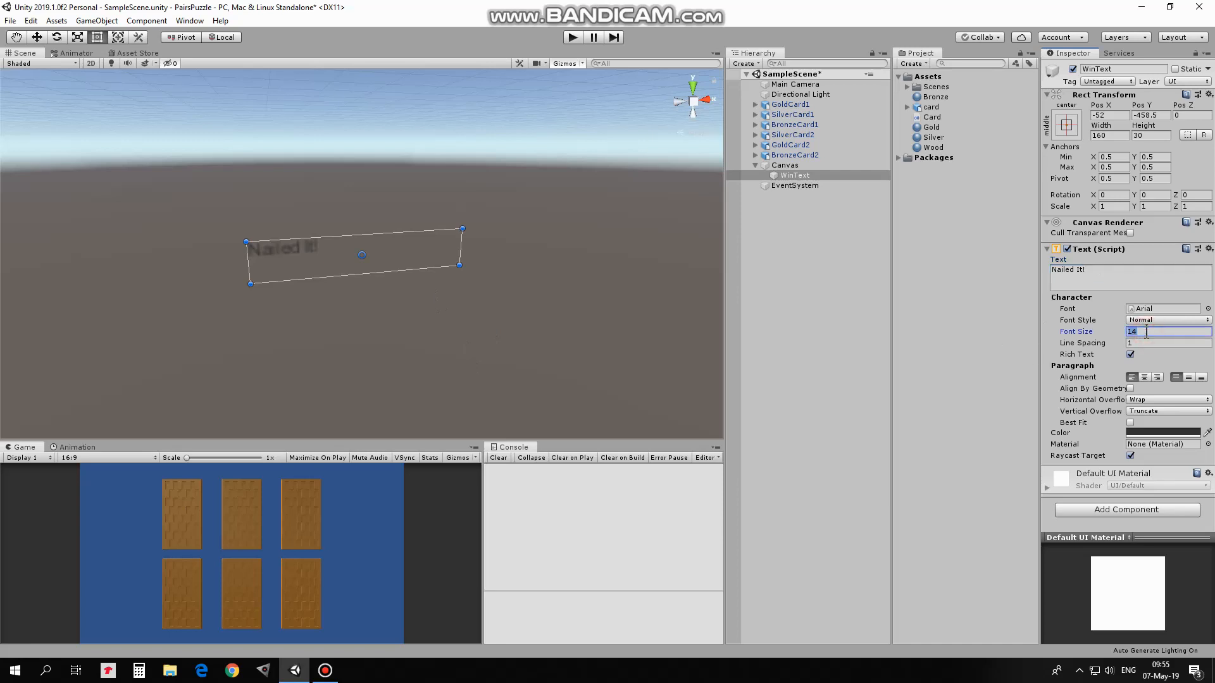
pyautogui.write('50')
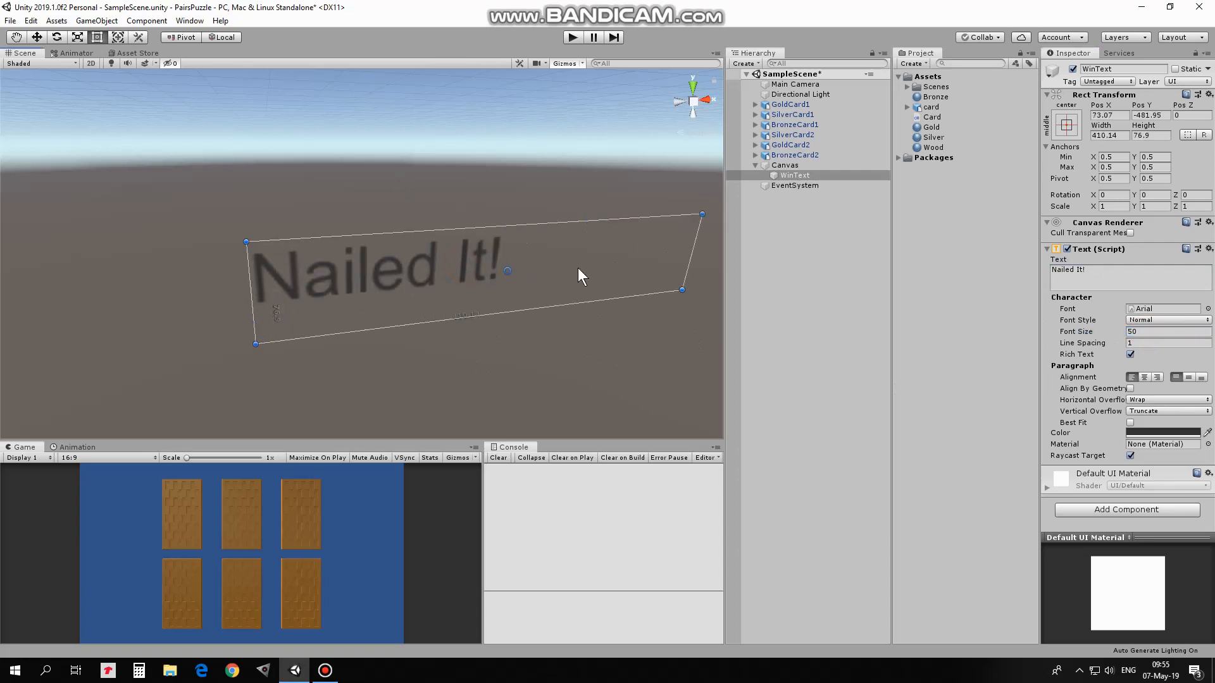
# - Centre the text on the canvas and make it bold and green
pyautogui.click(1065, 125)
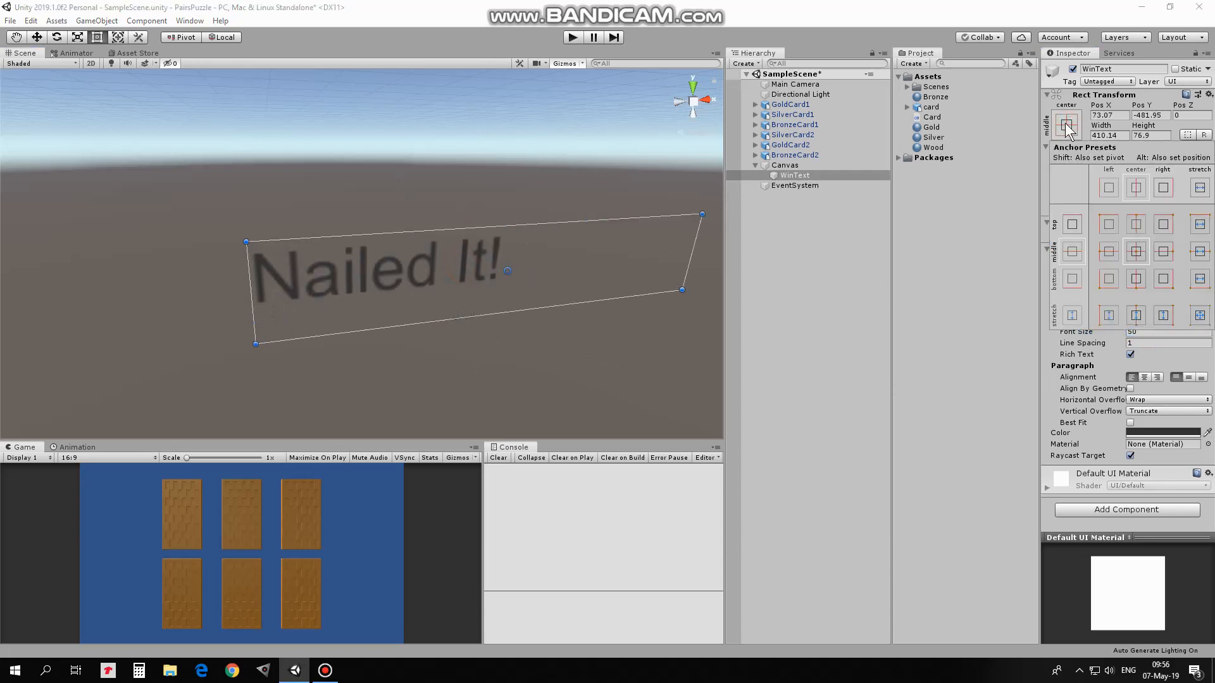
pyautogui.click(1135, 251)
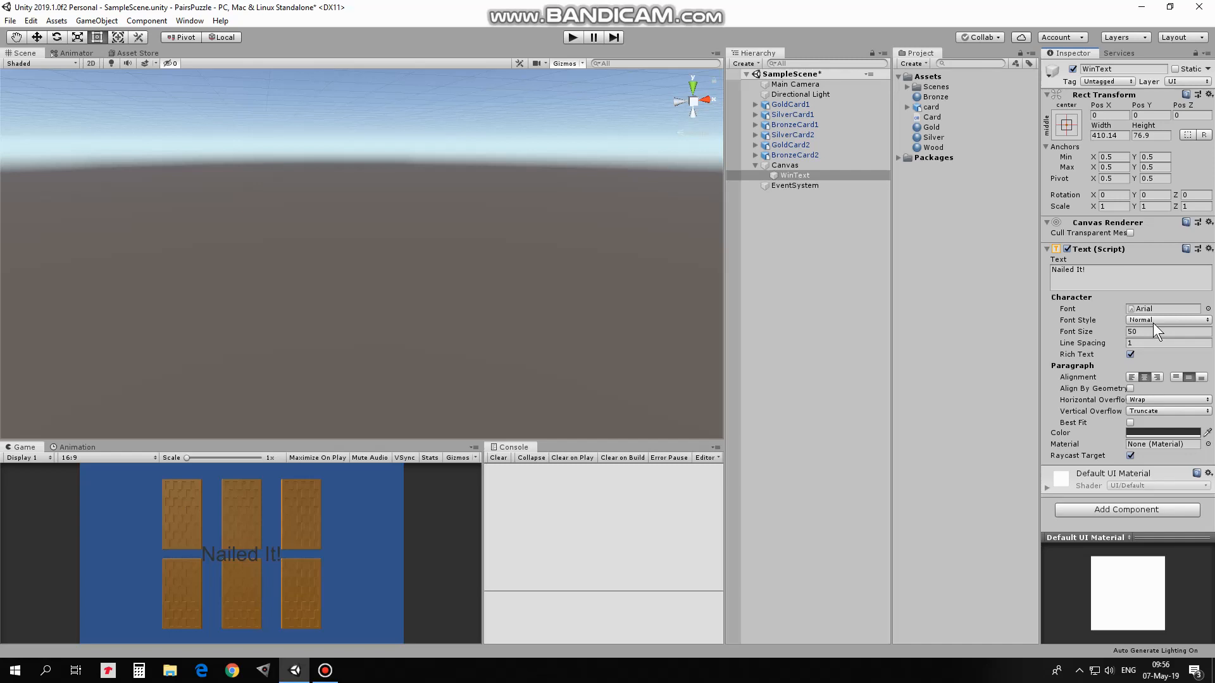
pyautogui.click(1160, 432)
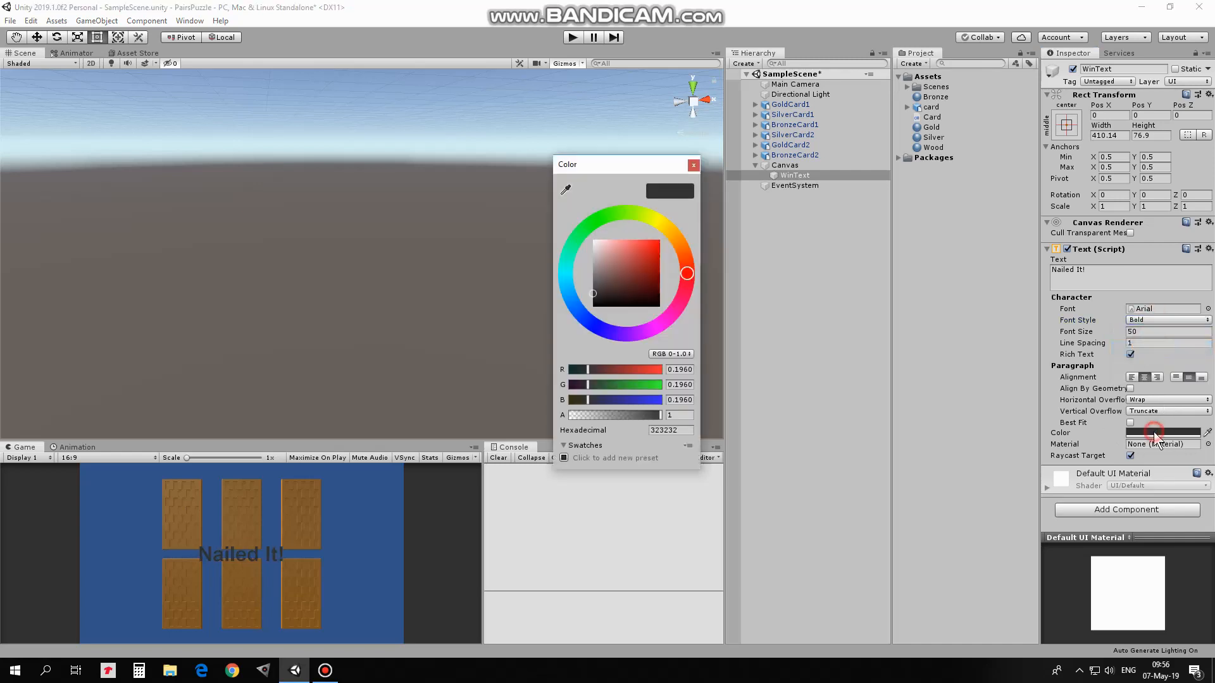
pyautogui.click(583, 230)
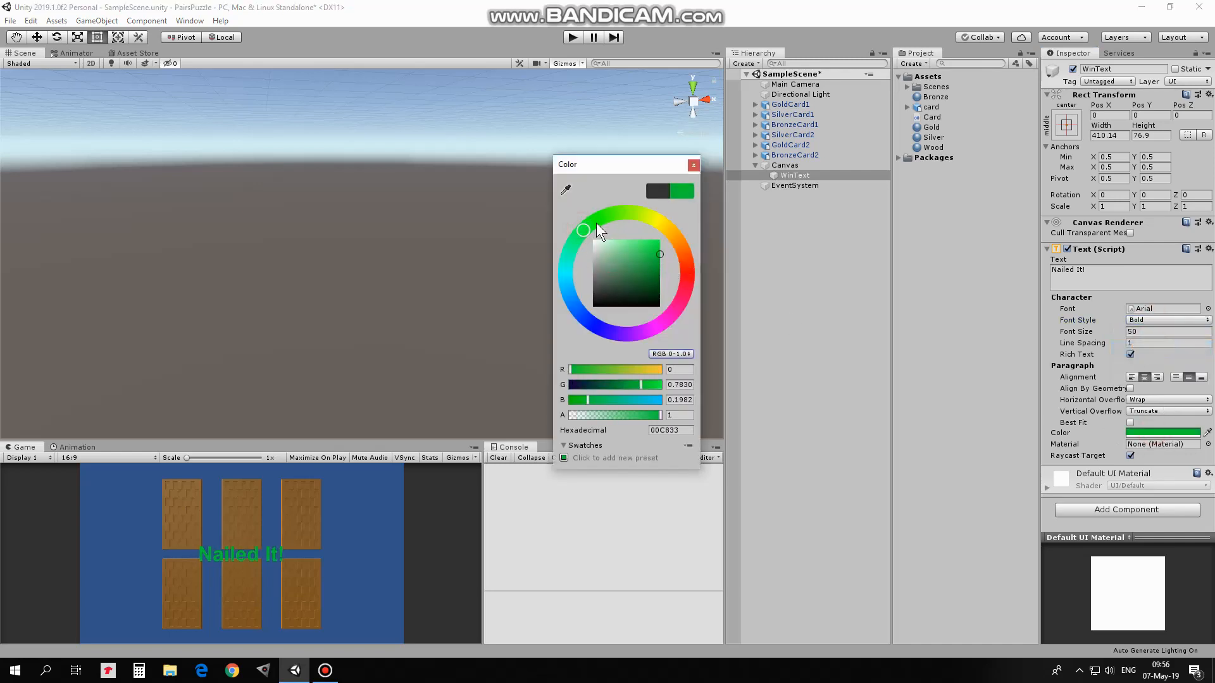
pyautogui.click(691, 164)
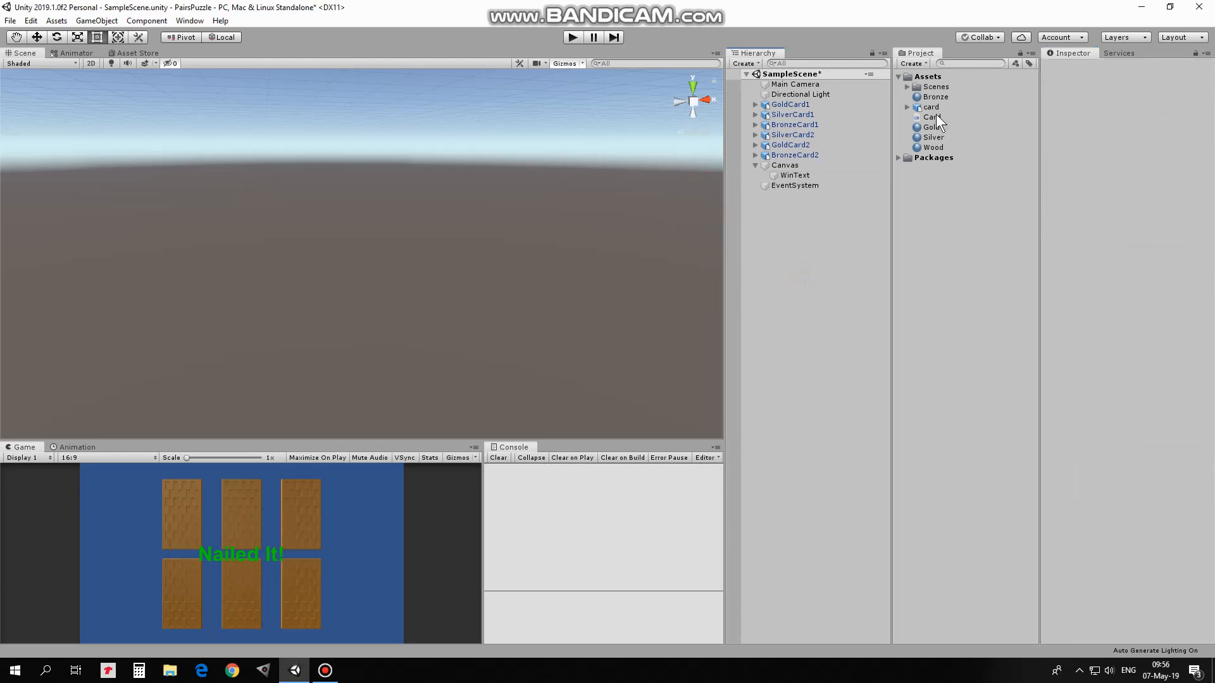
# - Open Card.cs in Visual Studio and read its field declarations, including static winText
pyautogui.click(932, 117)
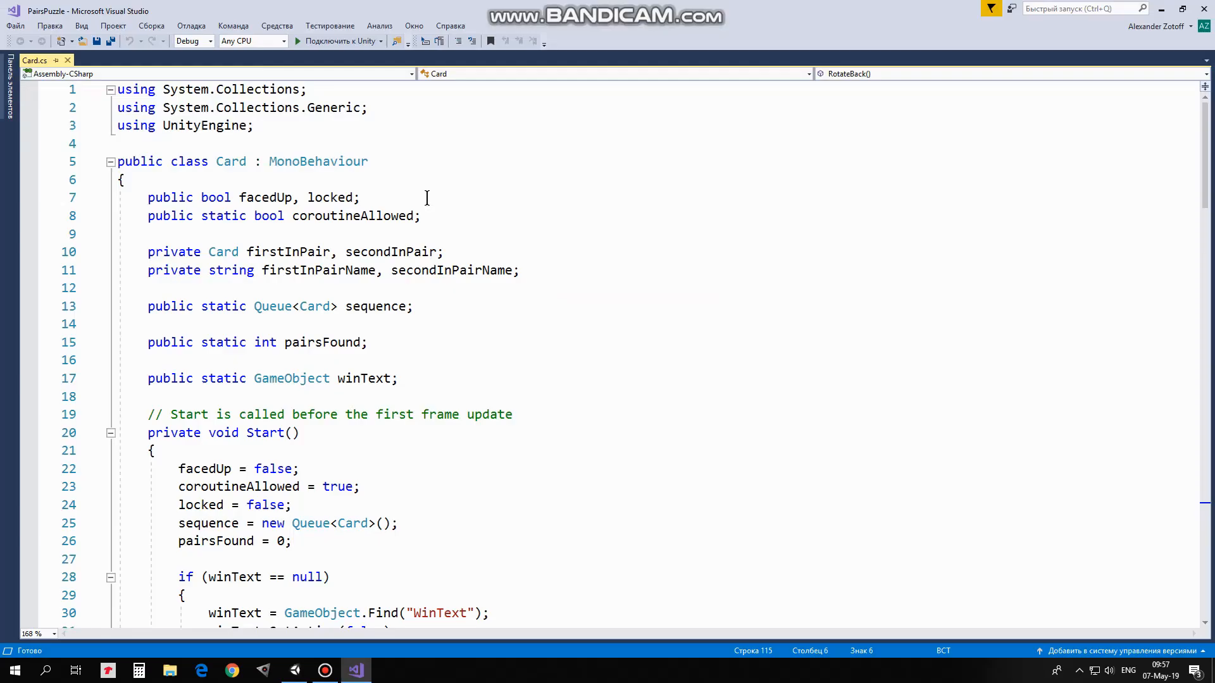
pyautogui.moveTo(200, 198)
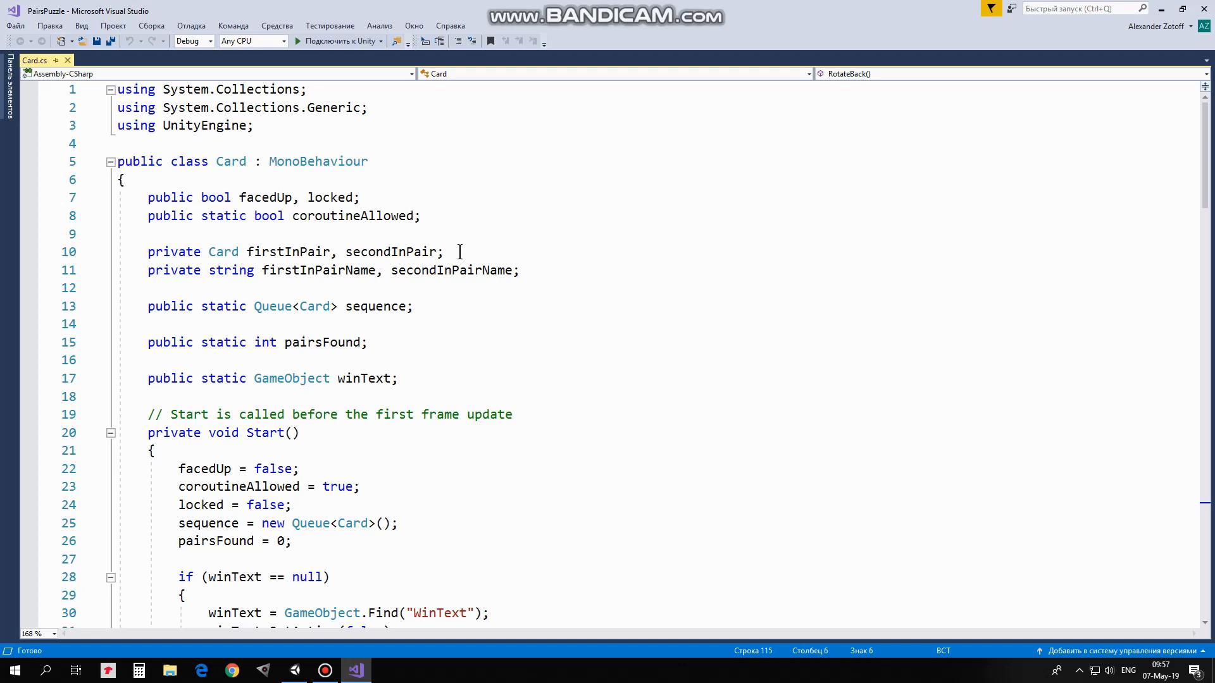
pyautogui.moveTo(482, 236)
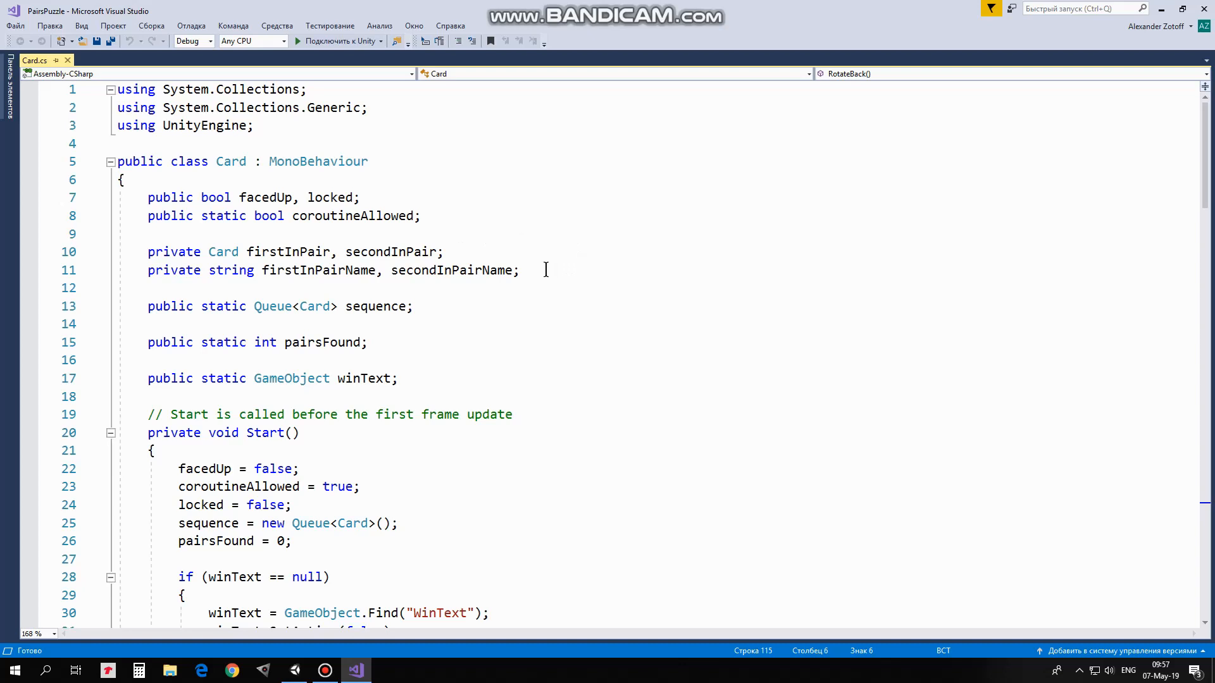
pyautogui.moveTo(455, 306)
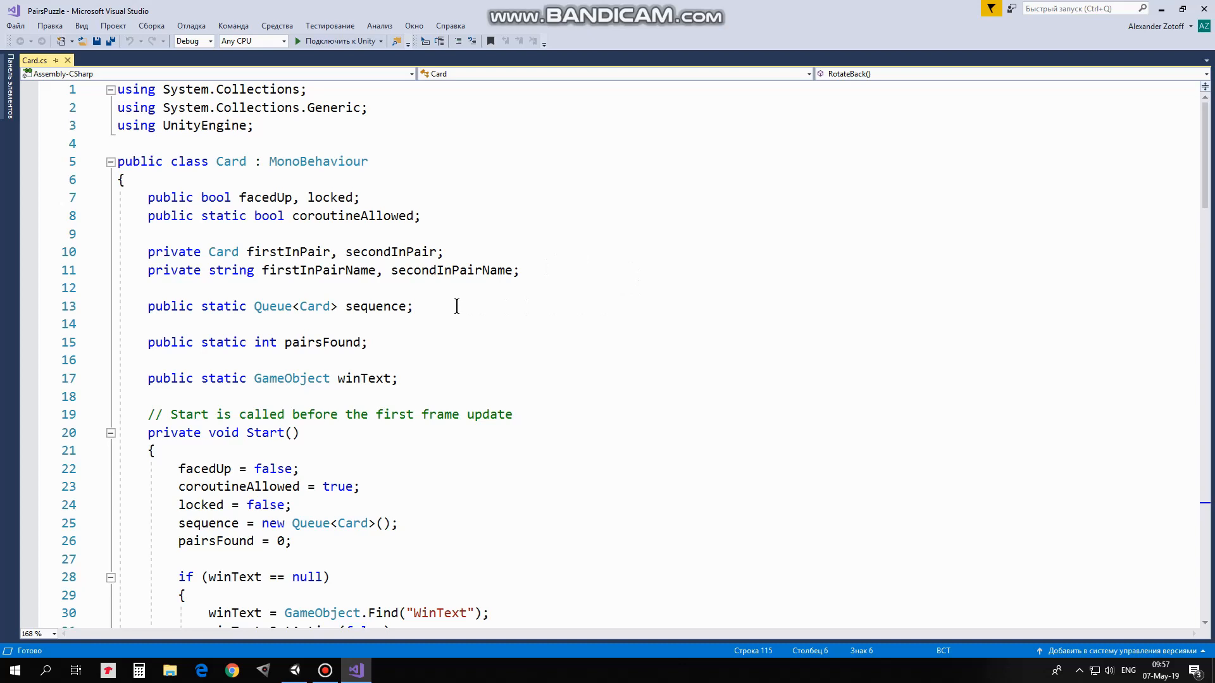
pyautogui.moveTo(439, 307)
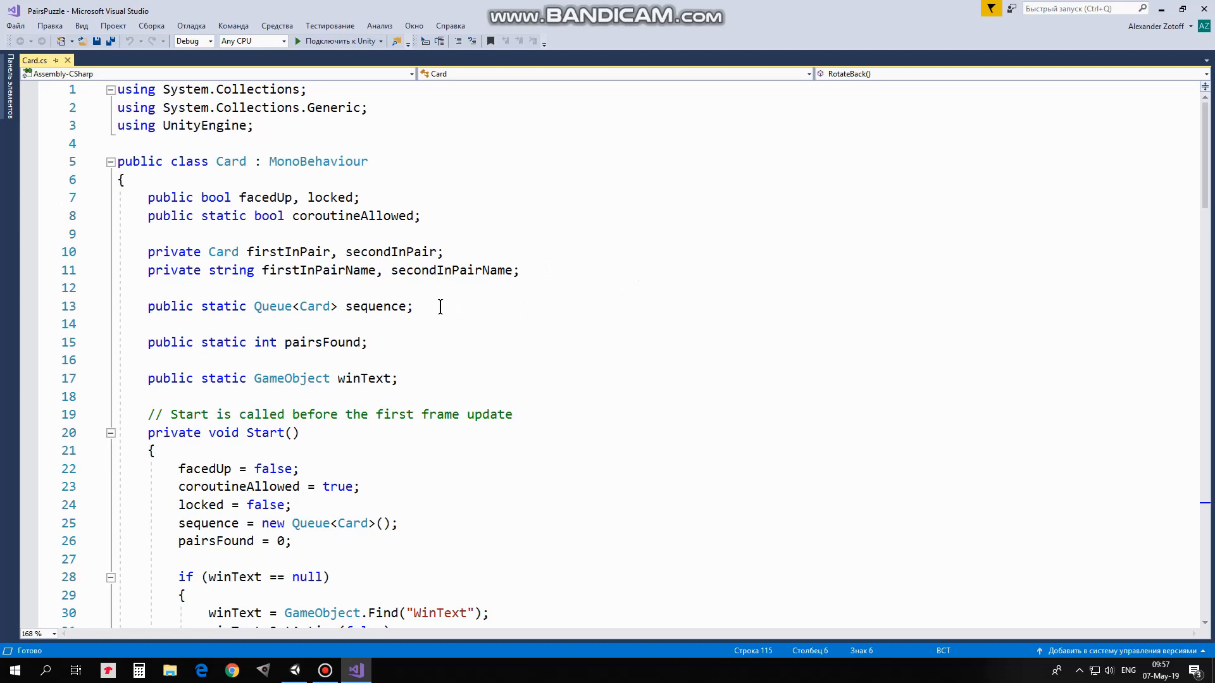
pyautogui.moveTo(434, 312)
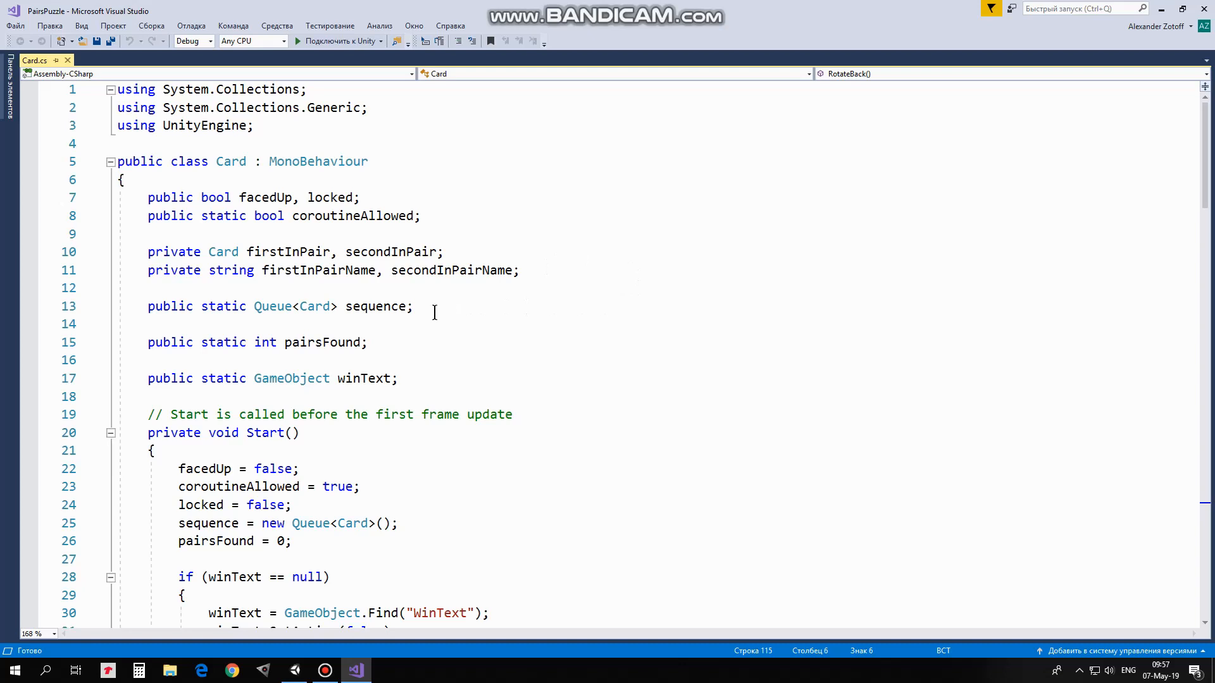
pyautogui.click(370, 342)
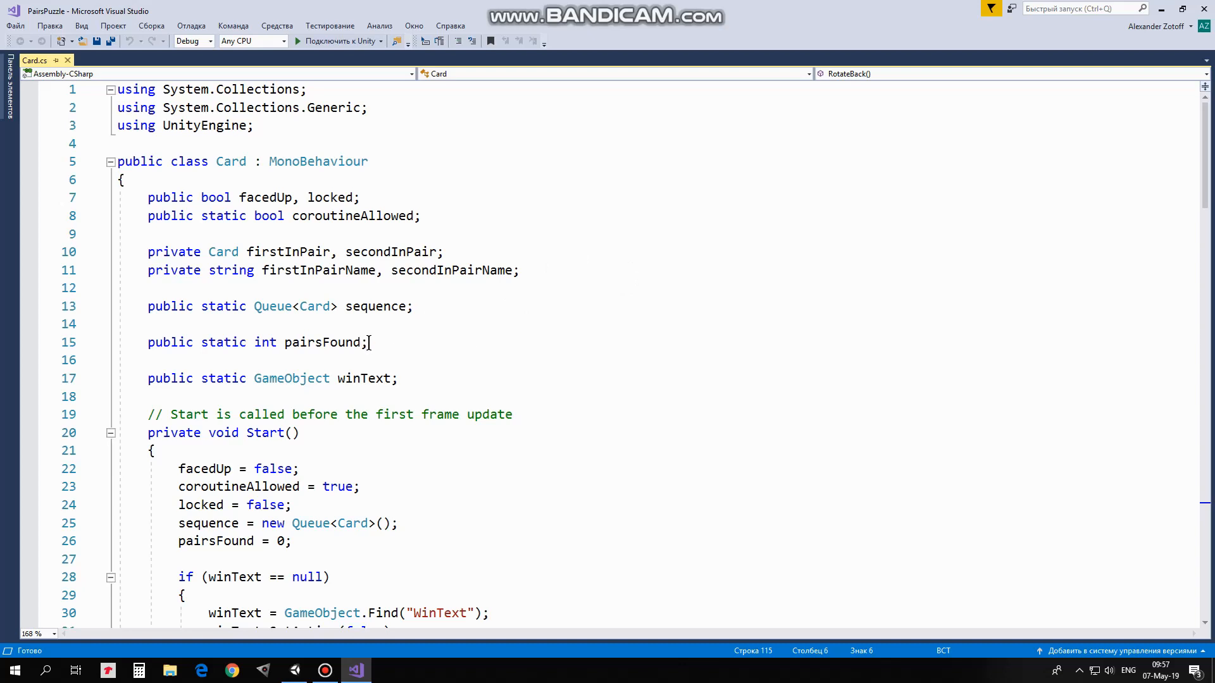
pyautogui.moveTo(404, 334)
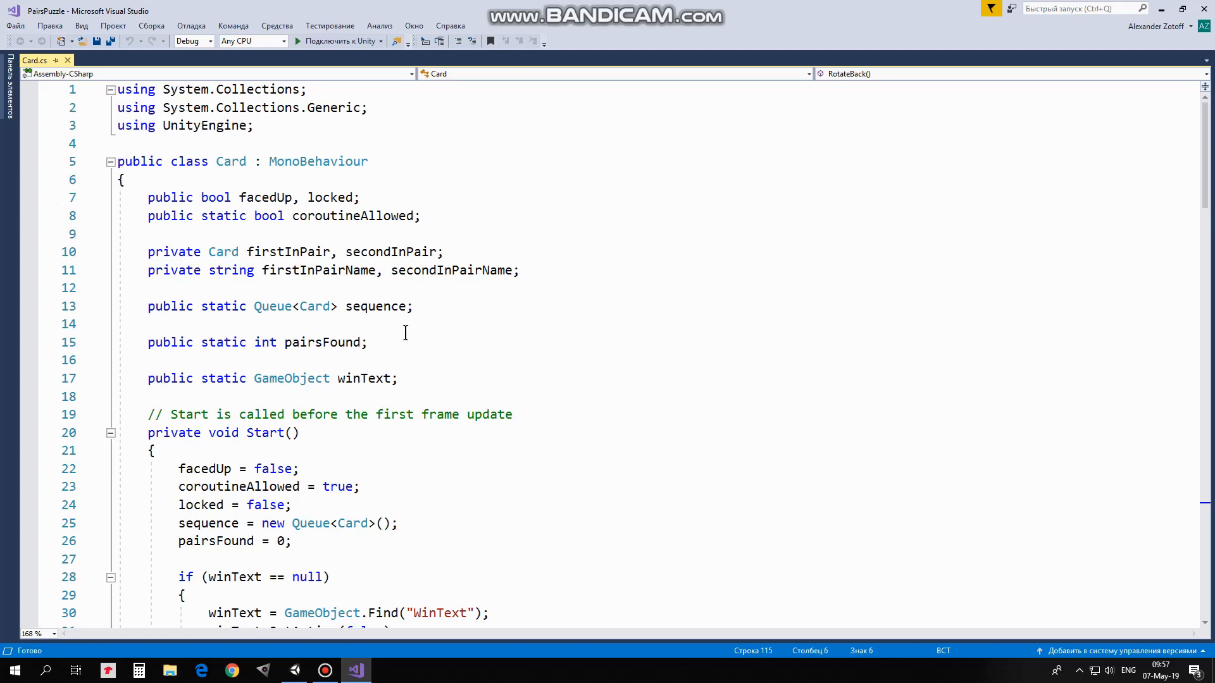
pyautogui.moveTo(413, 383)
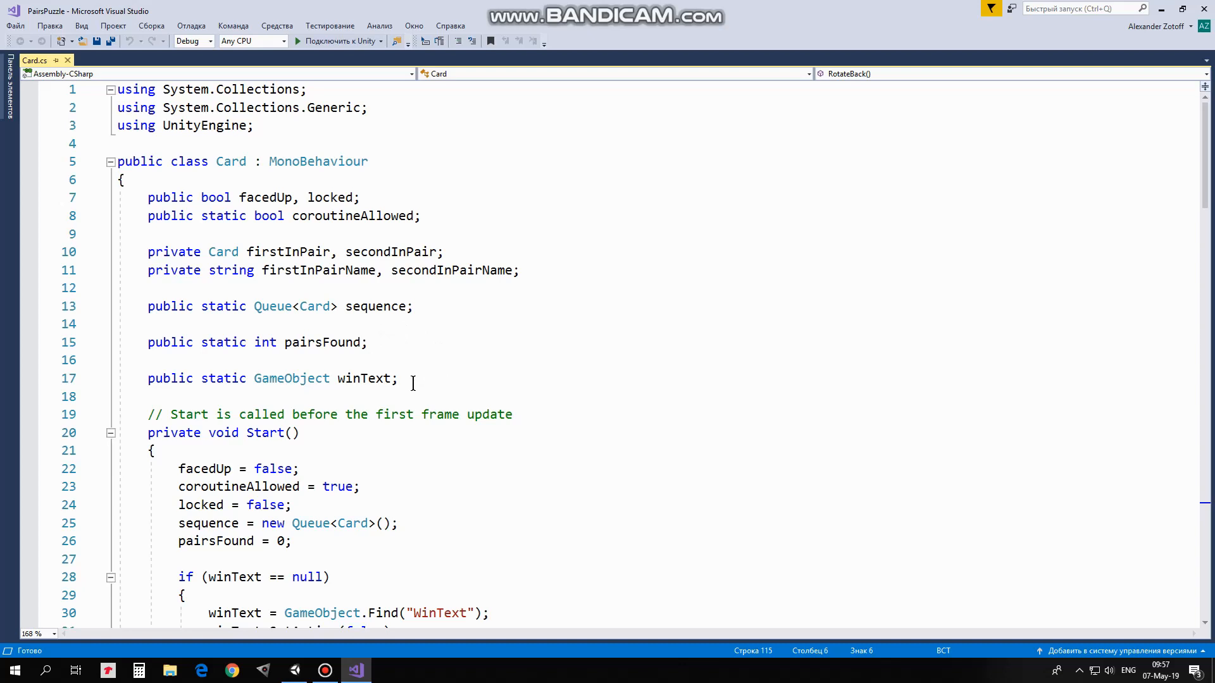
pyautogui.moveTo(508, 437)
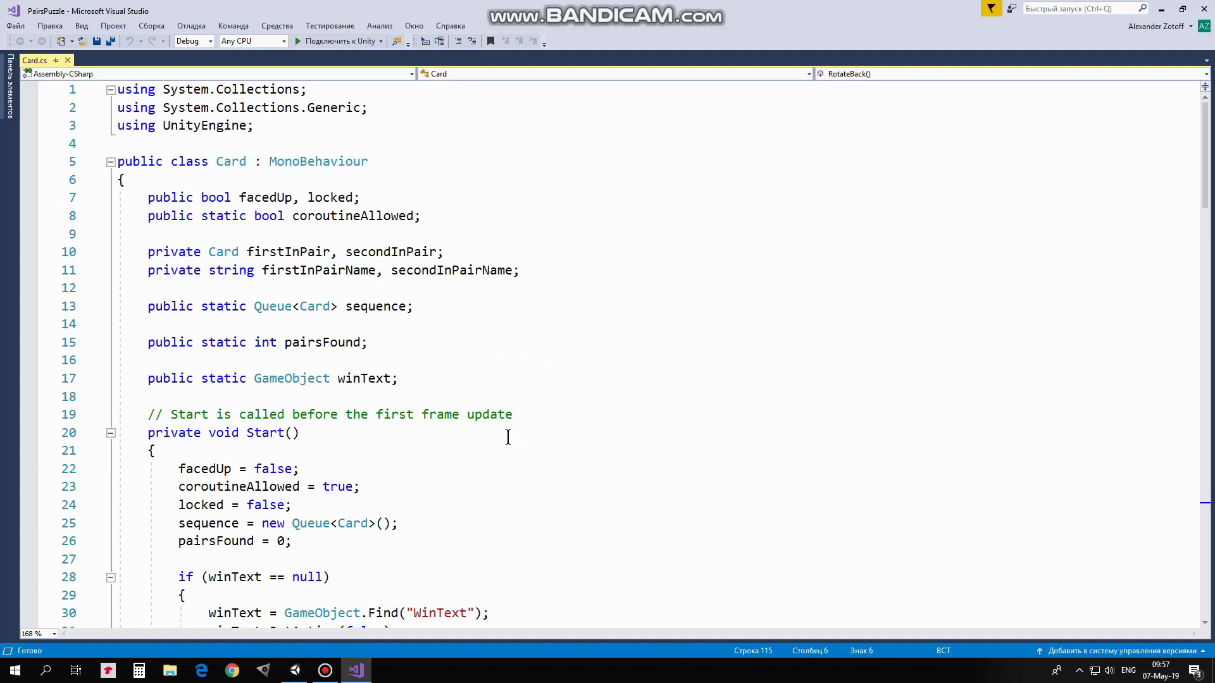
pyautogui.scroll(-3)
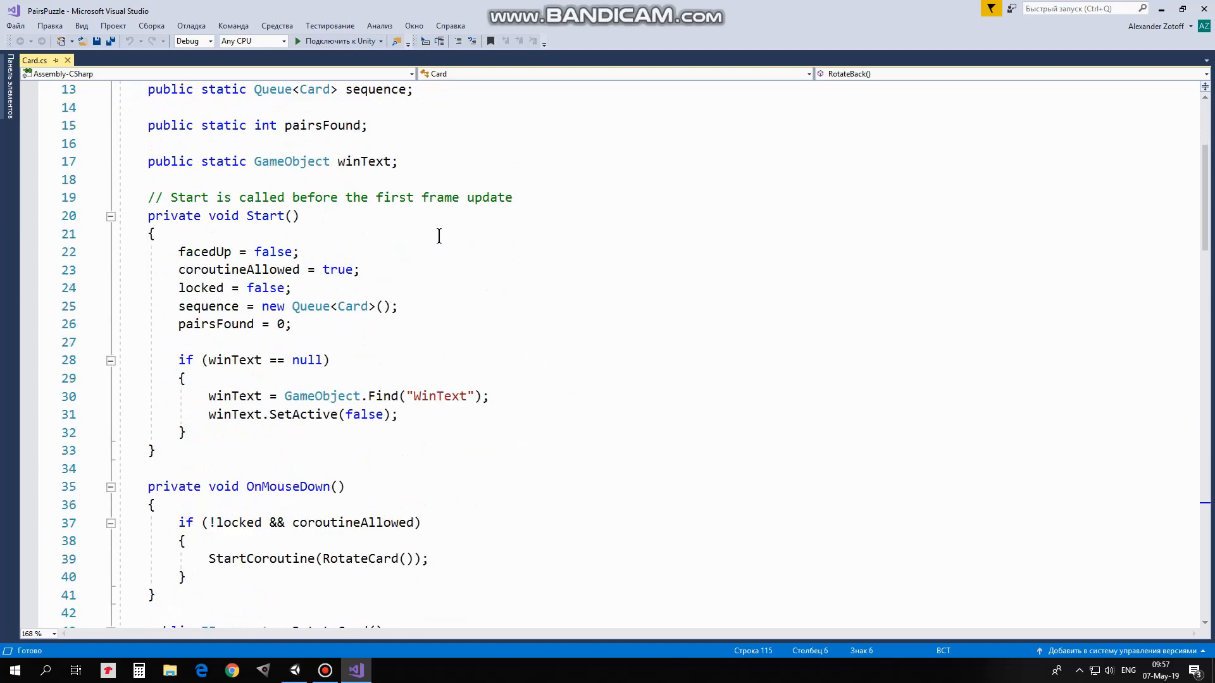
pyautogui.moveTo(313, 246)
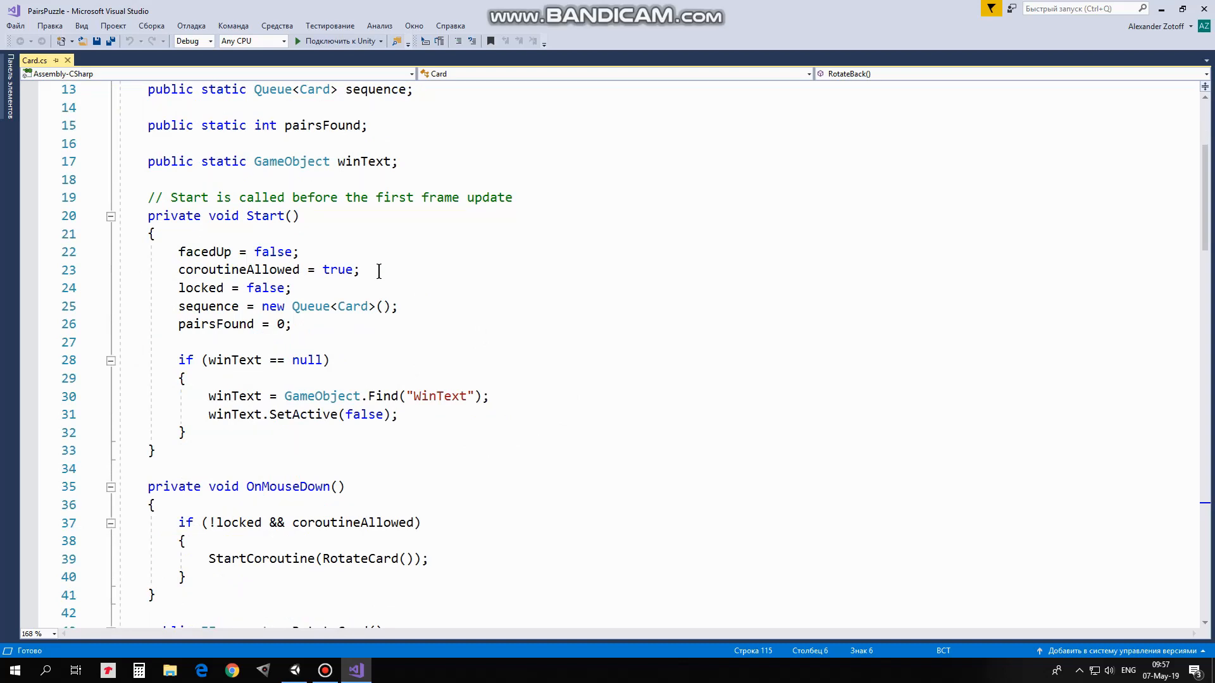
pyautogui.moveTo(293, 296)
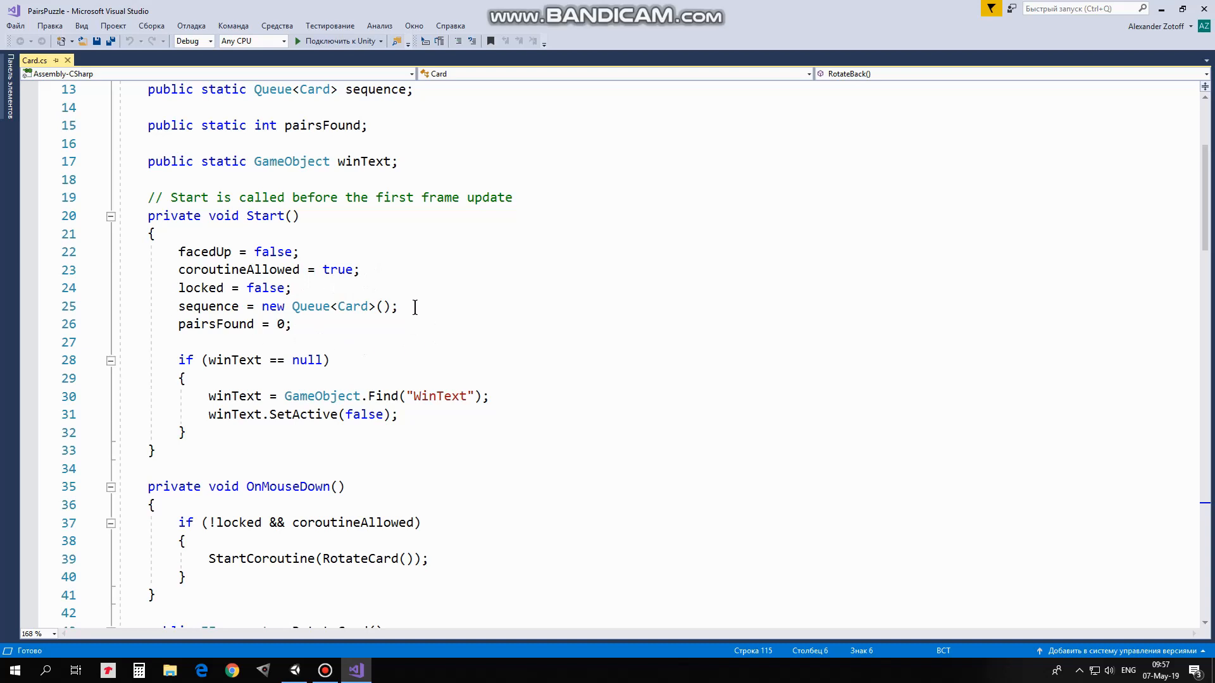
pyautogui.moveTo(335, 327)
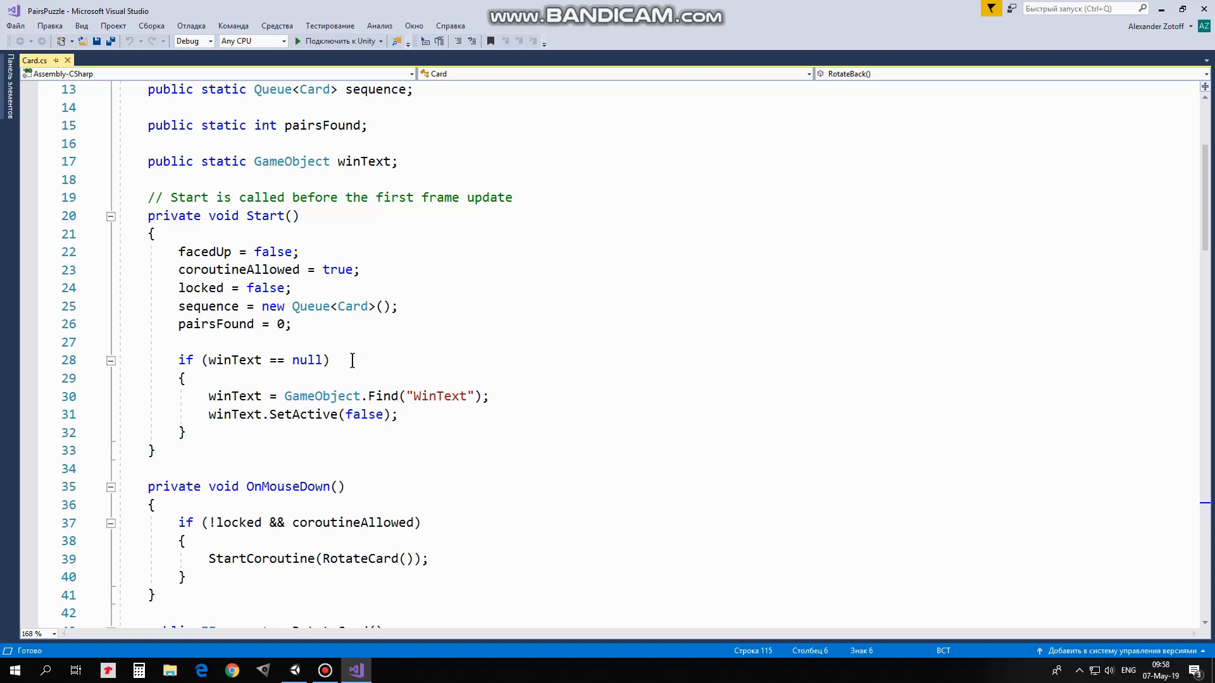
pyautogui.moveTo(378, 358)
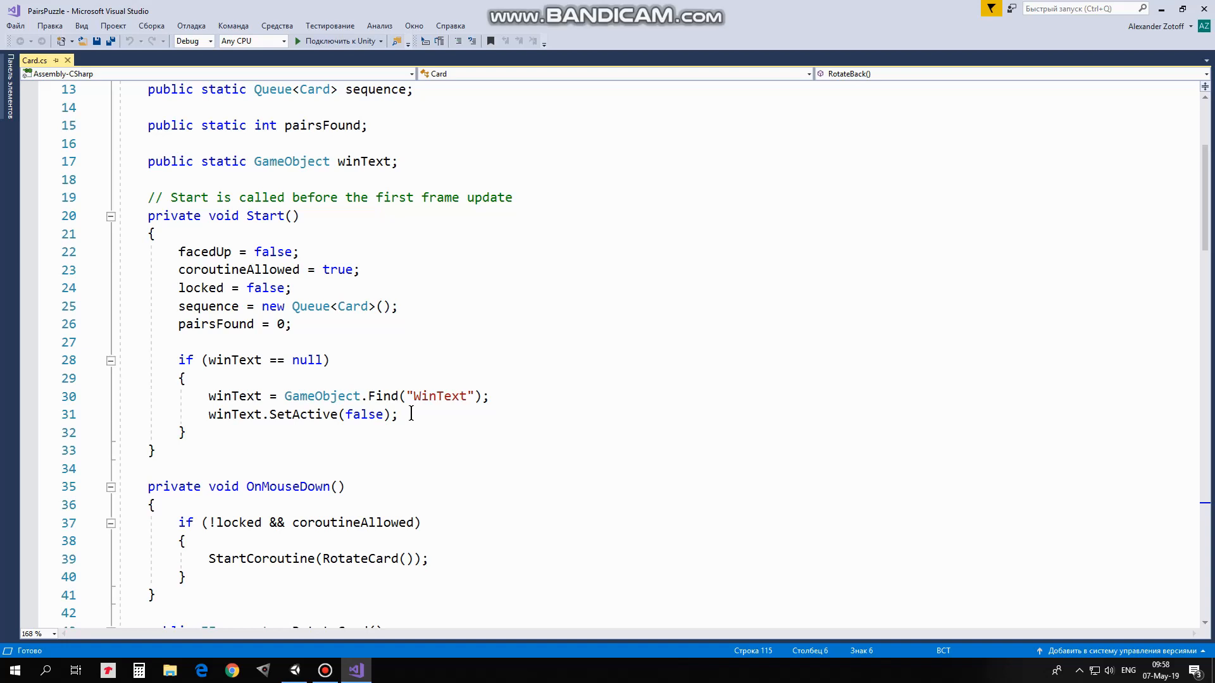
pyautogui.moveTo(425, 427)
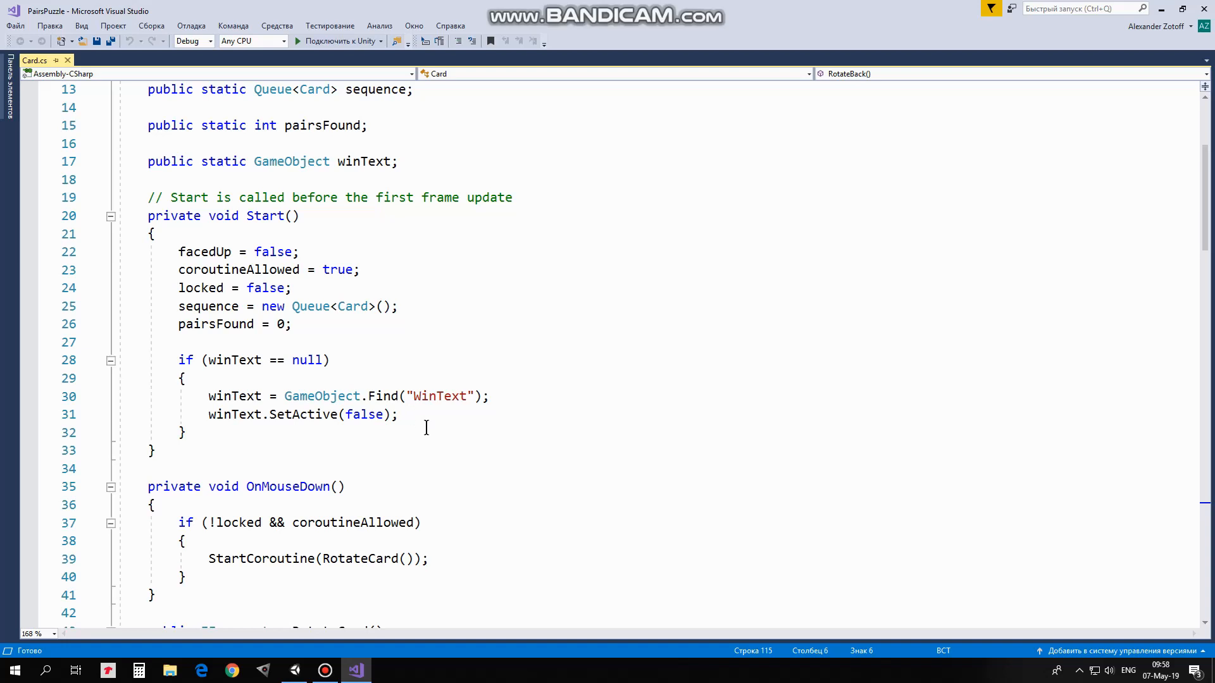
pyautogui.scroll(-3)
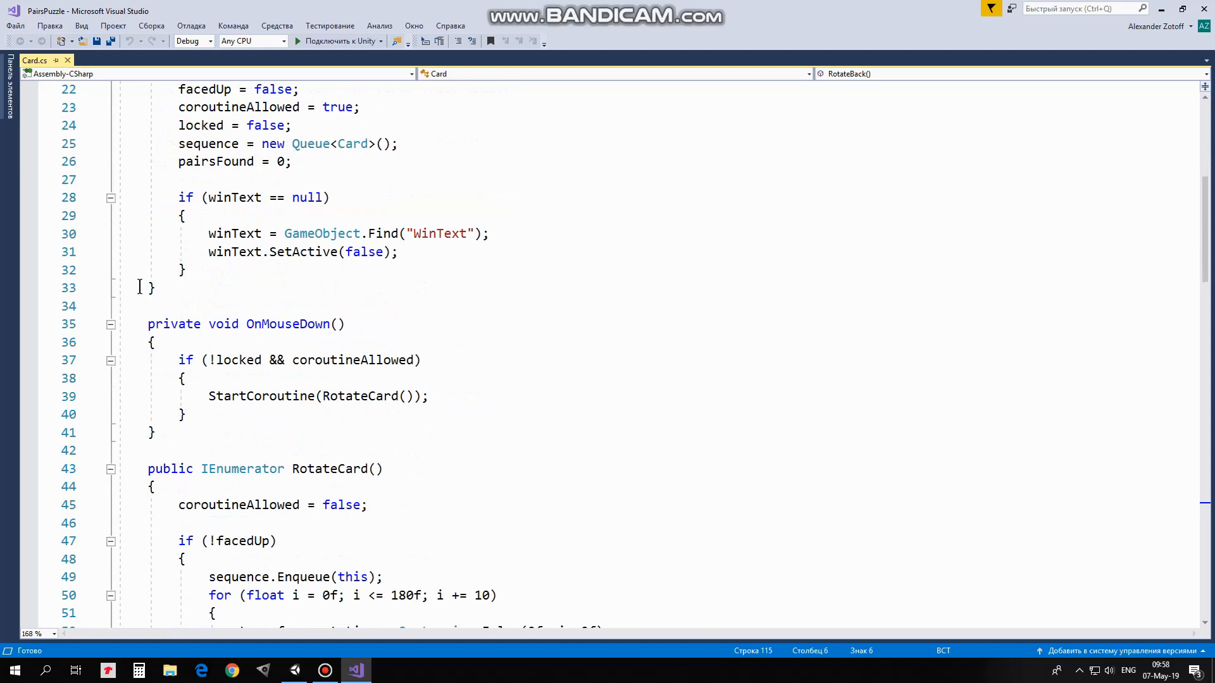
pyautogui.moveTo(428, 334)
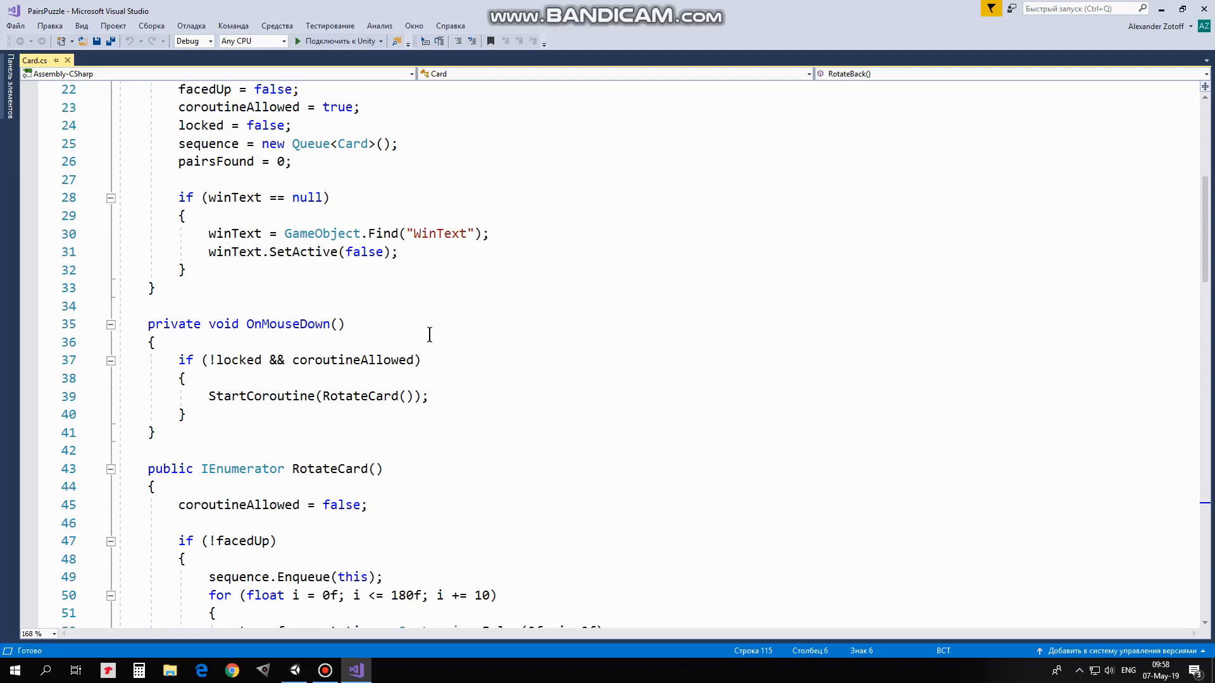
pyautogui.moveTo(328, 376)
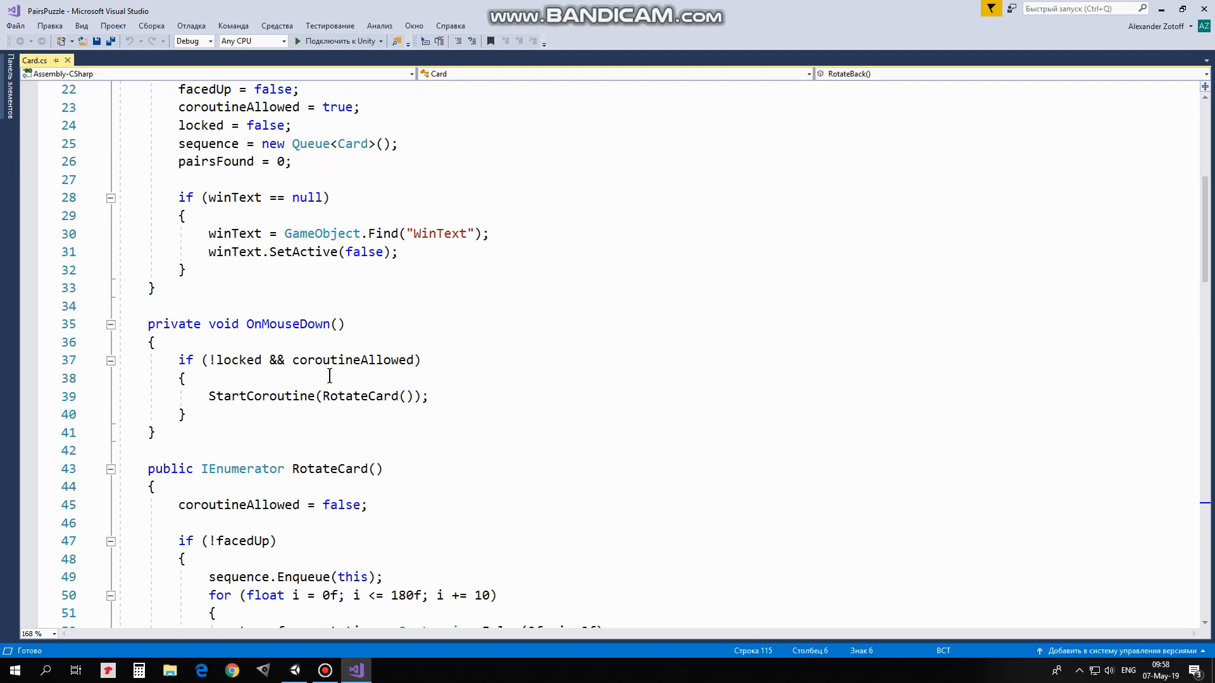
pyautogui.moveTo(365, 378)
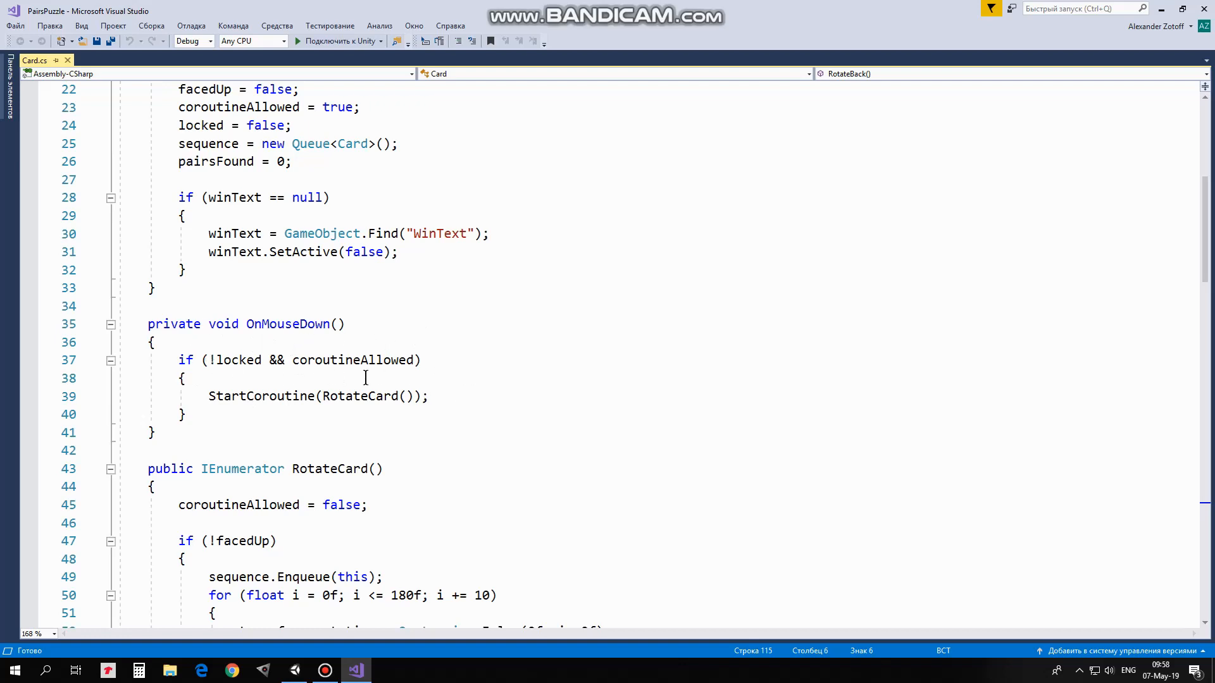
pyautogui.scroll(-3)
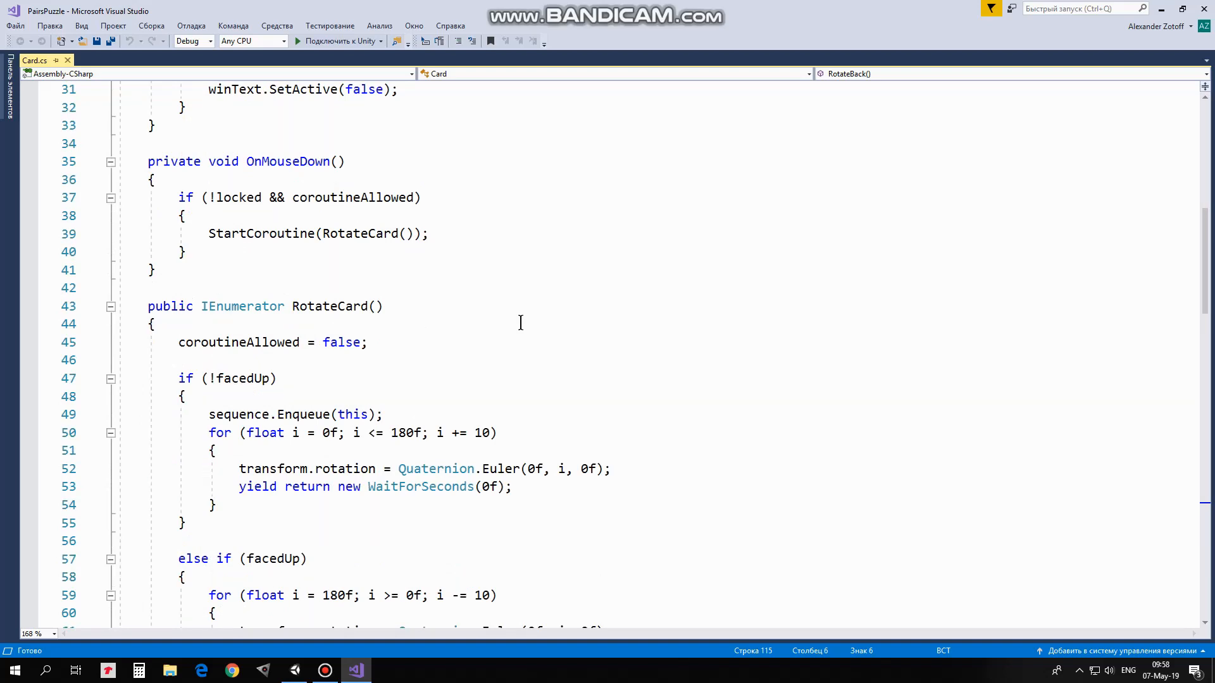
pyautogui.moveTo(513, 296)
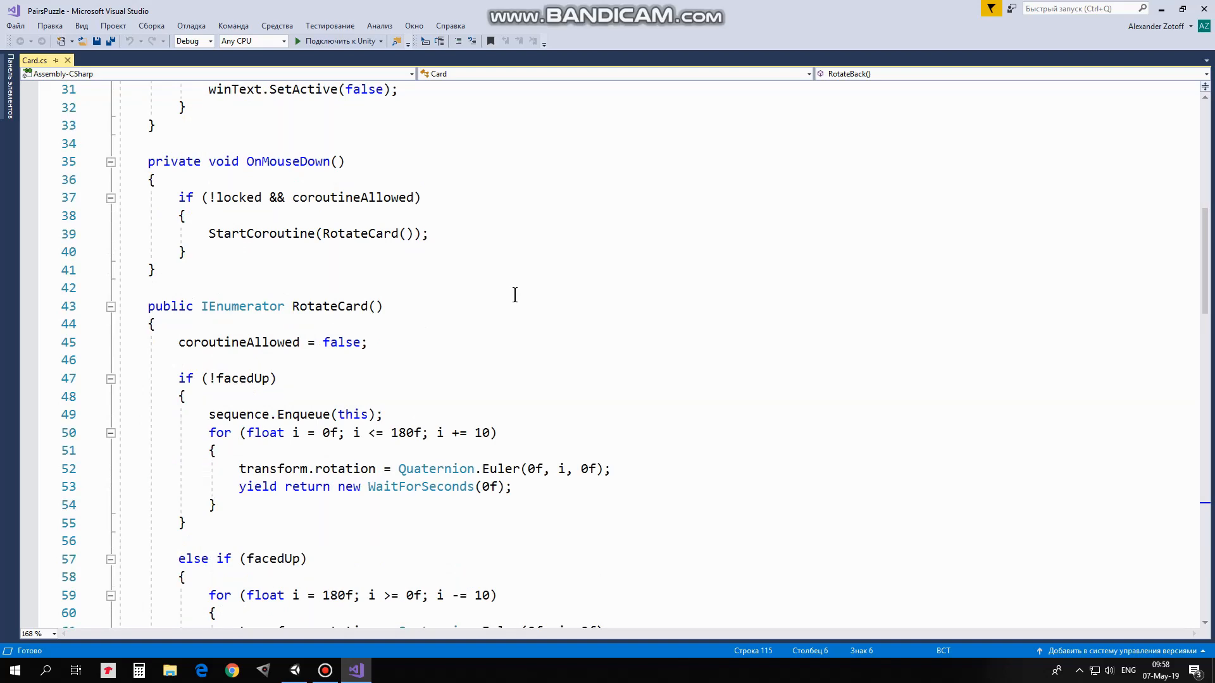
pyautogui.moveTo(387, 337)
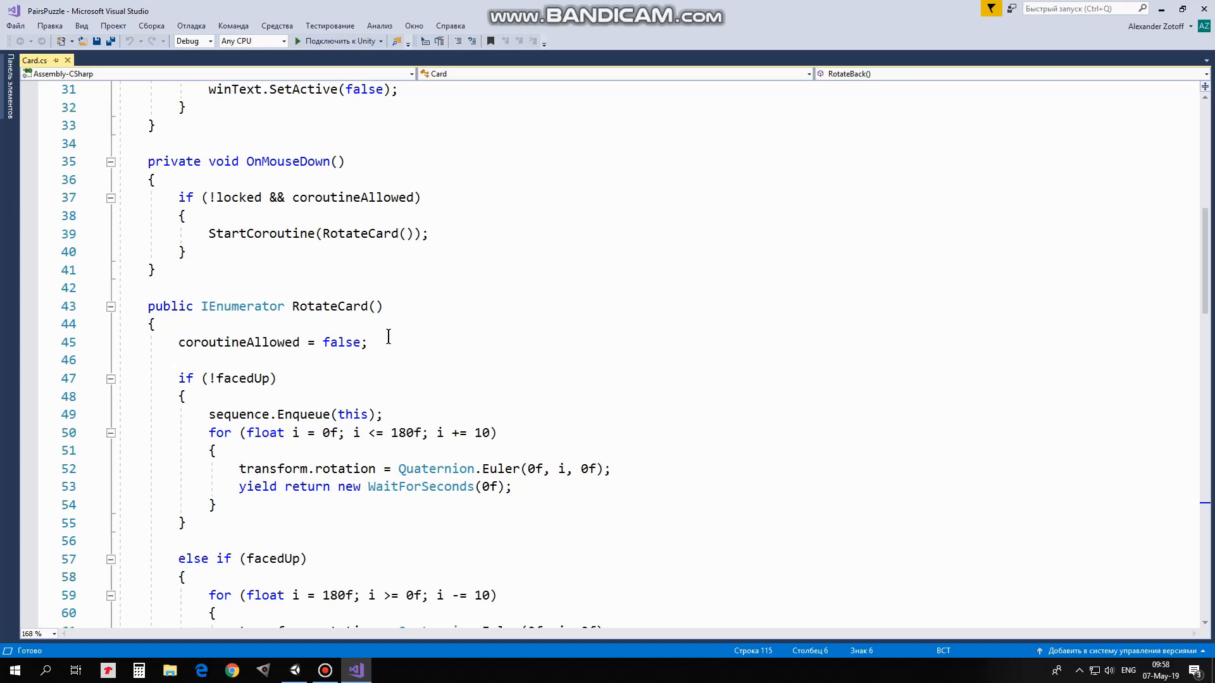
pyautogui.moveTo(478, 356)
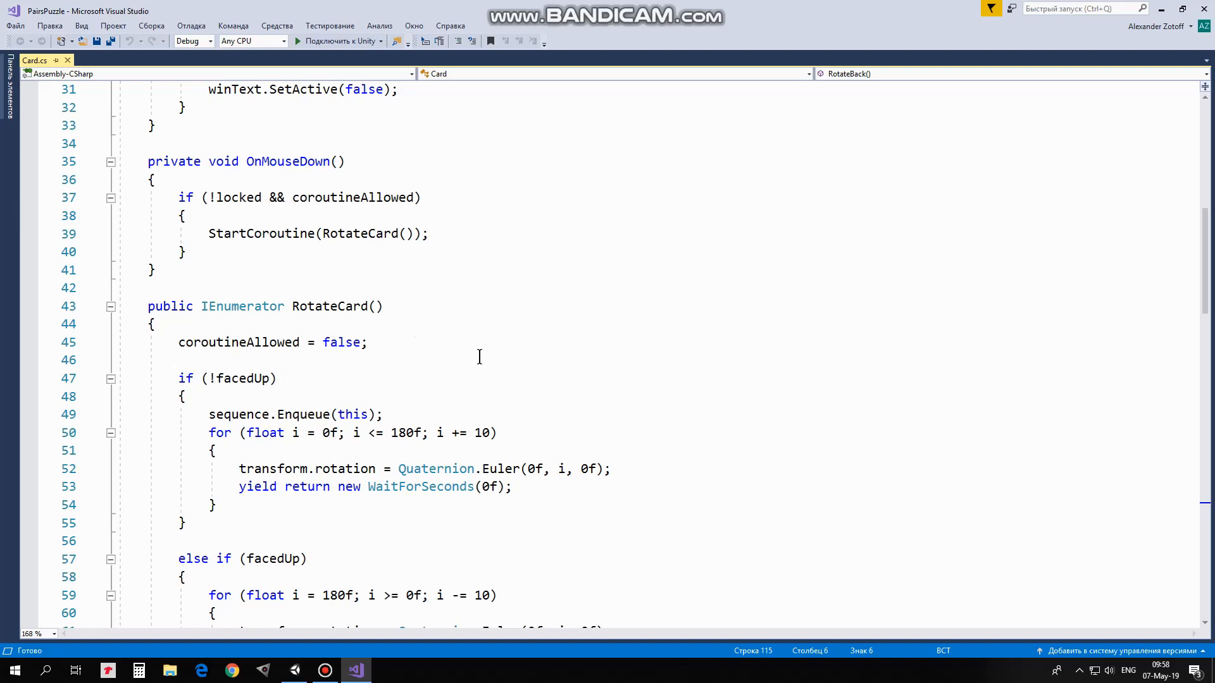
pyautogui.moveTo(290, 379)
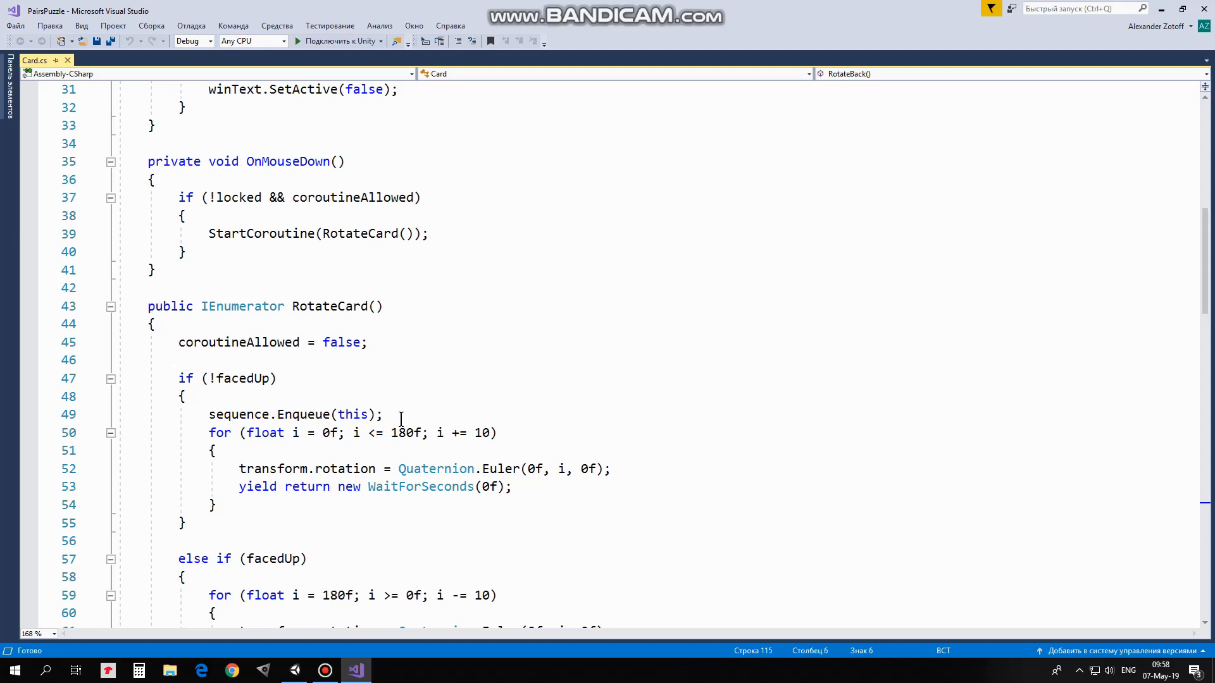
pyautogui.moveTo(494, 341)
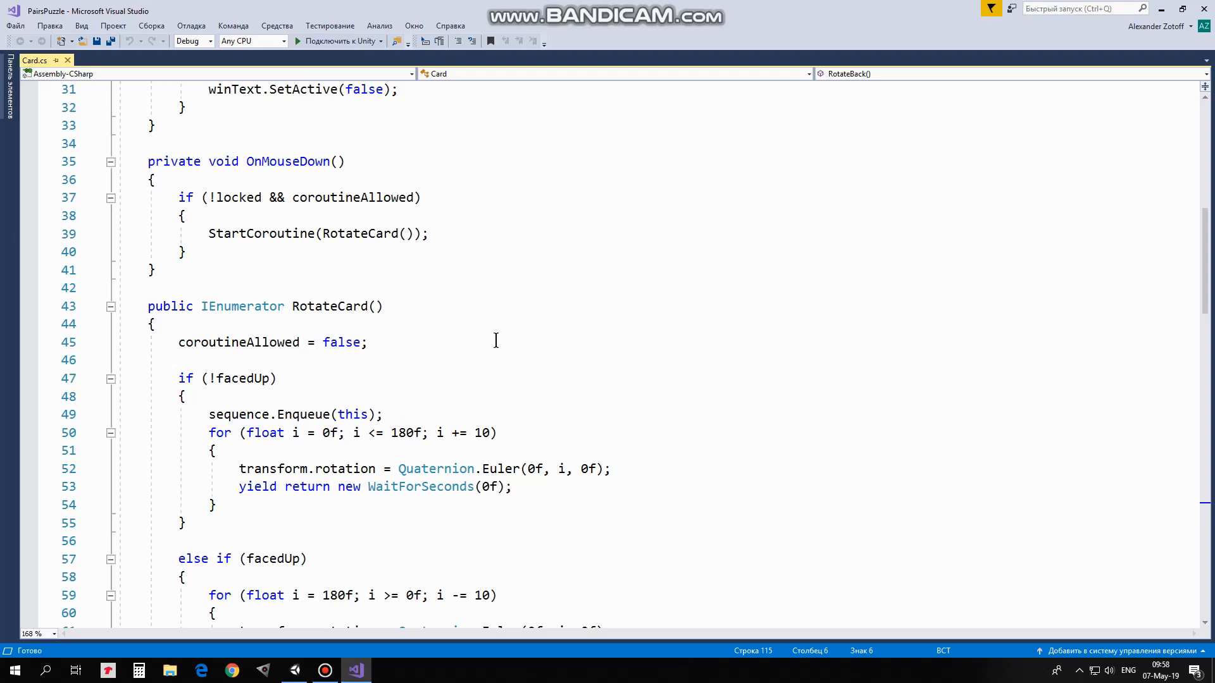
pyautogui.scroll(-3)
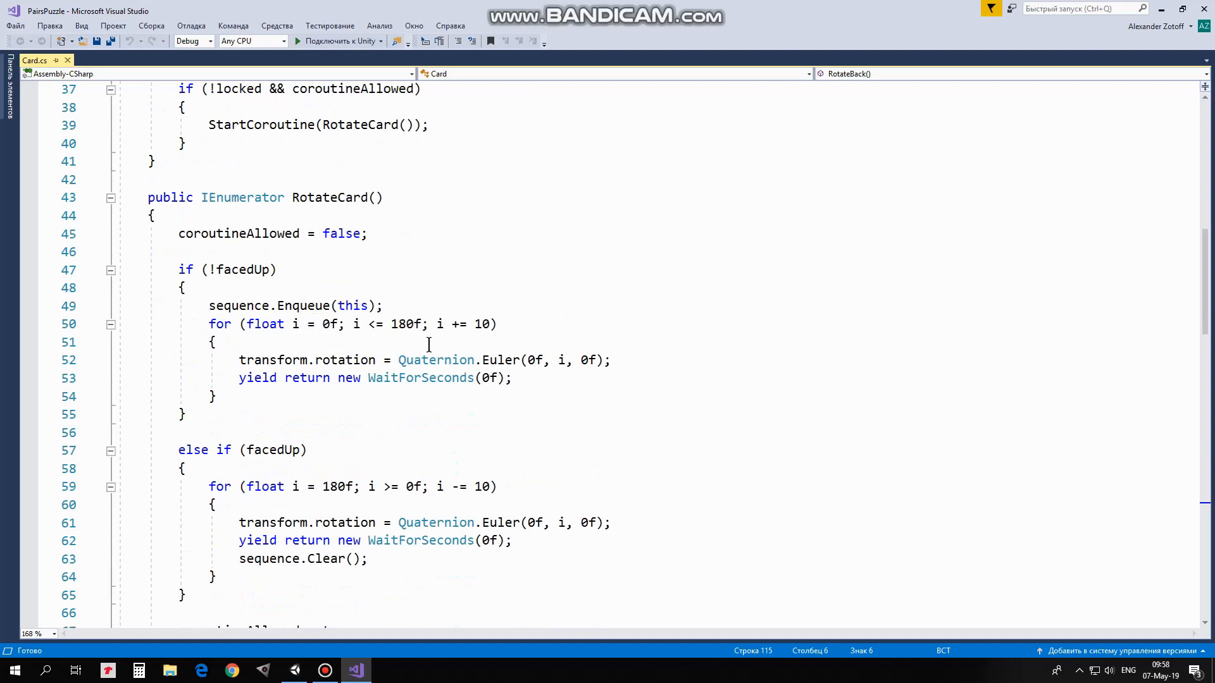
pyautogui.moveTo(441, 303)
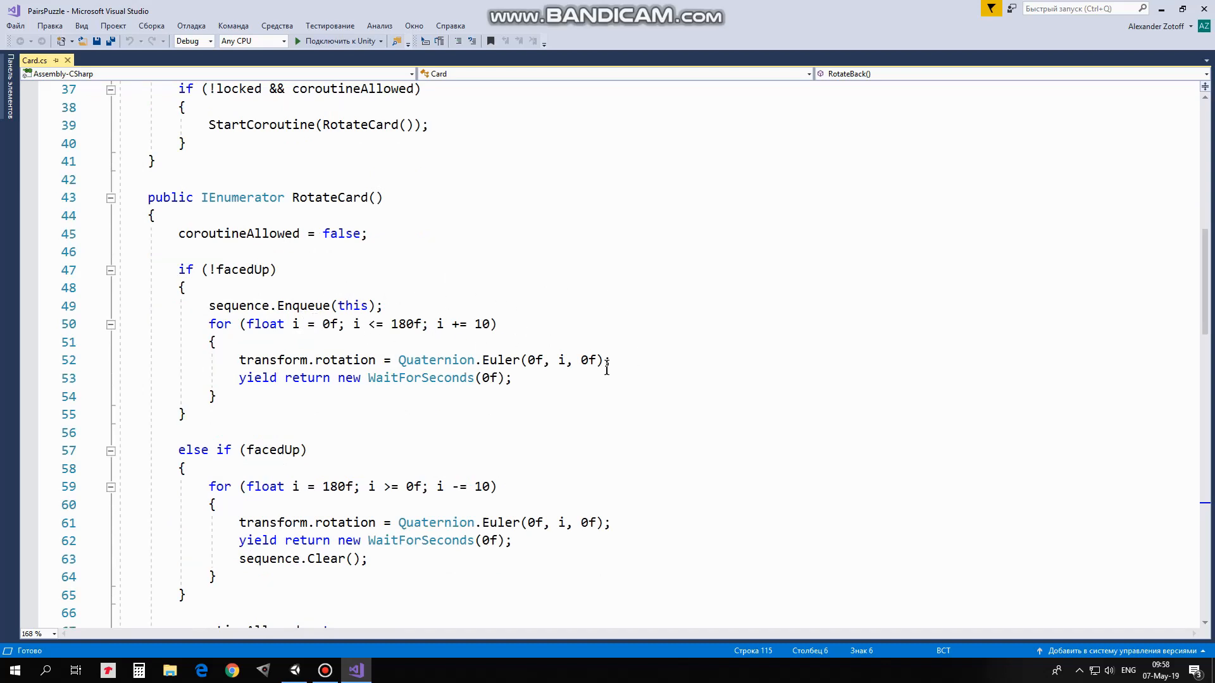
pyautogui.moveTo(645, 350)
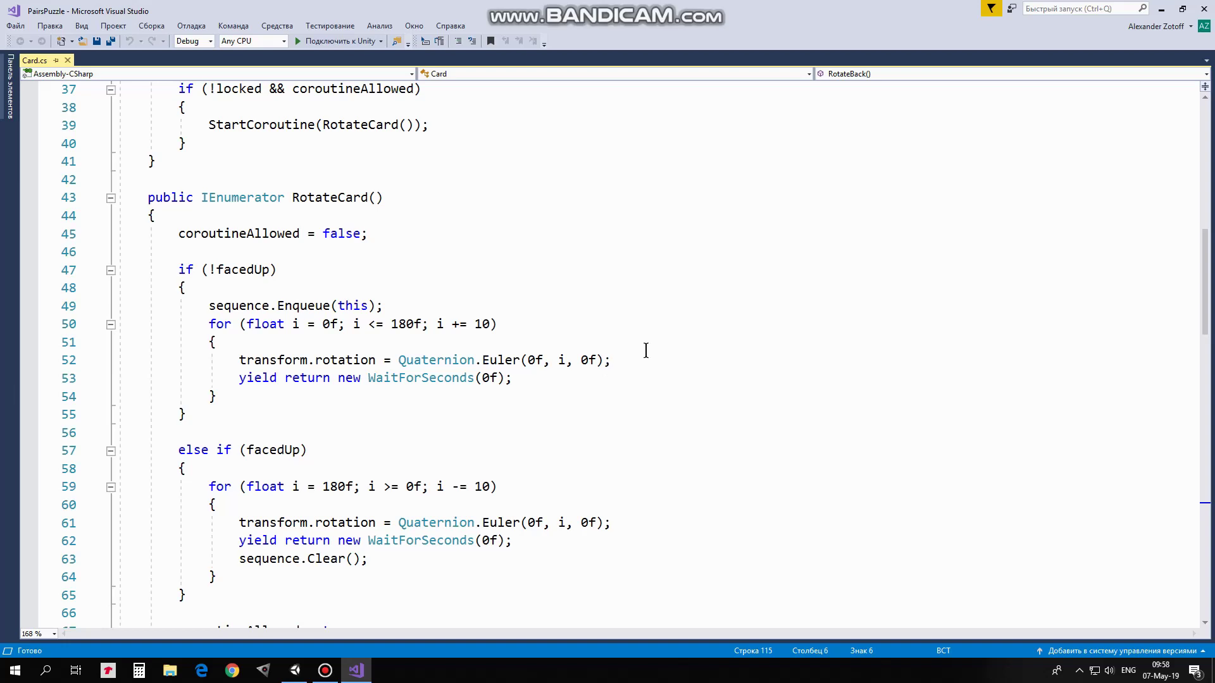
pyautogui.moveTo(512, 372)
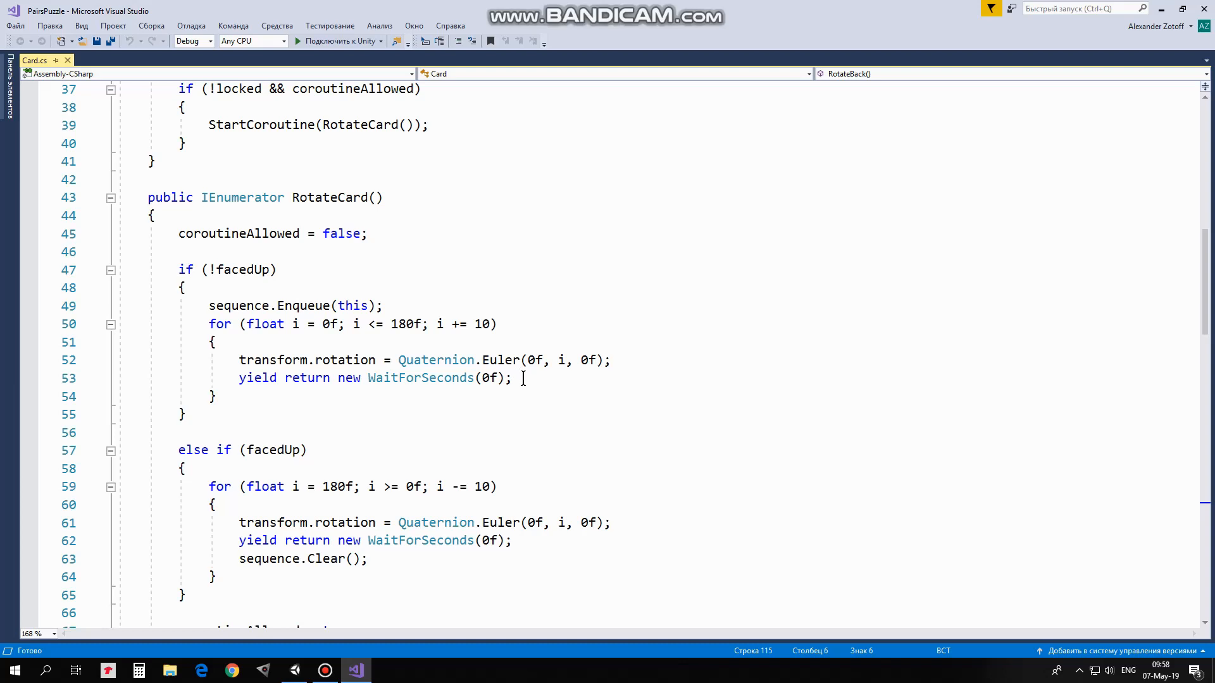
pyautogui.scroll(-3)
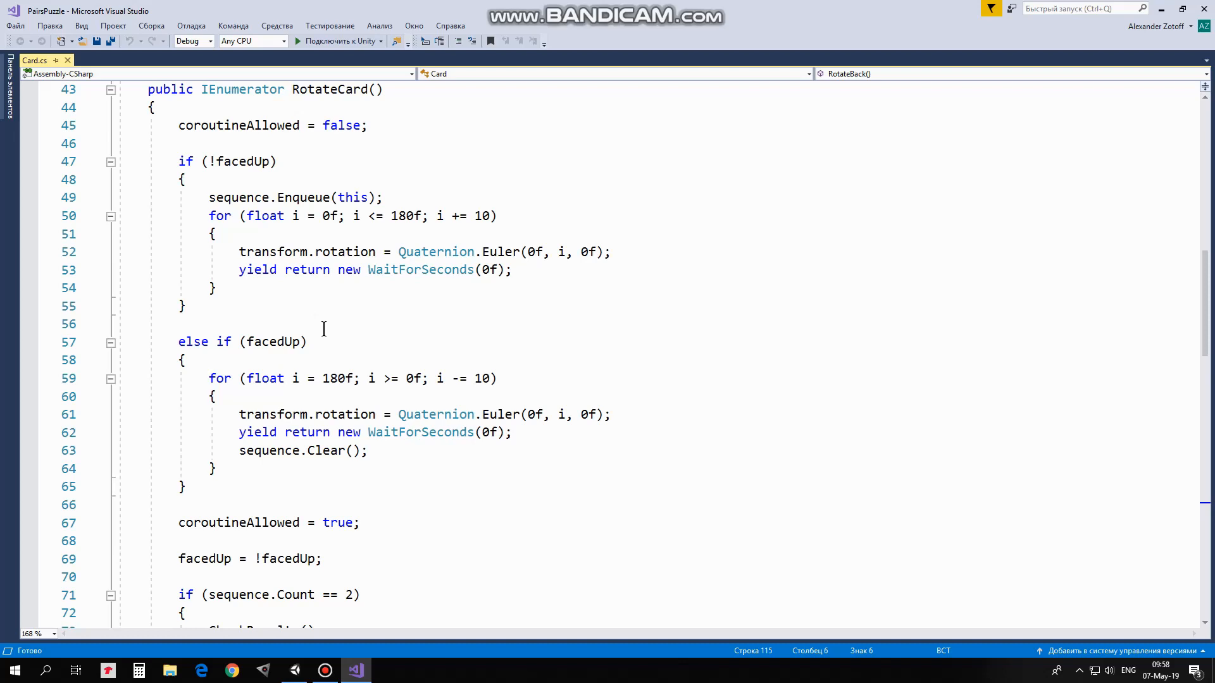
pyautogui.moveTo(295, 379)
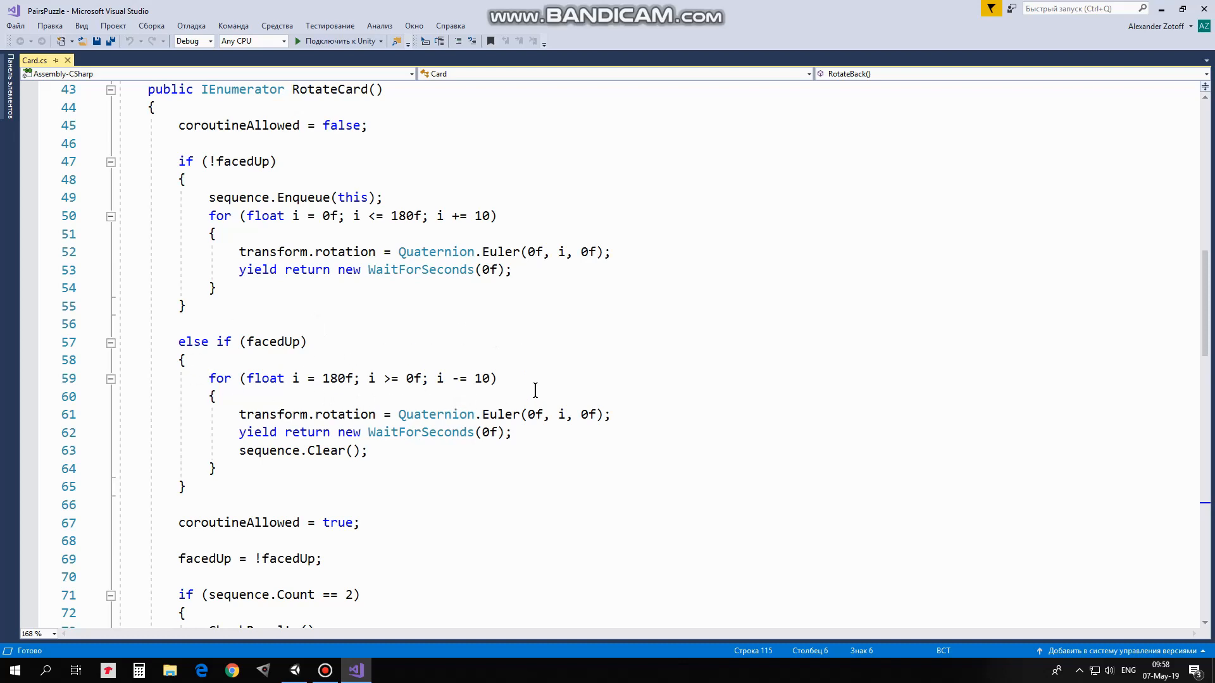
pyautogui.moveTo(651, 421)
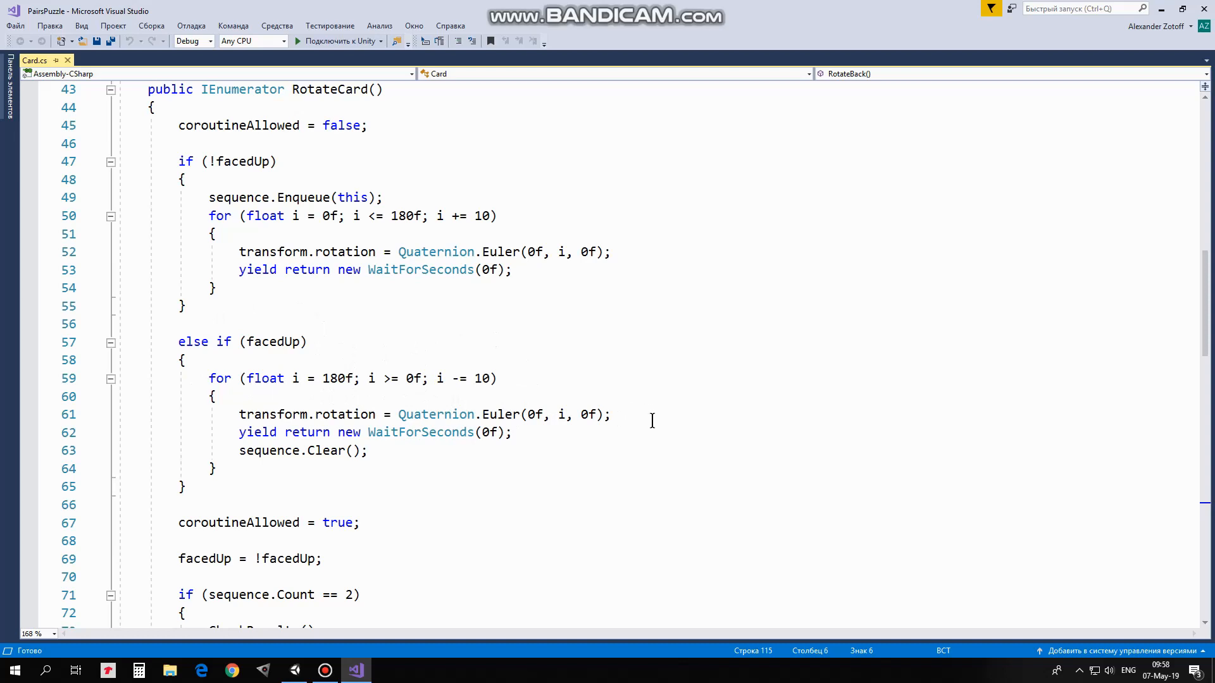
pyautogui.click(242, 450)
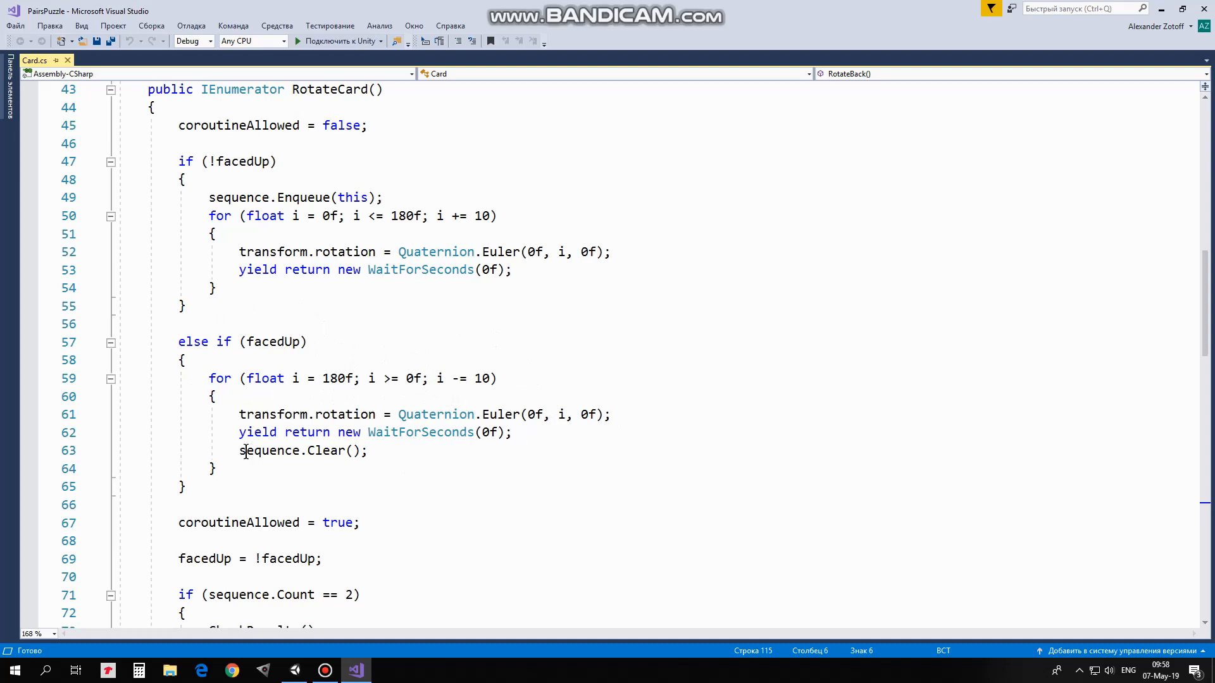
pyautogui.moveTo(396, 456)
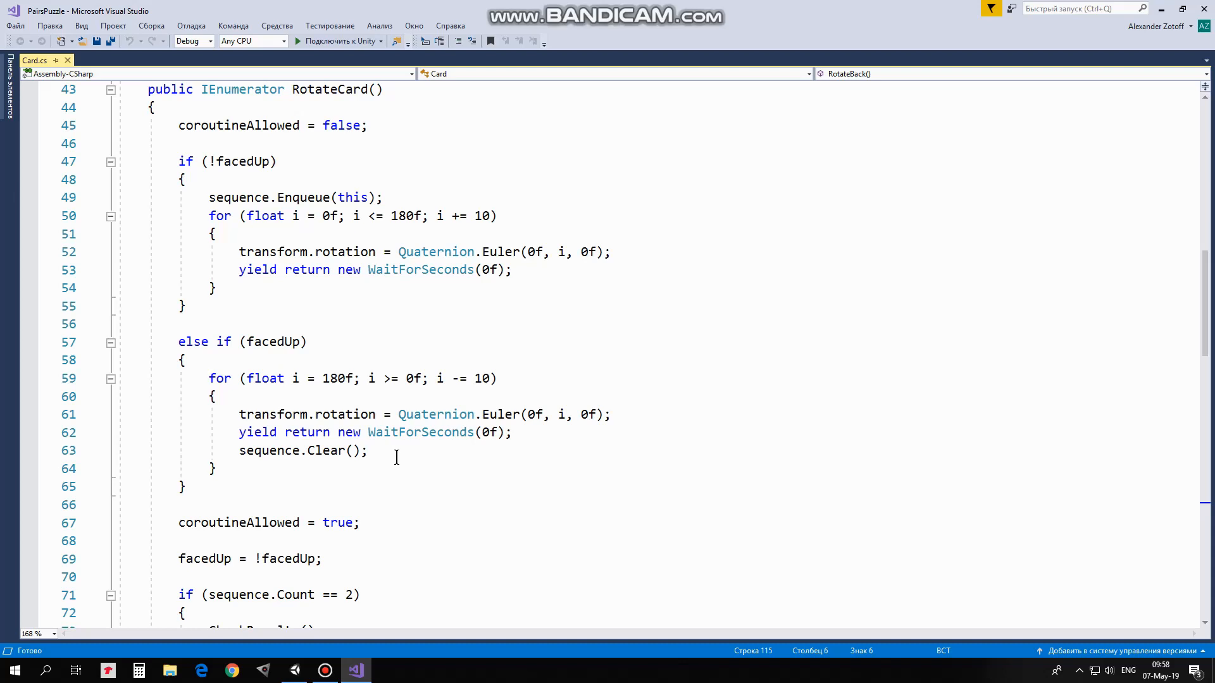
pyautogui.scroll(-3)
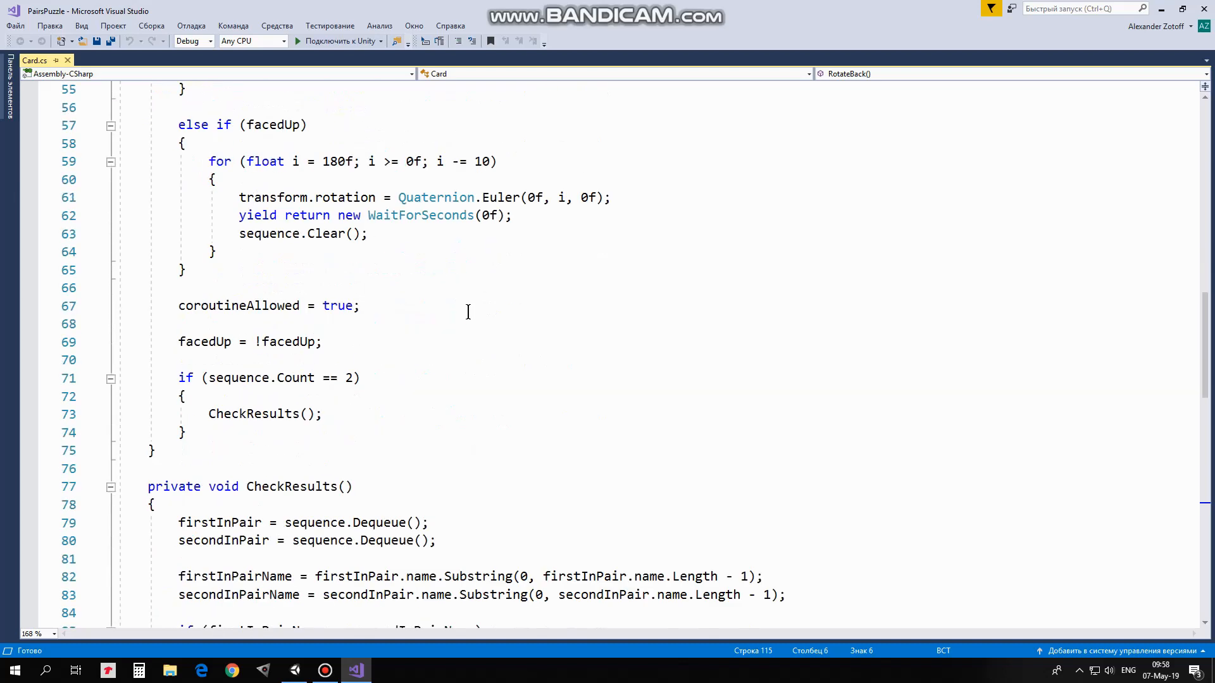
pyautogui.moveTo(327, 347)
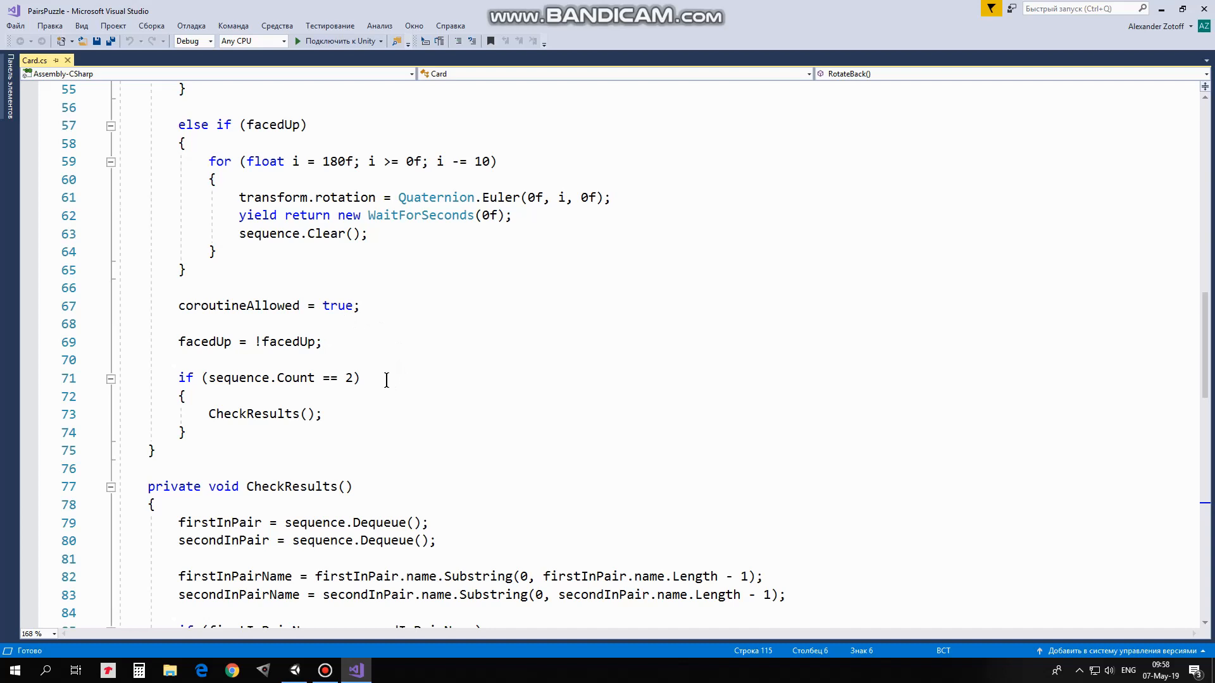
pyautogui.moveTo(161, 359)
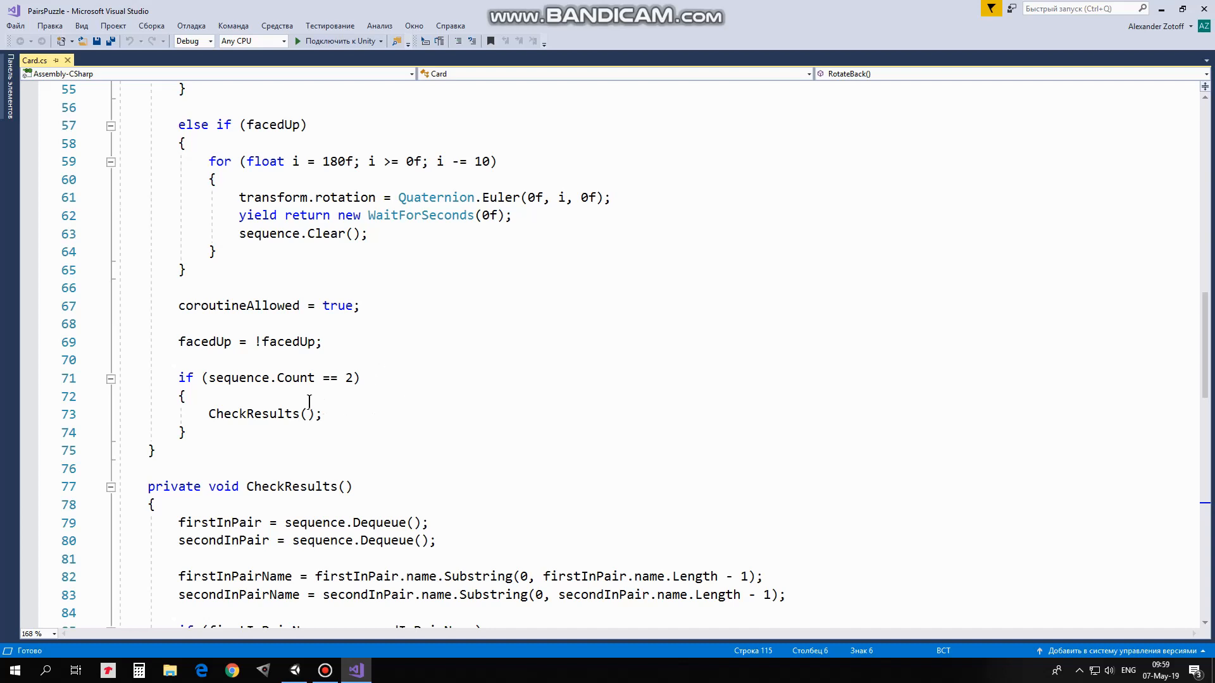
pyautogui.scroll(-3)
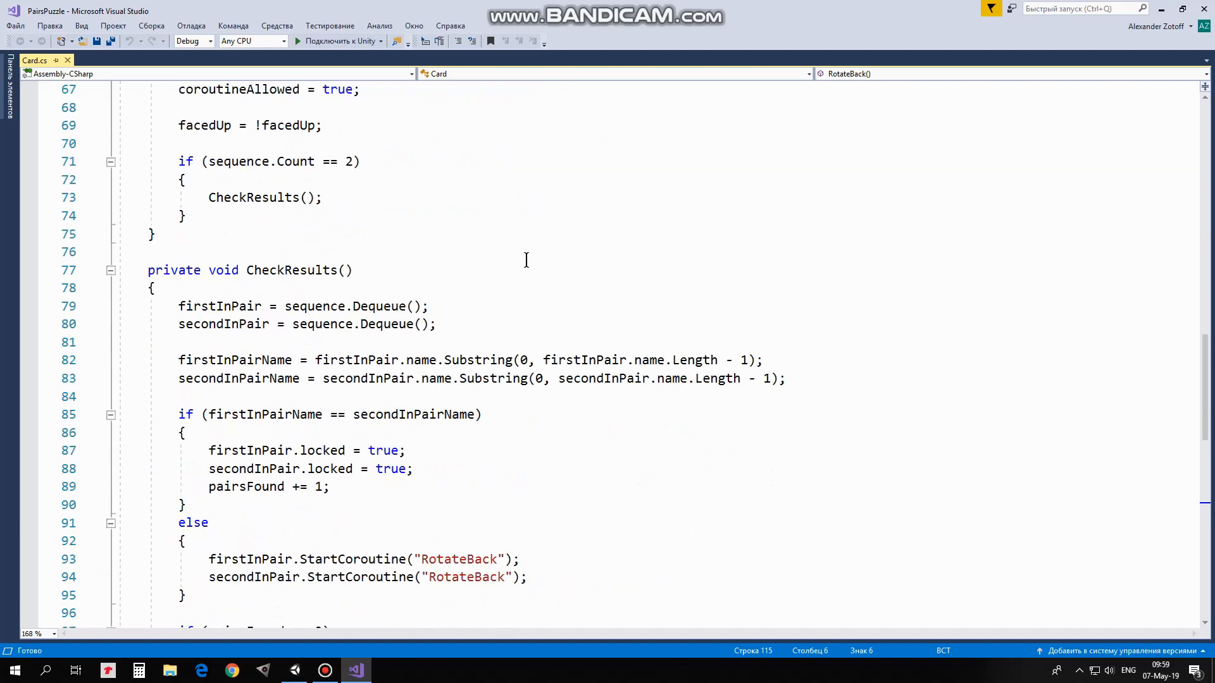
pyautogui.moveTo(477, 328)
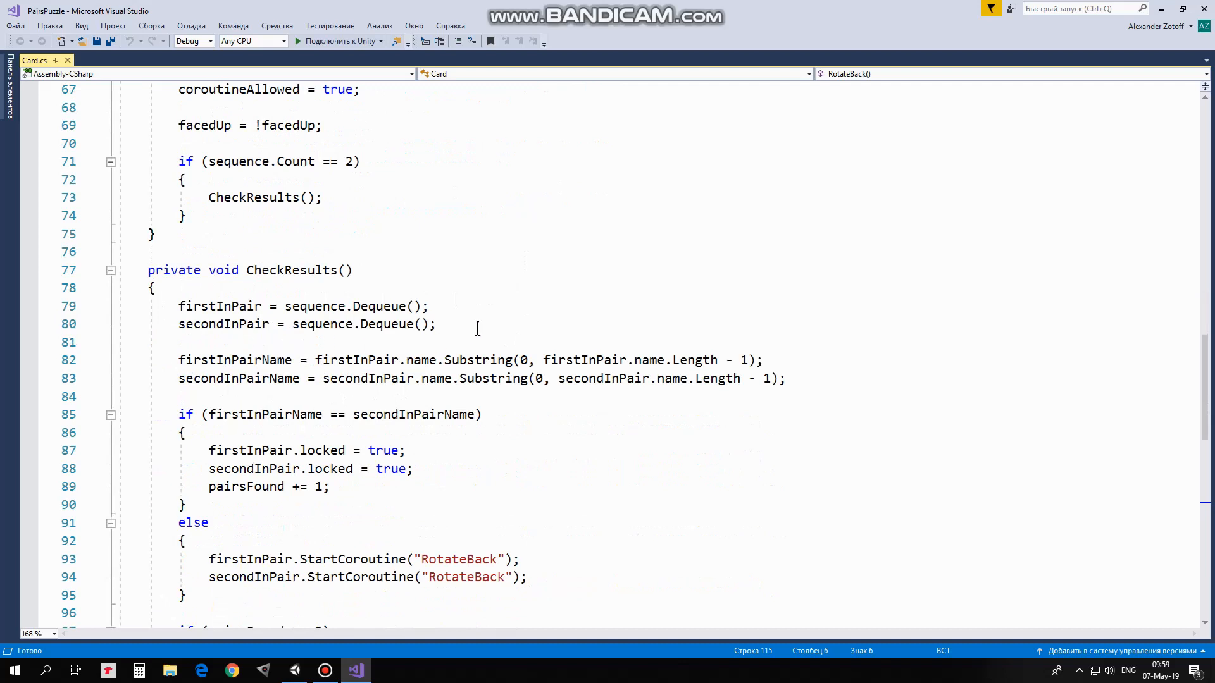
pyautogui.moveTo(453, 306)
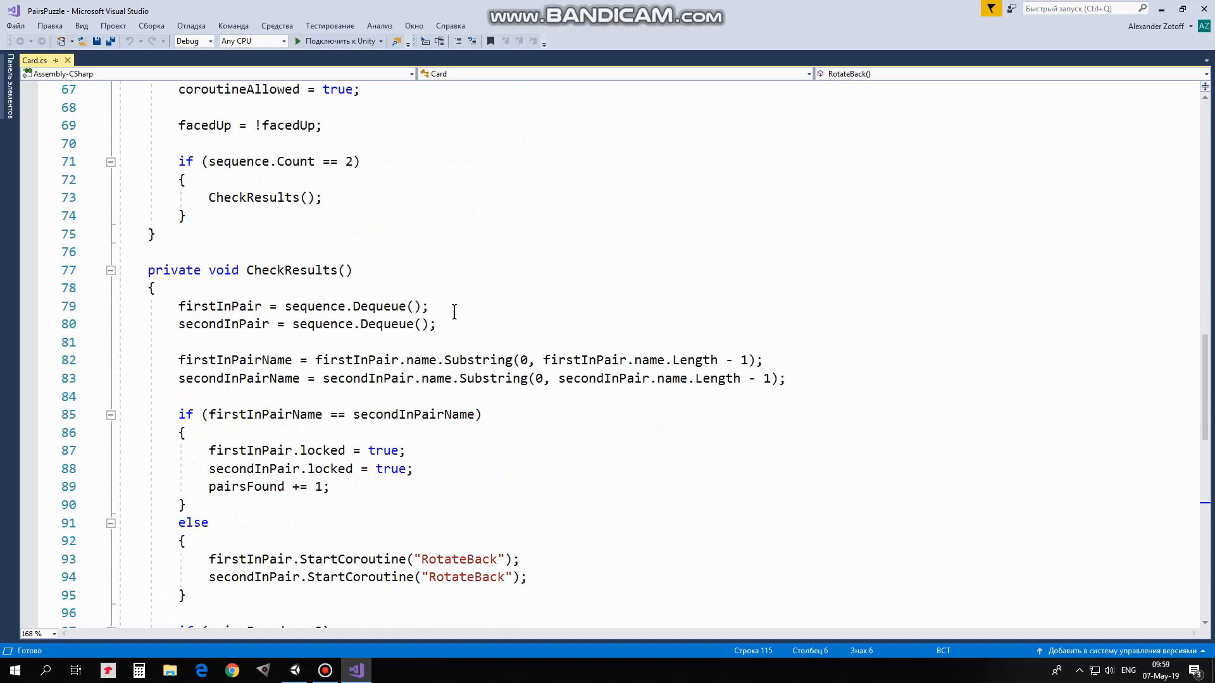
pyautogui.moveTo(454, 324)
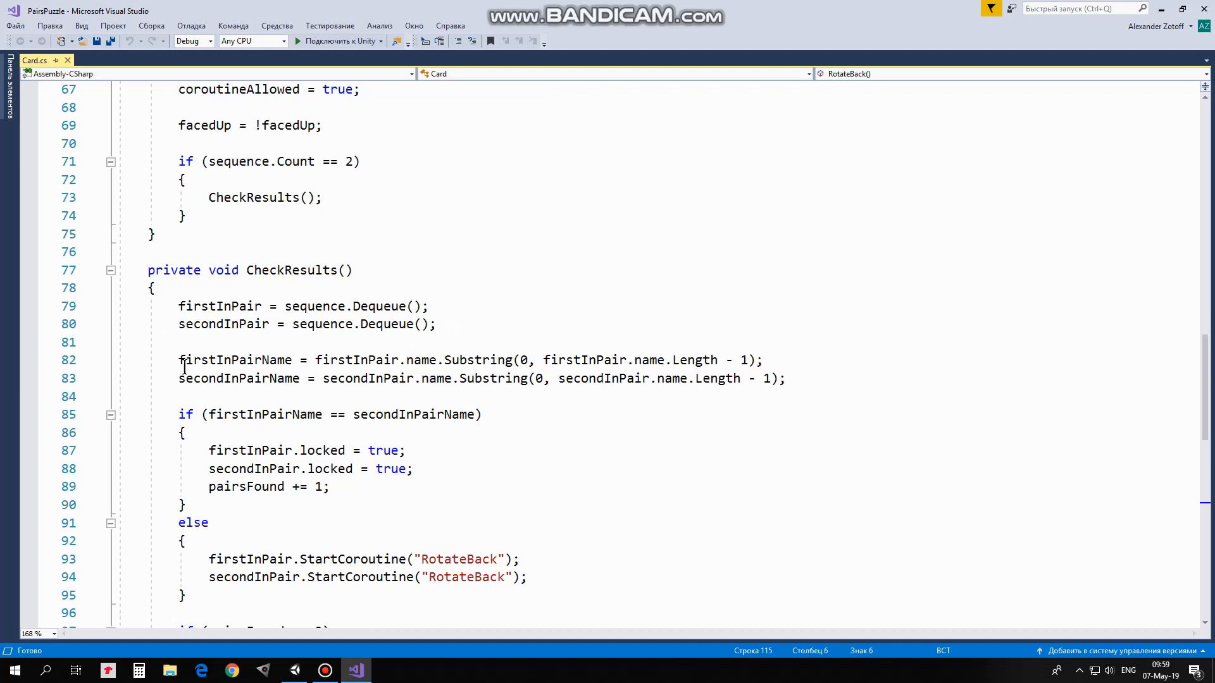
pyautogui.moveTo(707, 364)
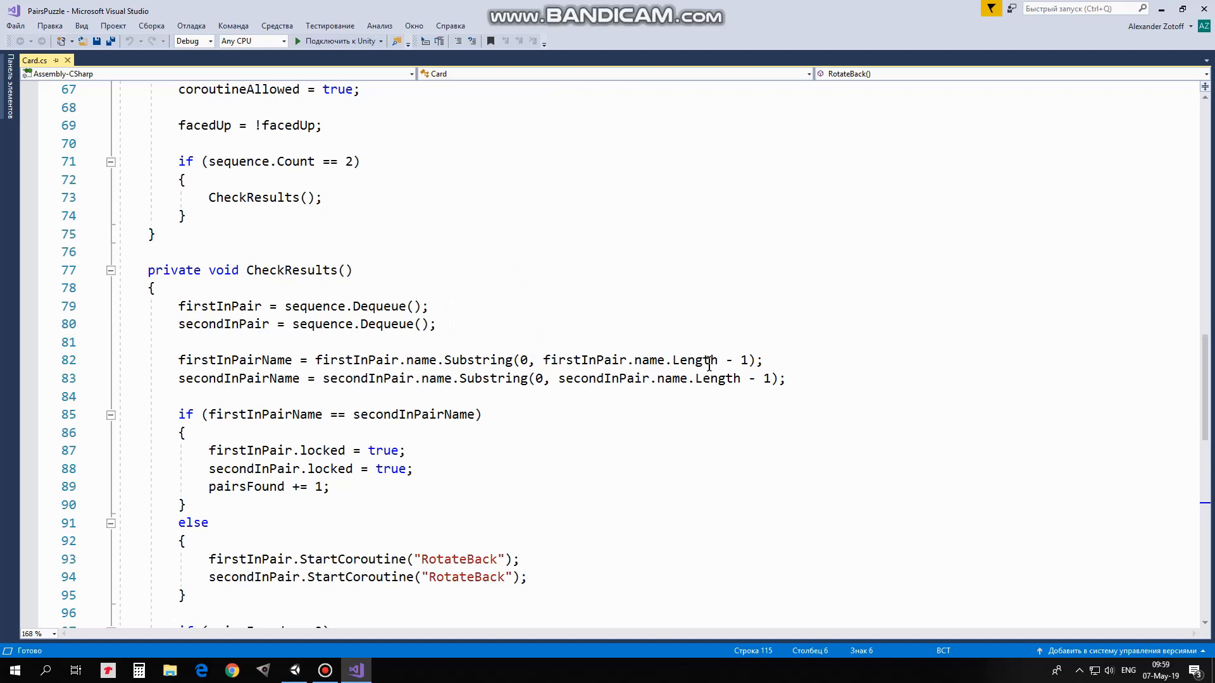
pyautogui.moveTo(652, 331)
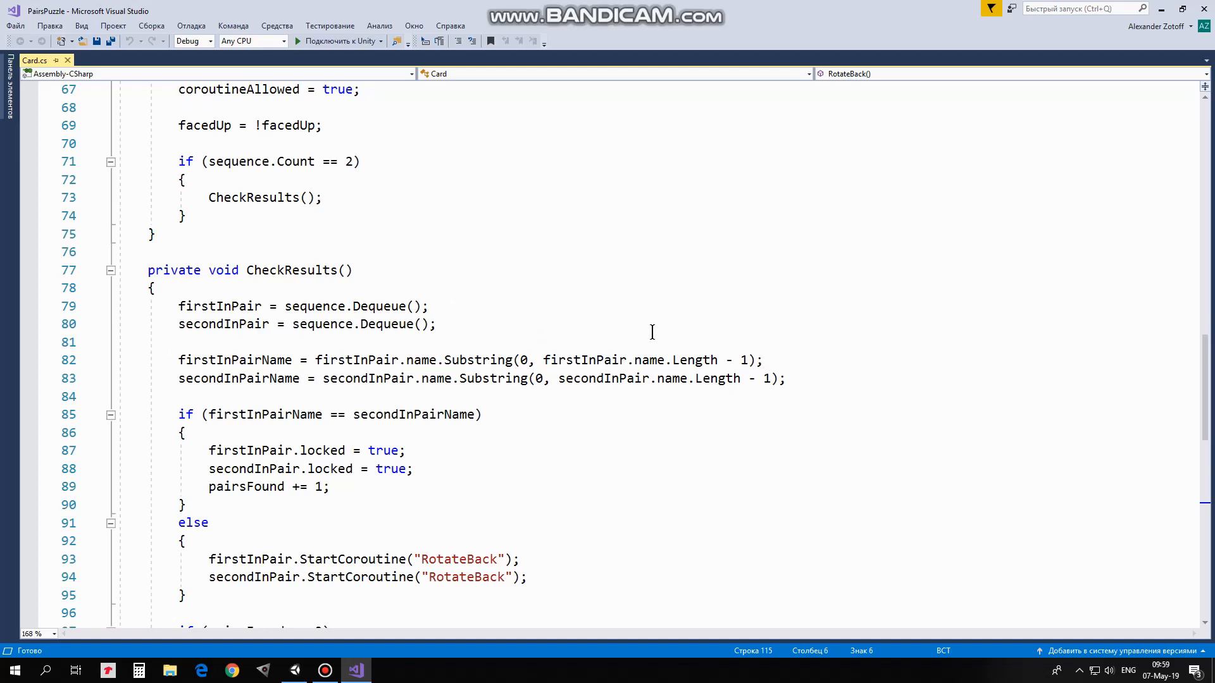
pyautogui.moveTo(518, 347)
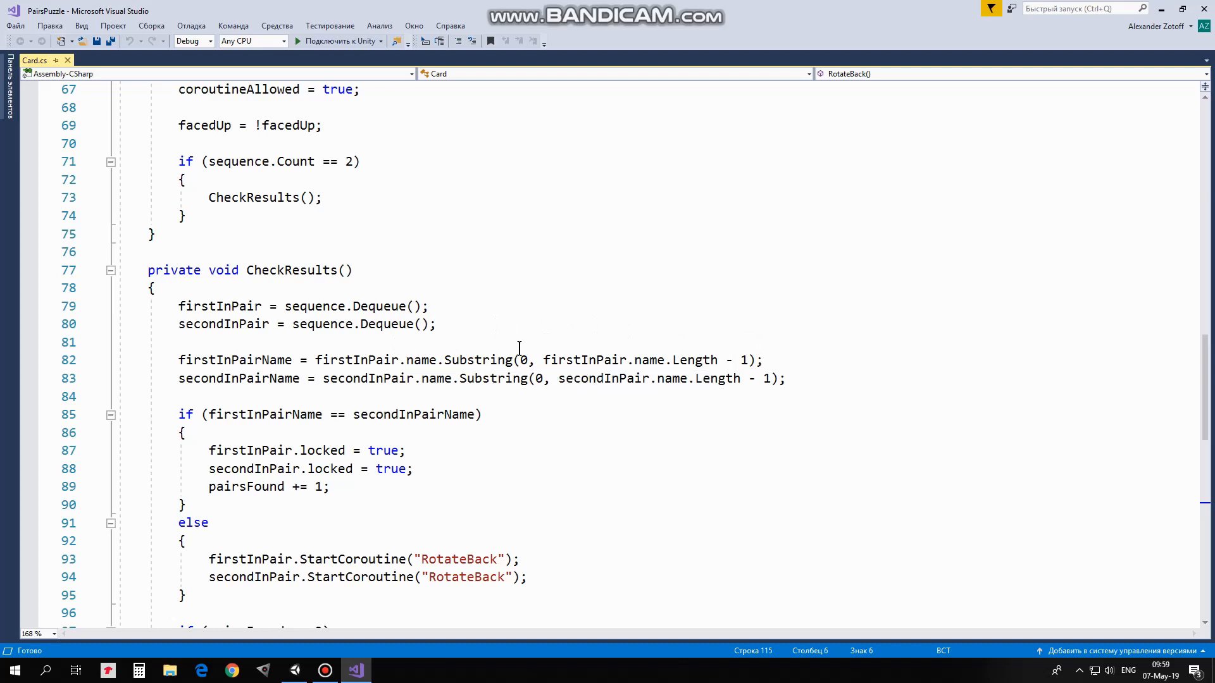
pyautogui.moveTo(540, 331)
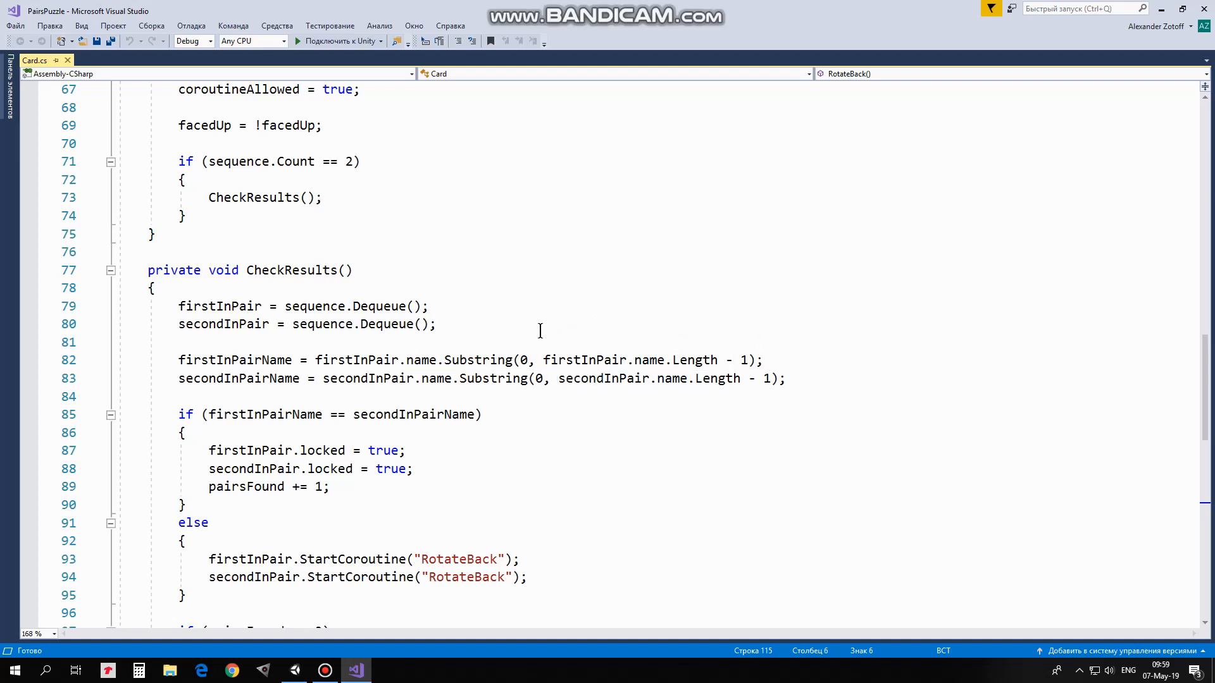
pyautogui.moveTo(755, 348)
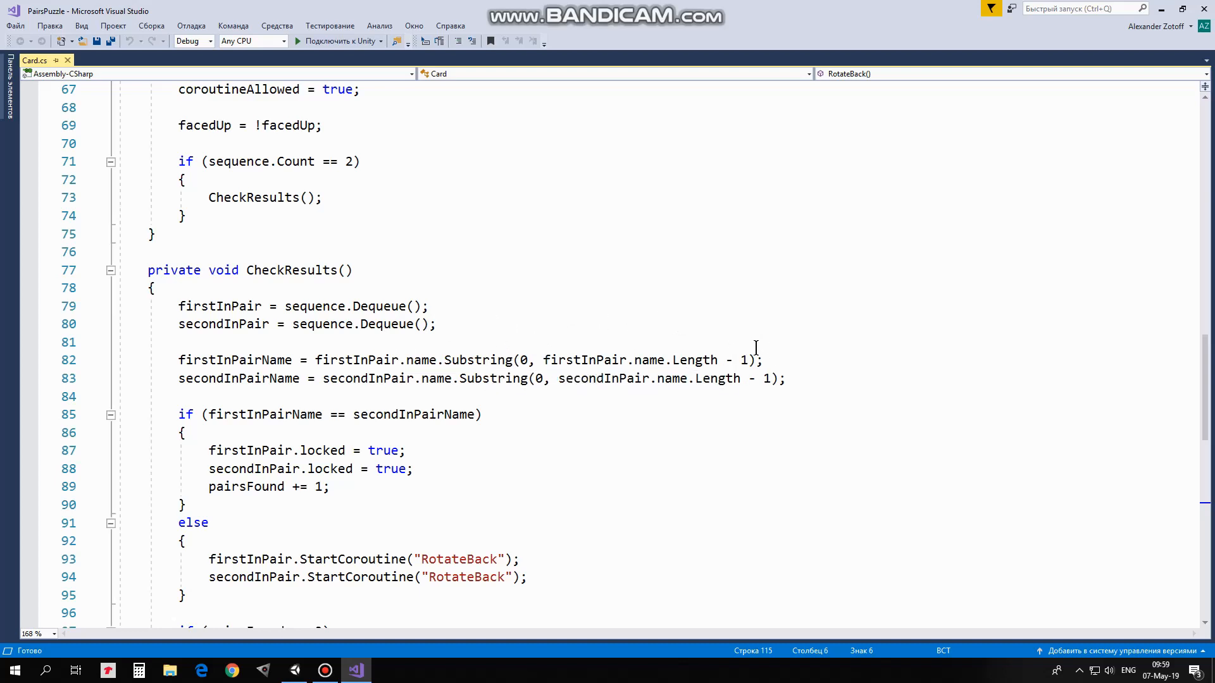
pyautogui.click(293, 670)
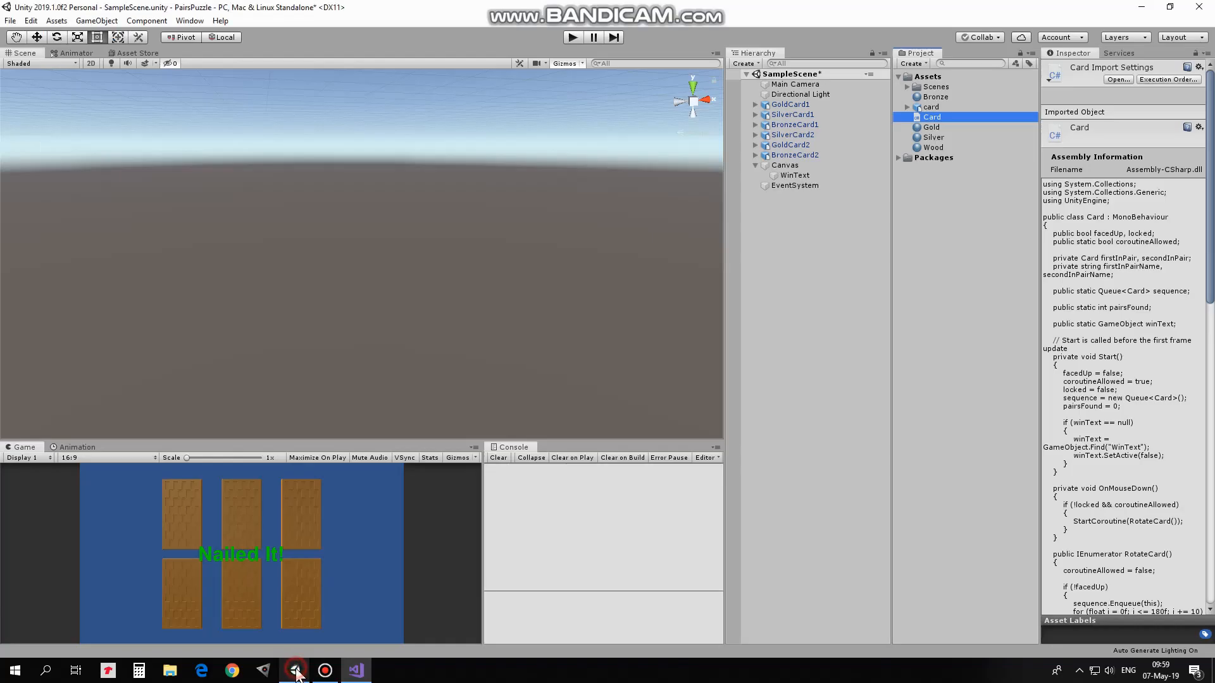
# - Check the GoldCard1 and SilverCard1 names in the Hierarchy, then return to Card.cs
pyautogui.click(790, 104)
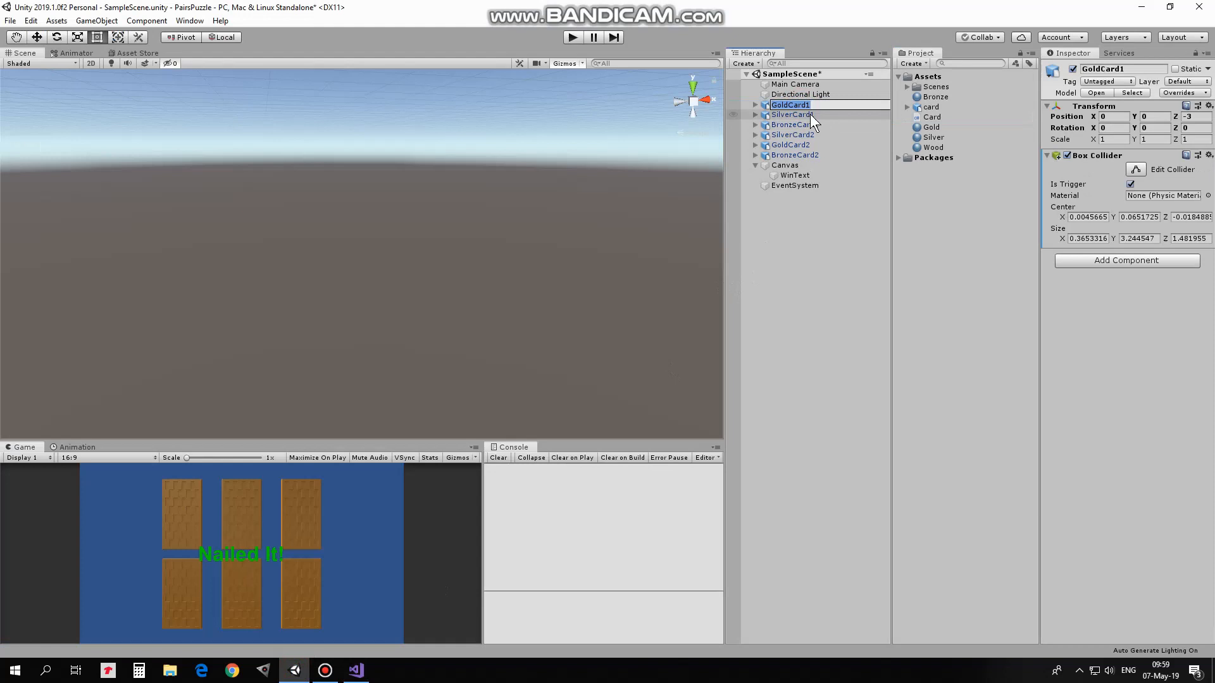
pyautogui.doubleClick(790, 105)
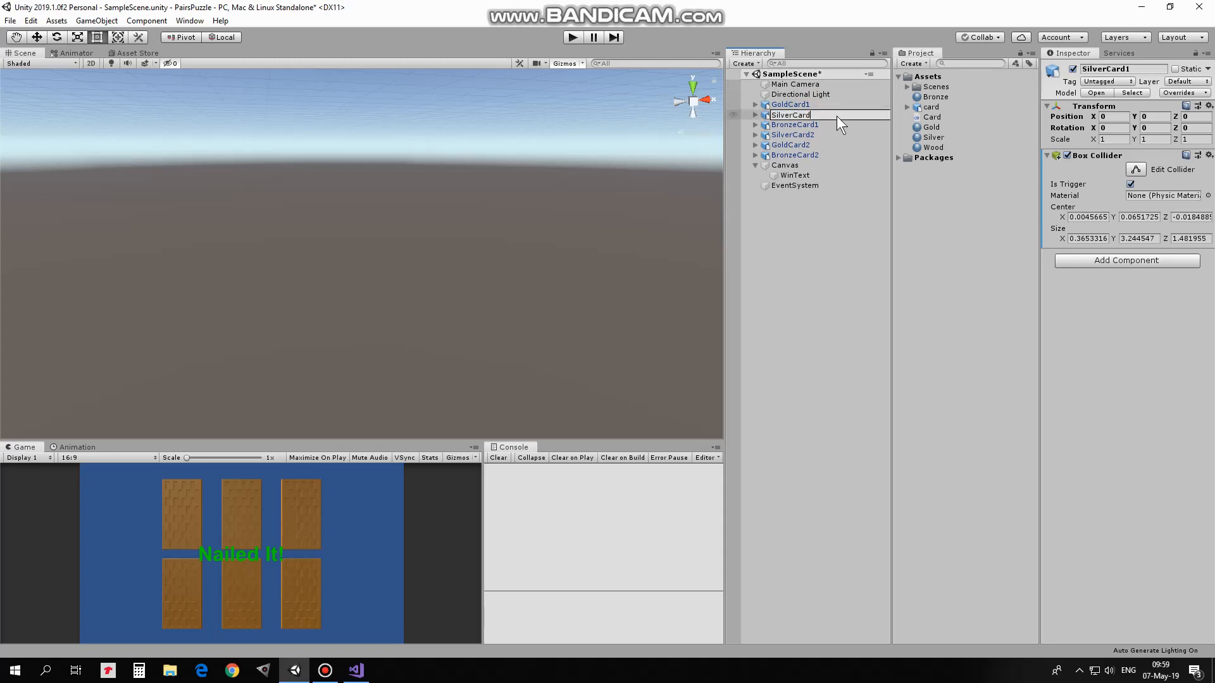
pyautogui.click(355, 670)
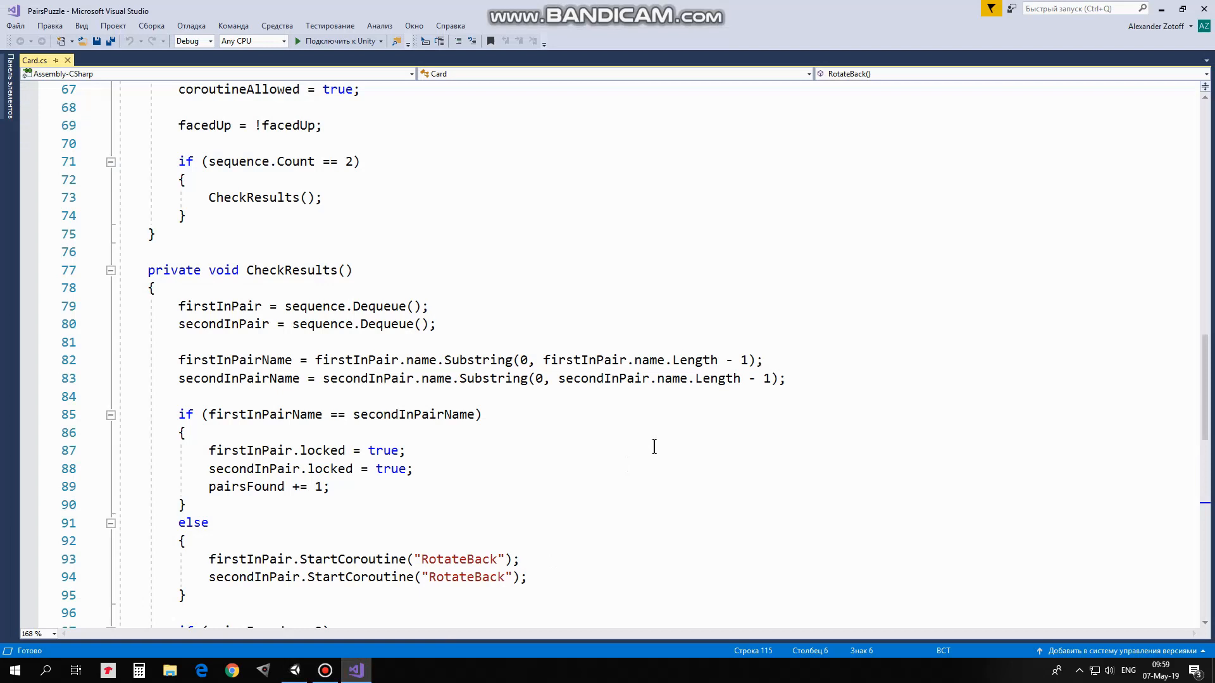
pyautogui.moveTo(656, 413)
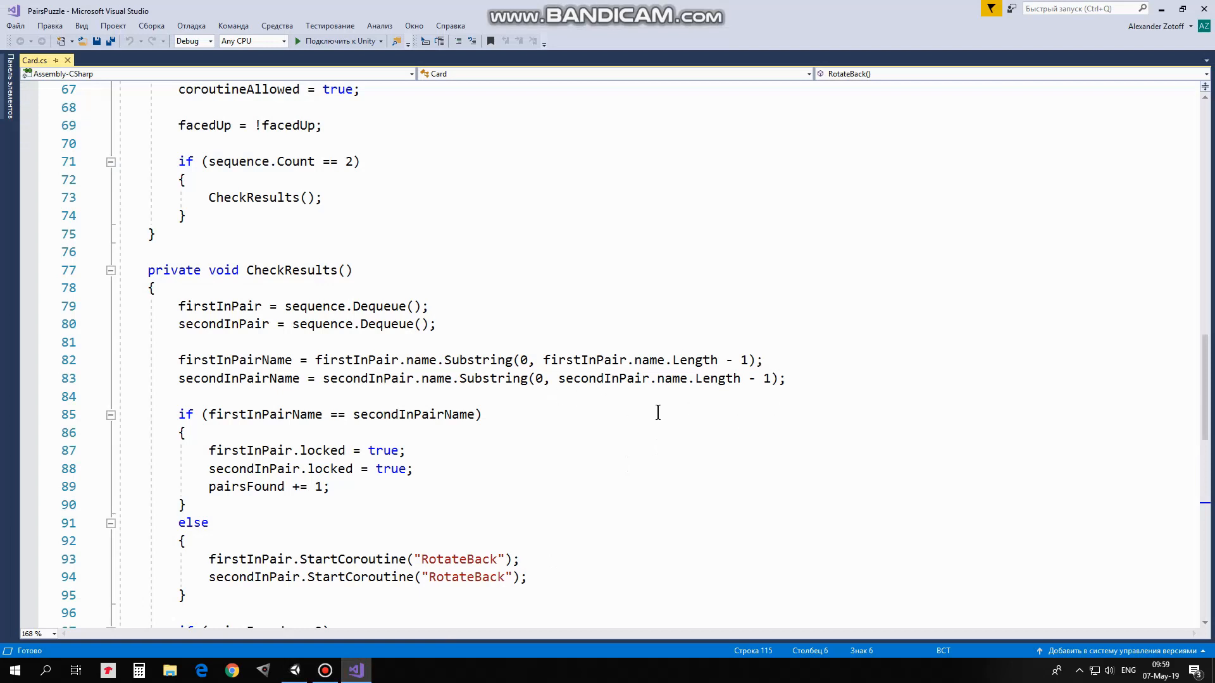
pyautogui.moveTo(759, 410)
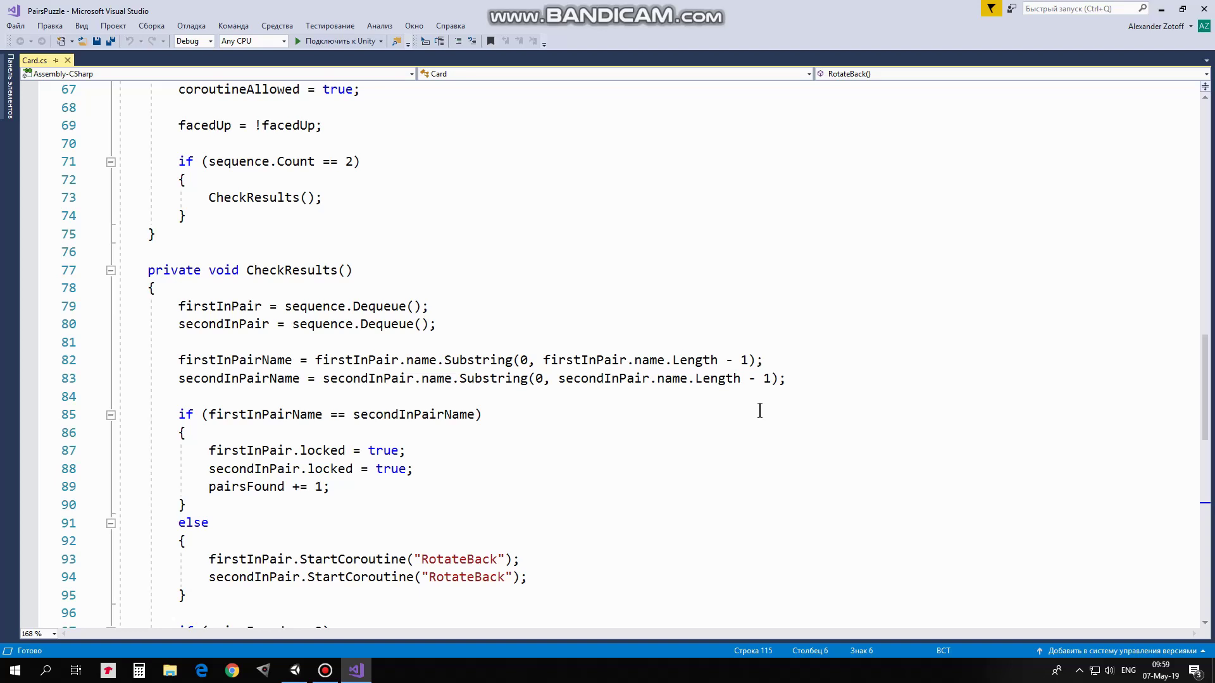
pyautogui.moveTo(353, 436)
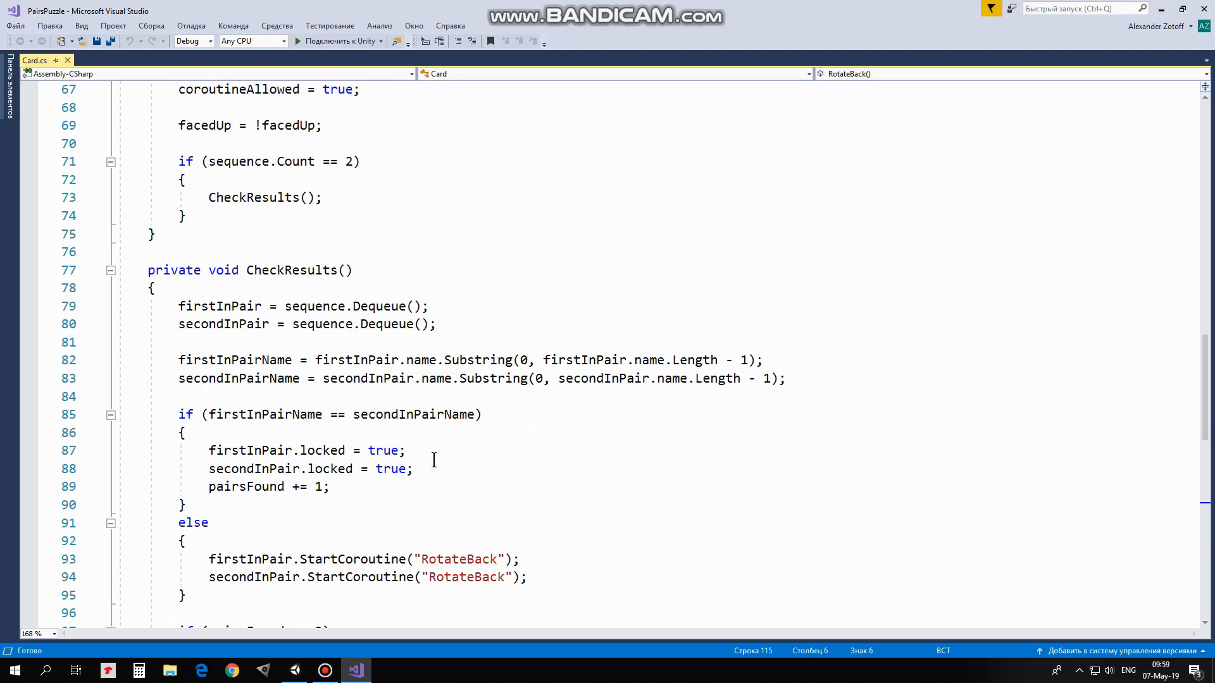
pyautogui.moveTo(422, 469)
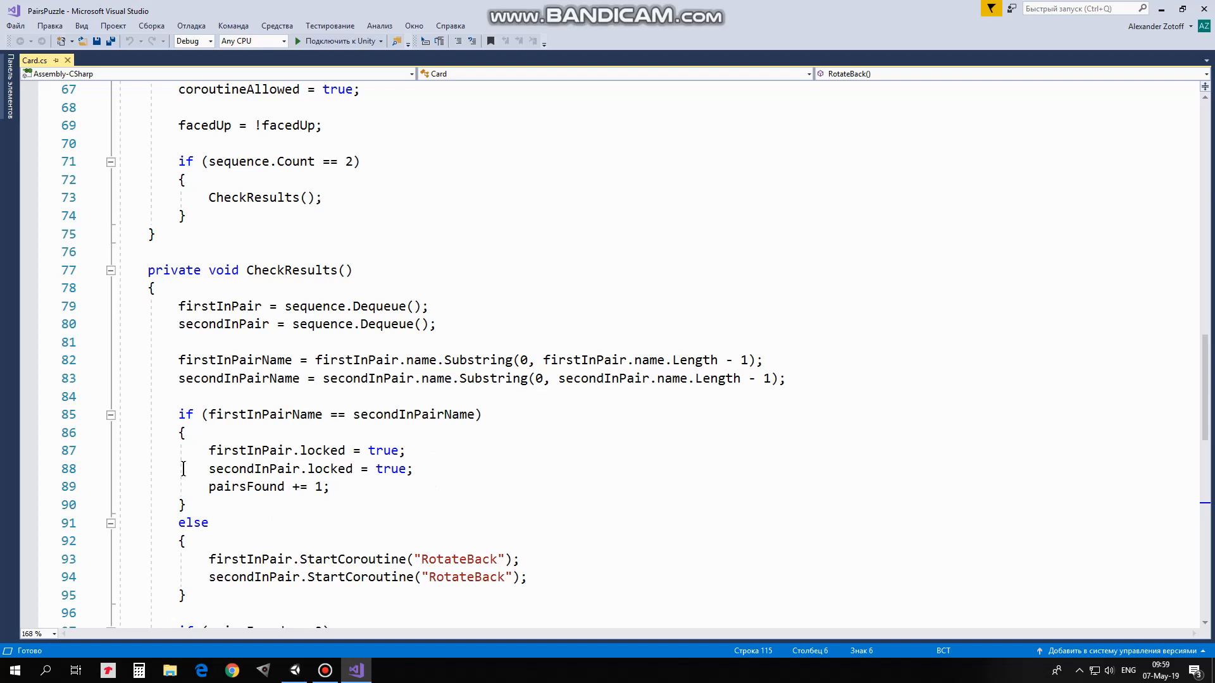
pyautogui.scroll(-3)
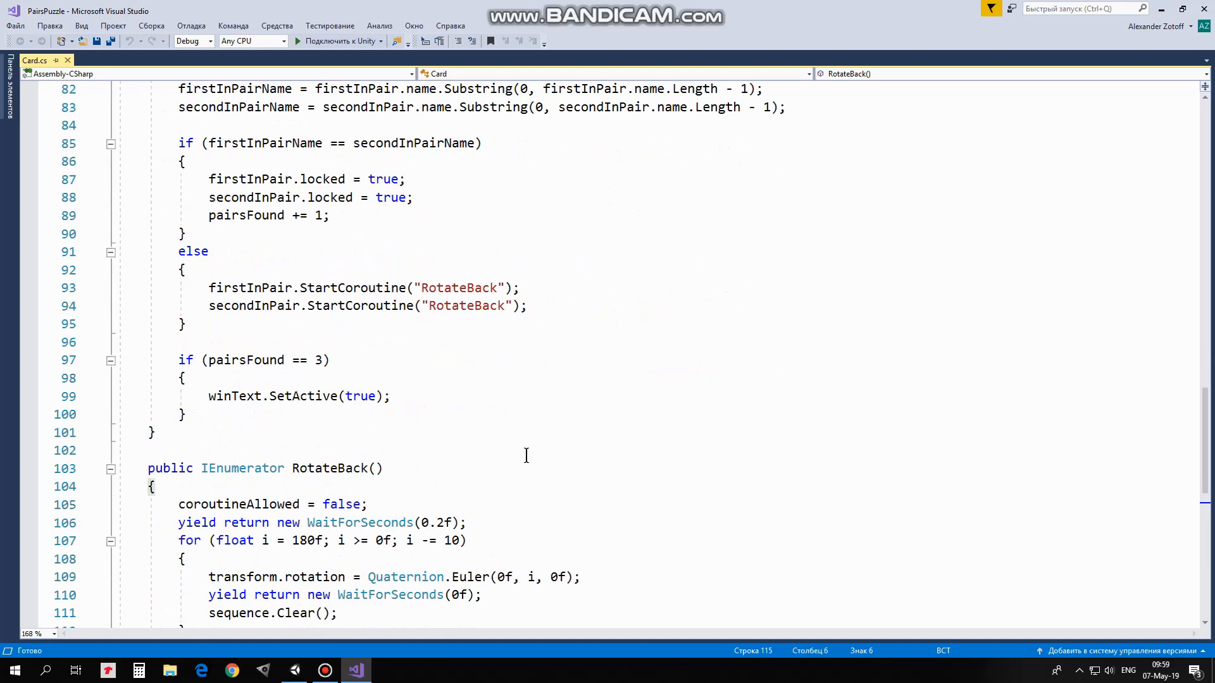
pyautogui.moveTo(511, 155)
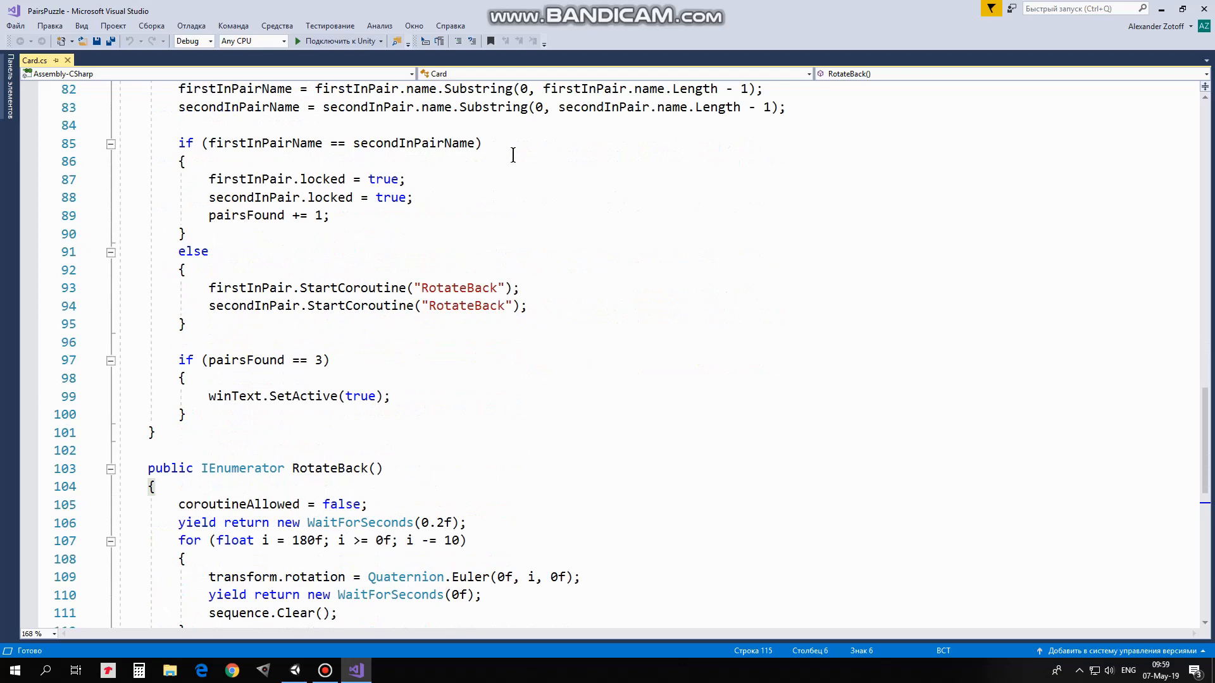
pyautogui.moveTo(391, 272)
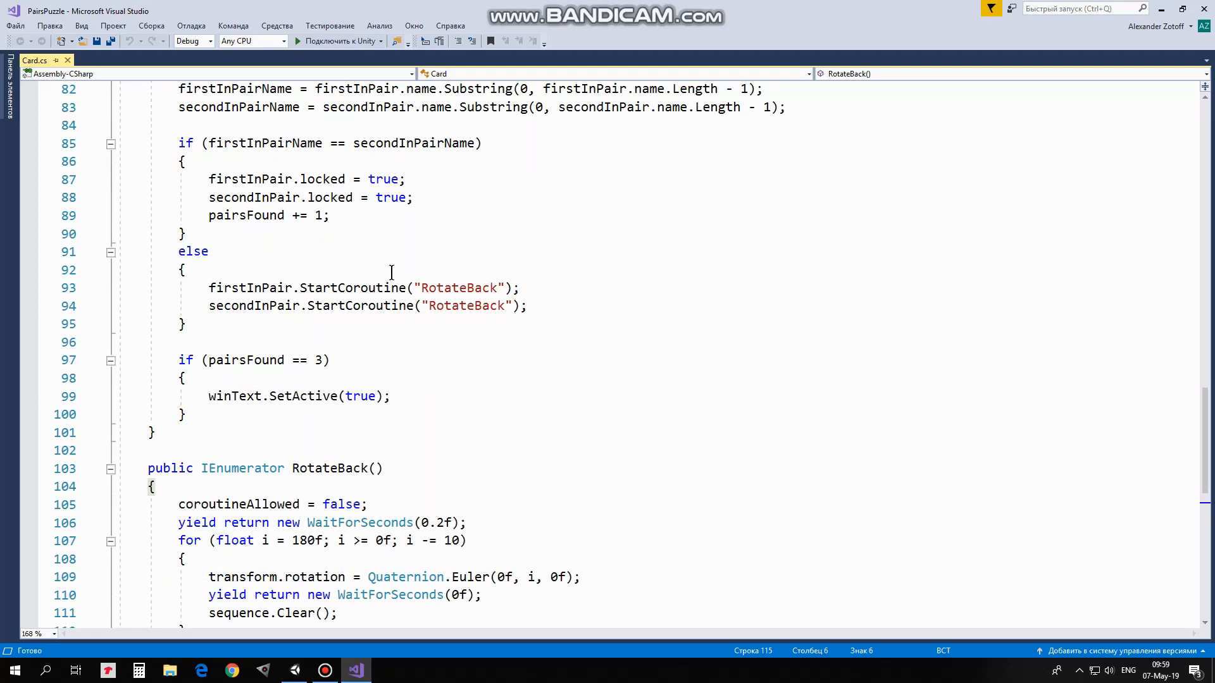
pyautogui.moveTo(533, 309)
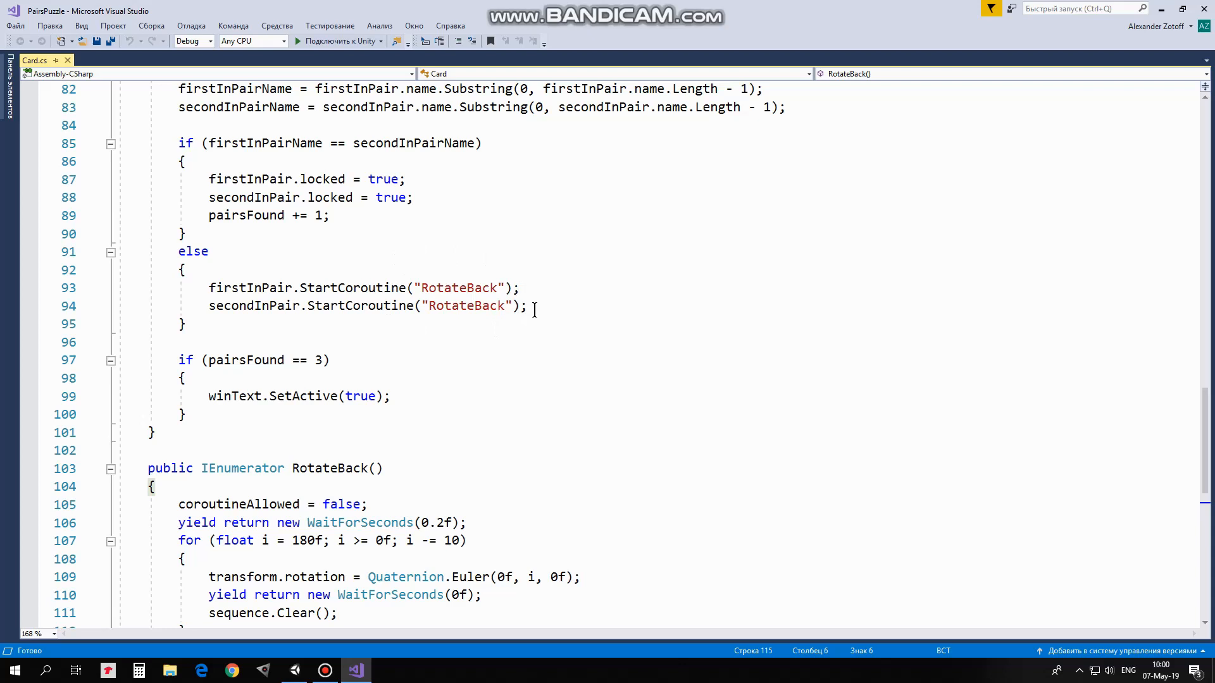
pyautogui.moveTo(366, 390)
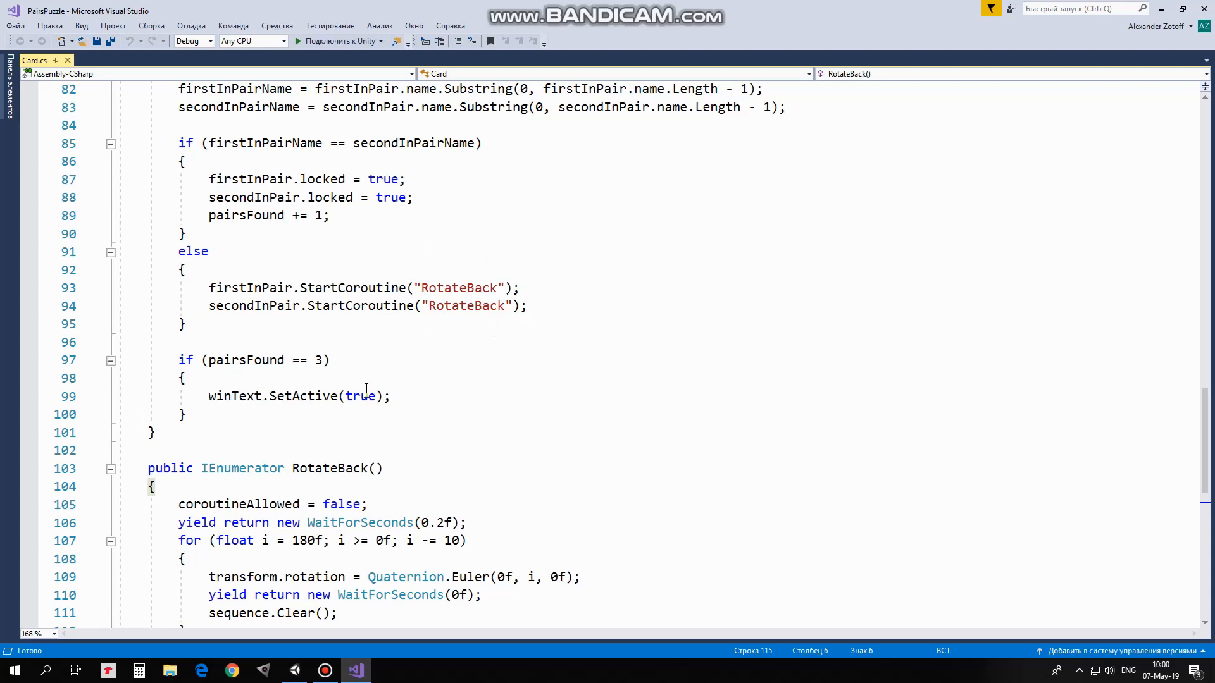
pyautogui.moveTo(227, 372)
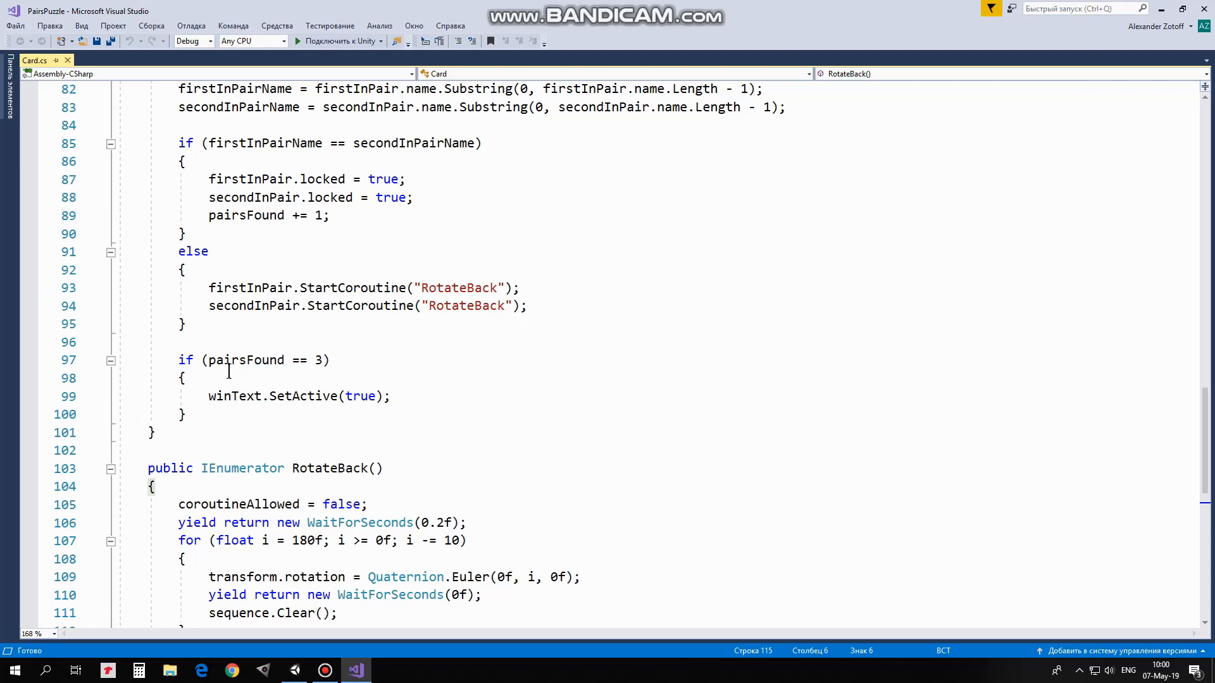
pyautogui.click(458, 435)
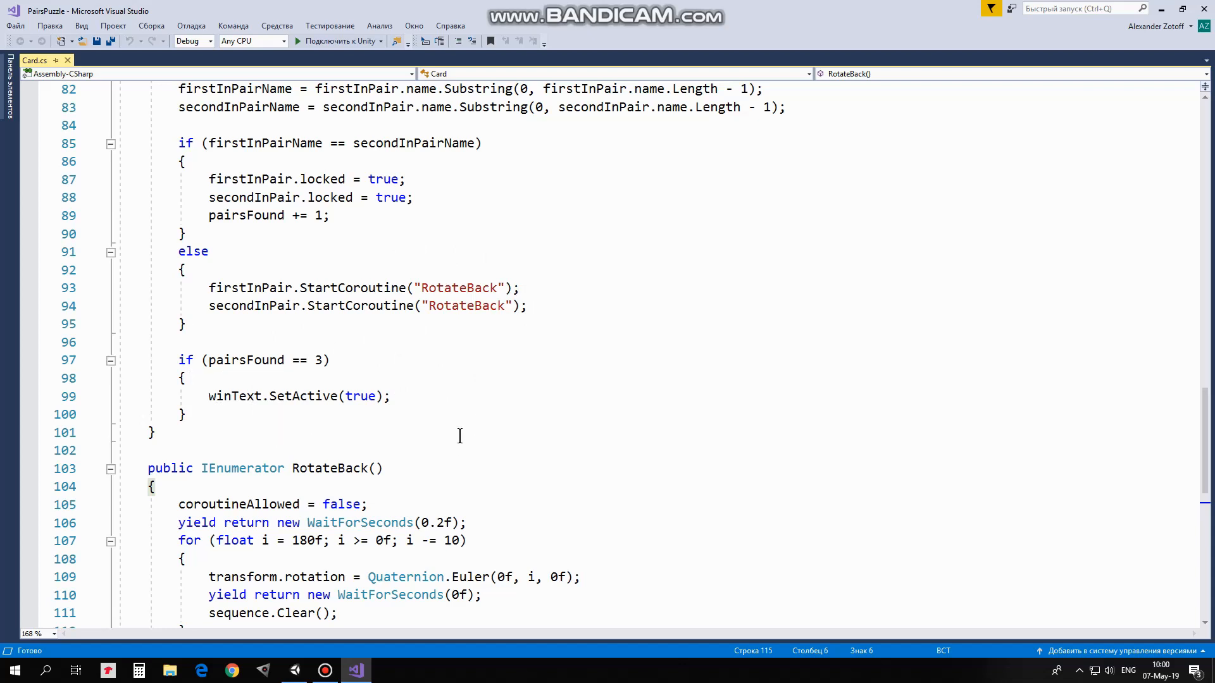
pyautogui.scroll(-3)
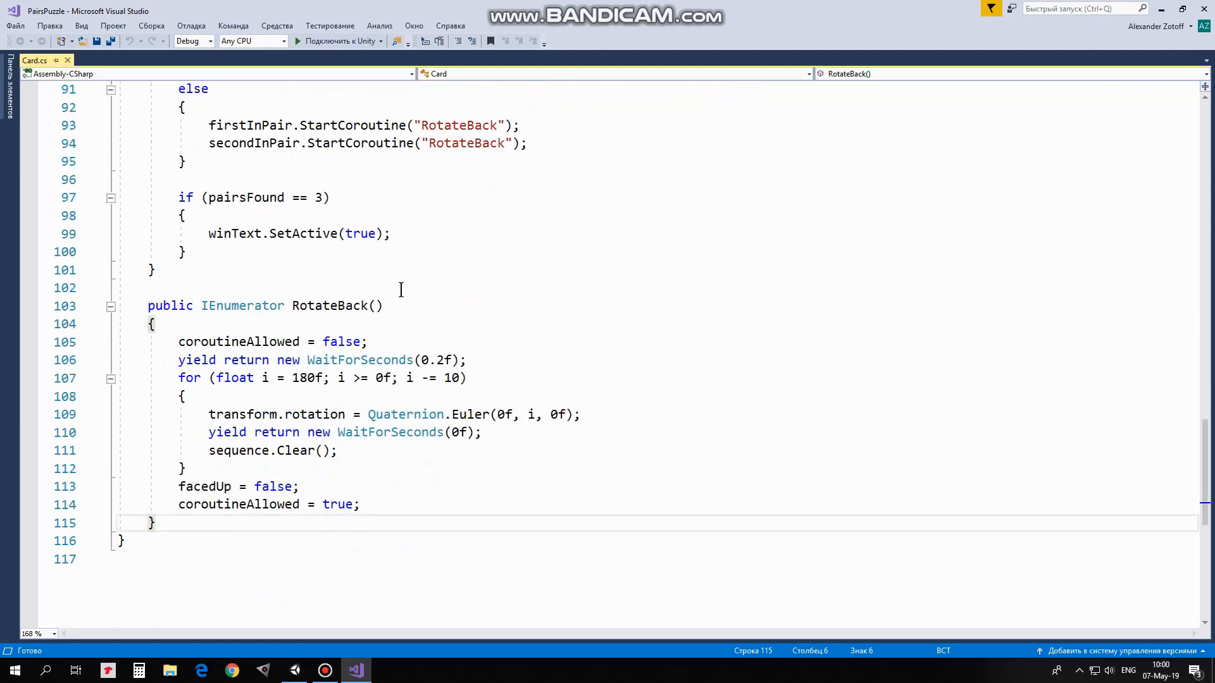
pyautogui.moveTo(375, 346)
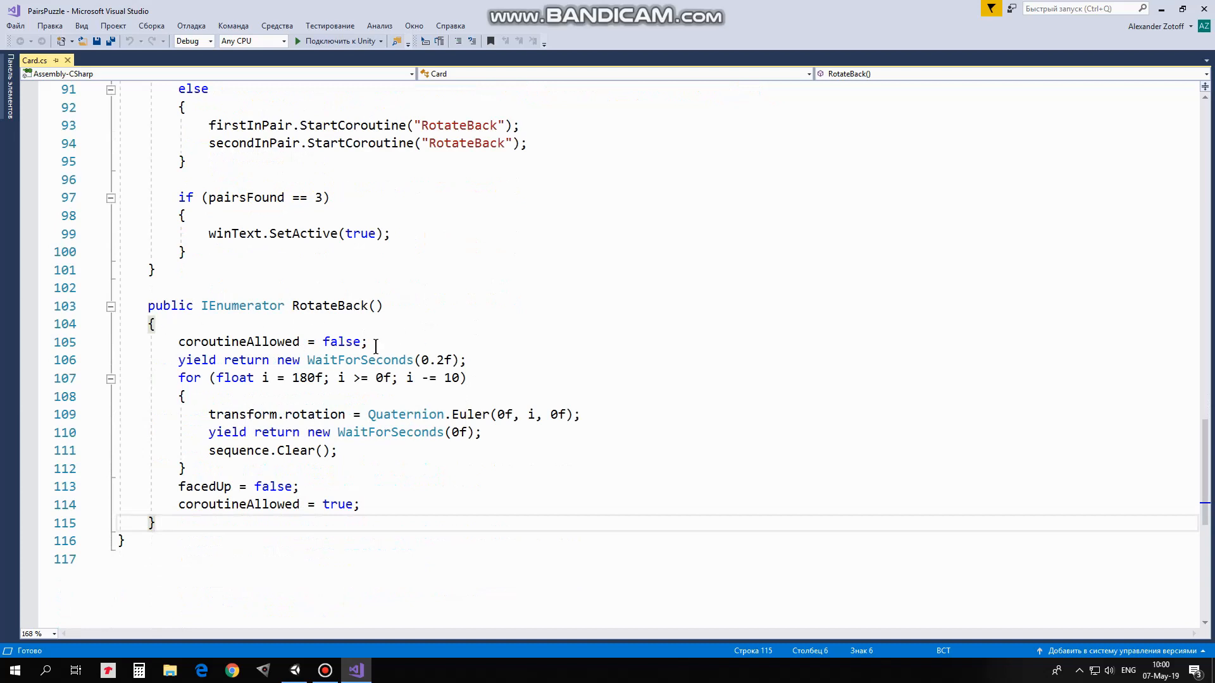
pyautogui.moveTo(487, 359)
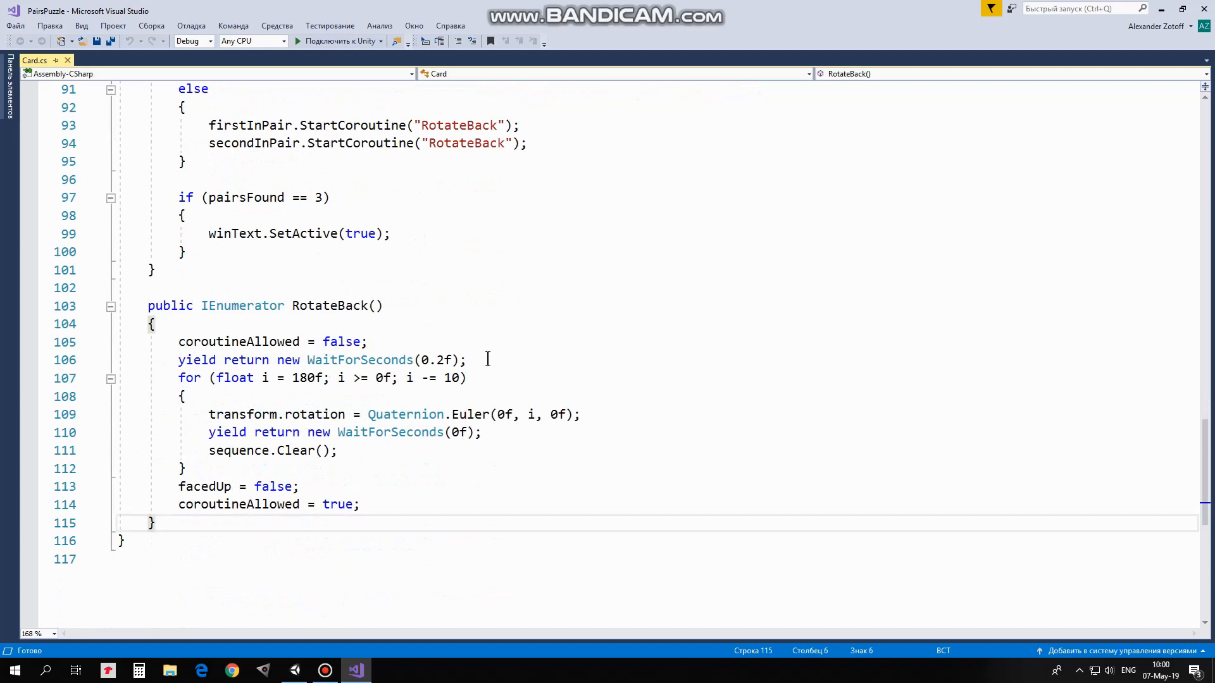
pyautogui.click(155, 523)
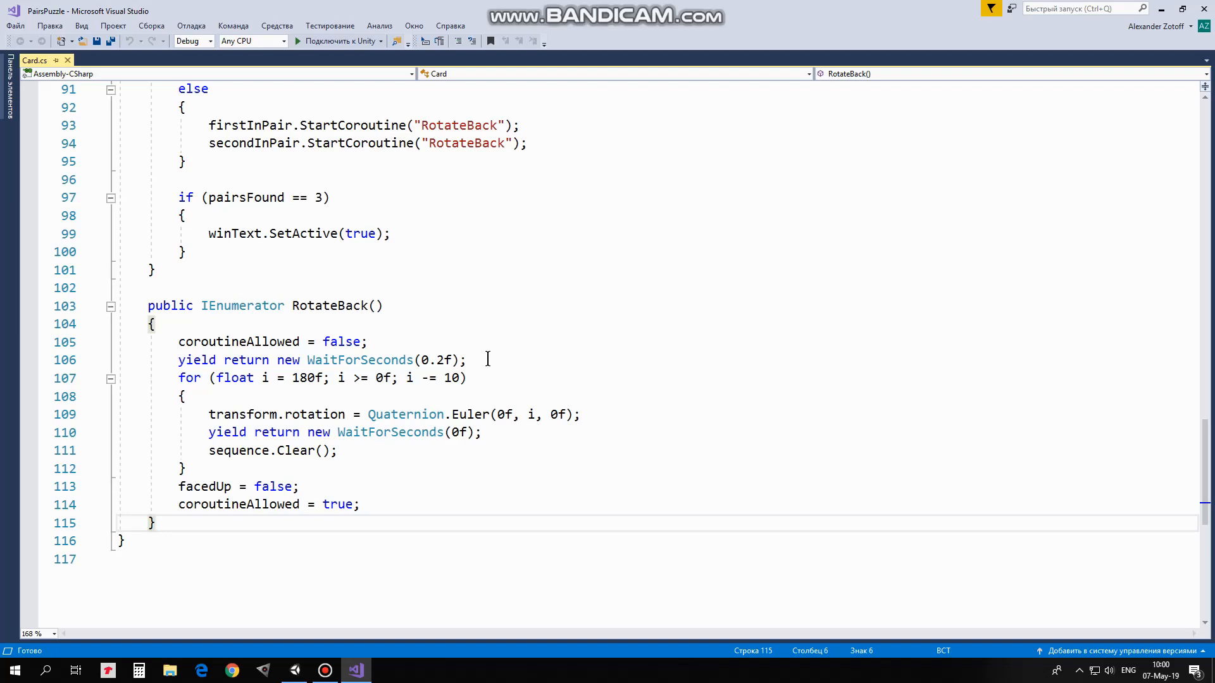
pyautogui.moveTo(368, 393)
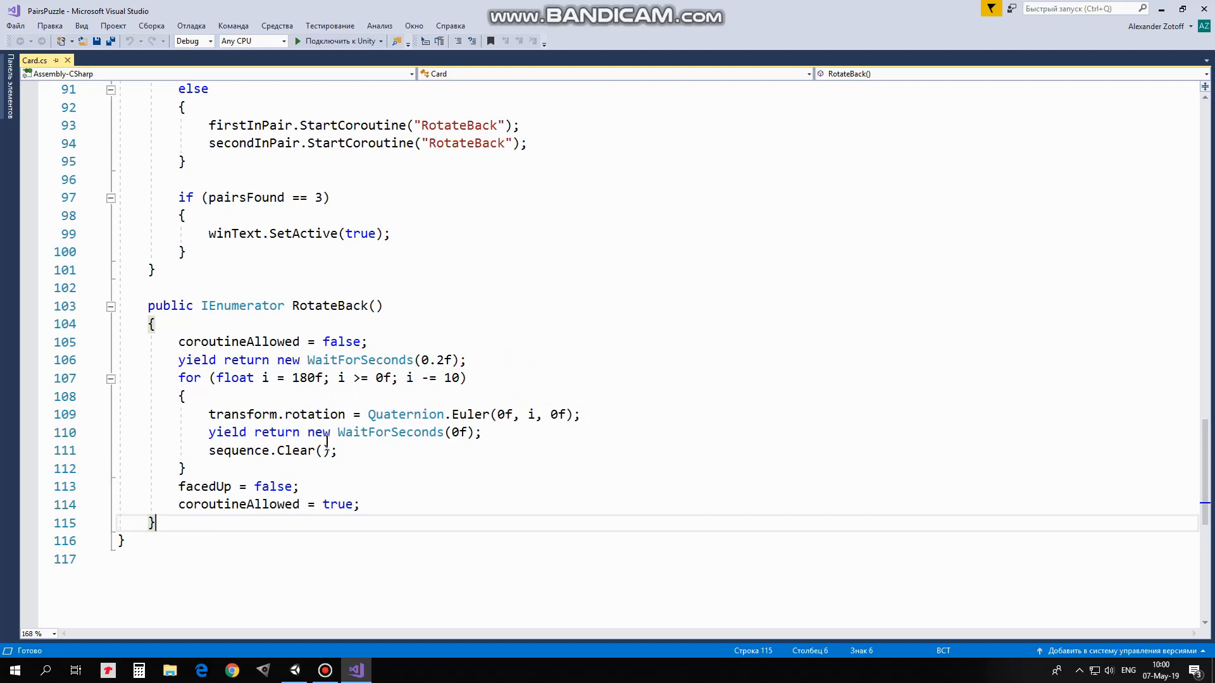
pyautogui.moveTo(329, 486)
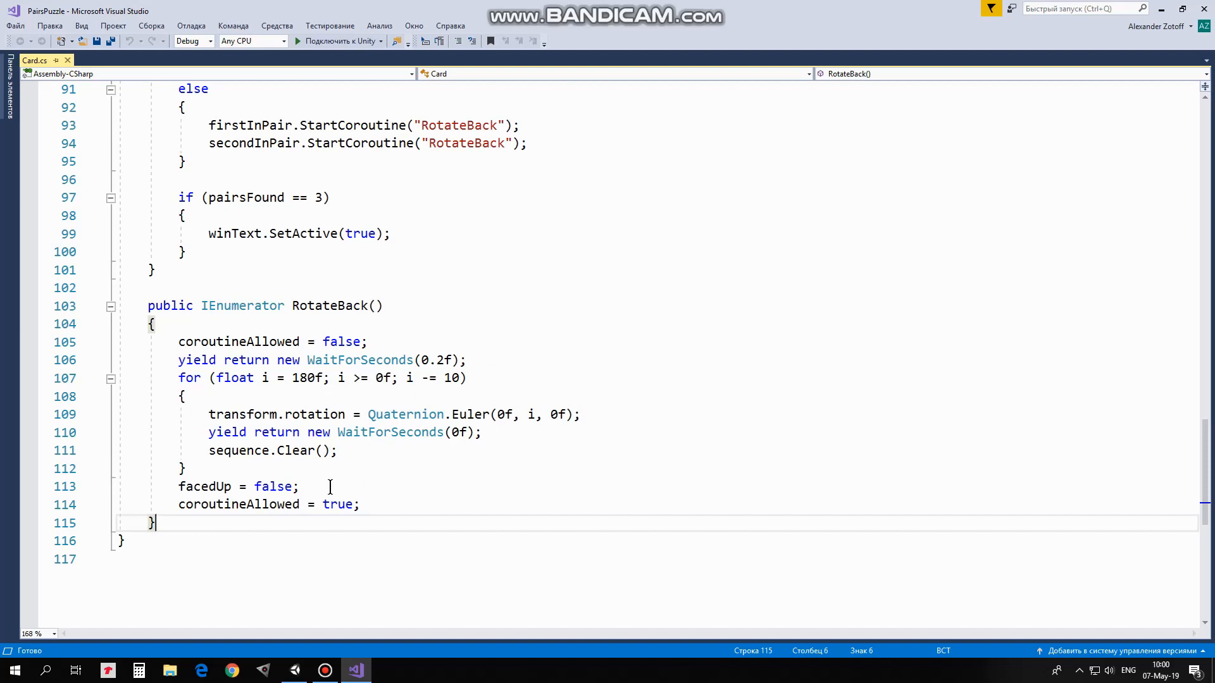
pyautogui.moveTo(382, 505)
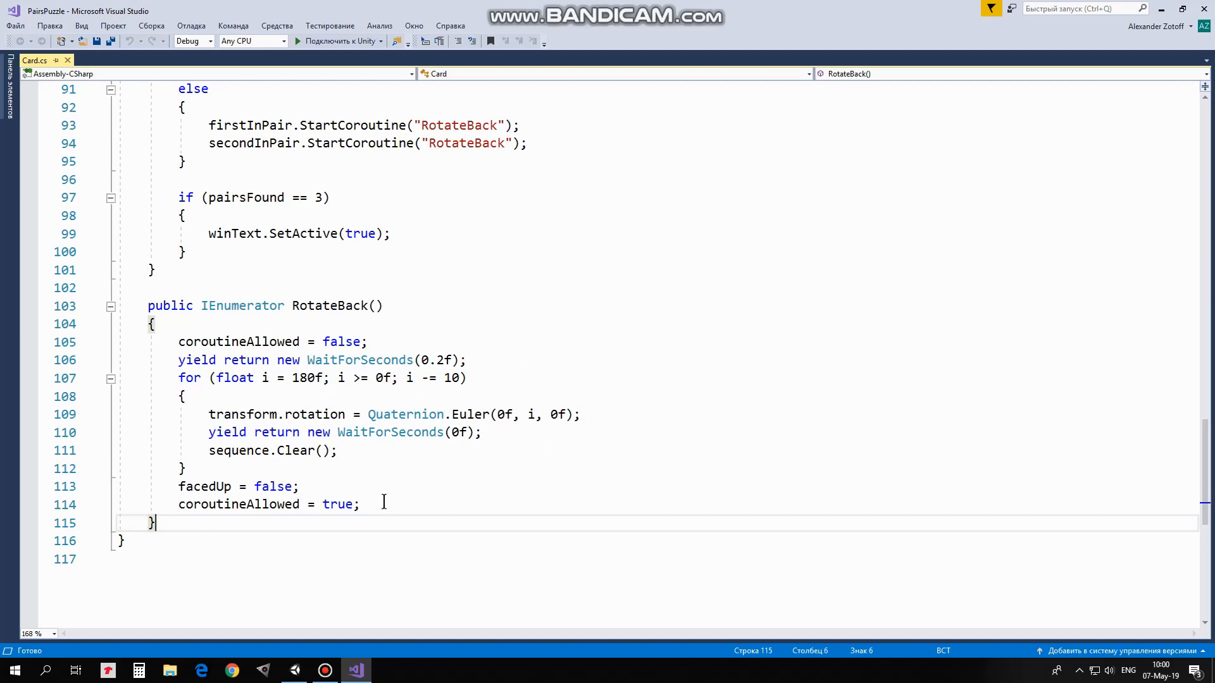
pyautogui.moveTo(266, 504)
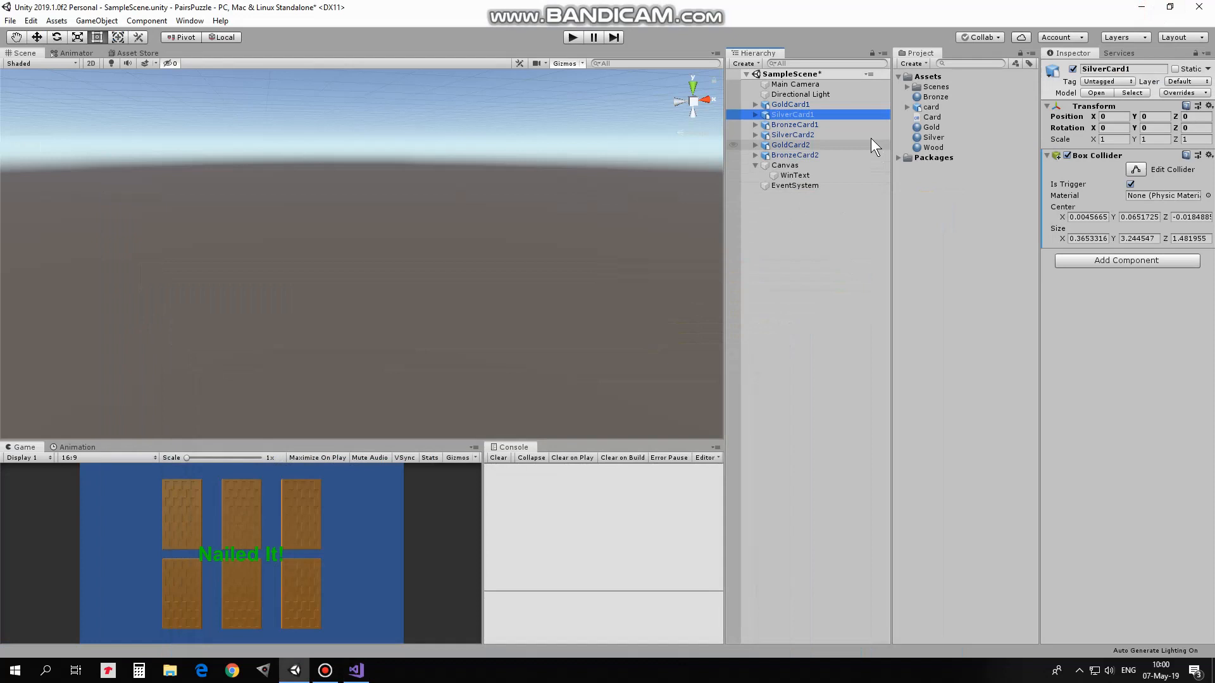
# - Return to Unity and select the GoldCard1 card object in the Hierarchy
pyautogui.click(790, 105)
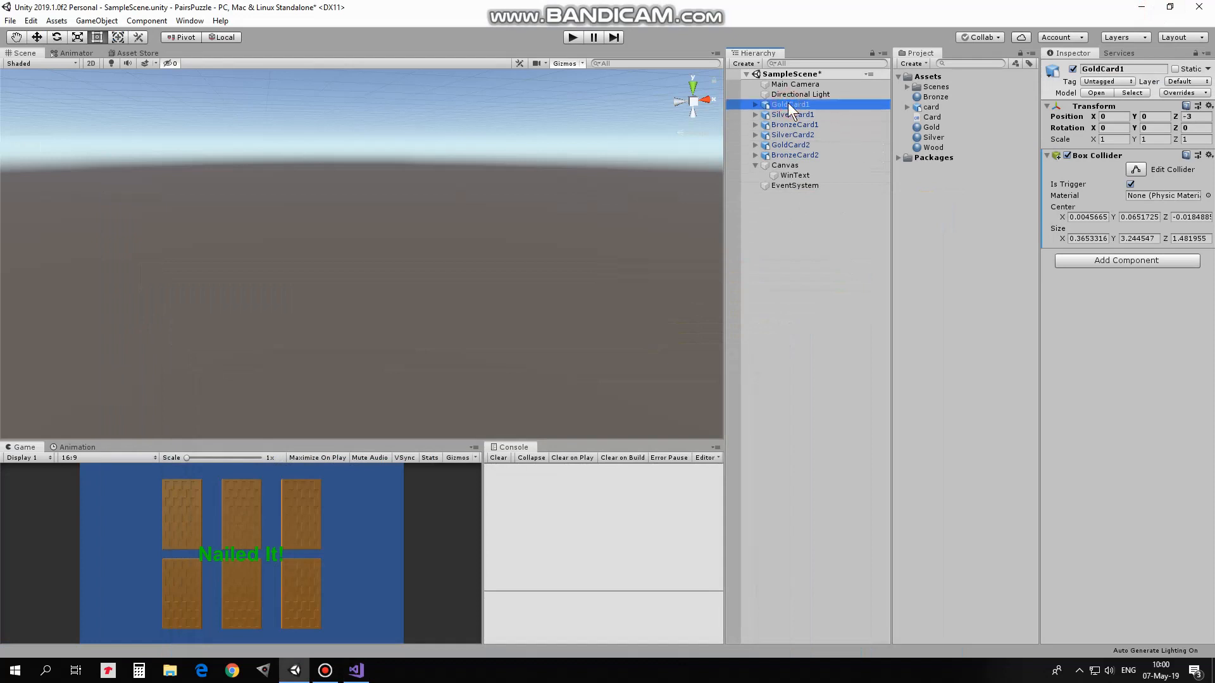
pyautogui.click(1126, 260)
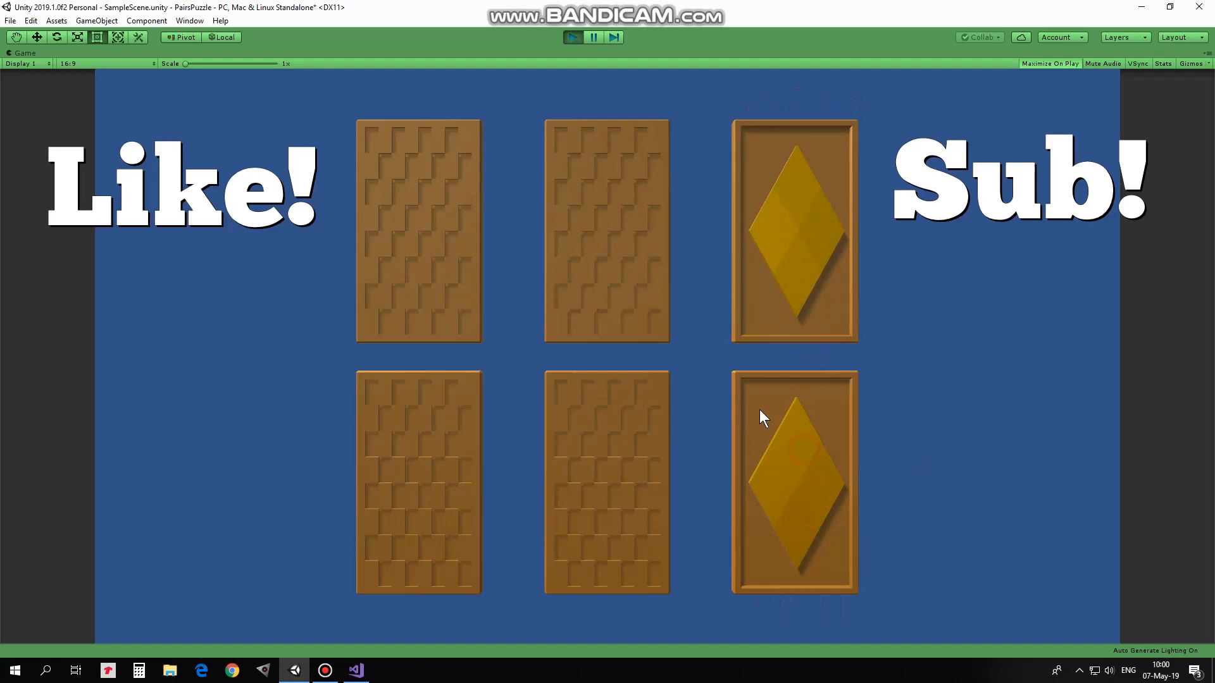
# - Flip the top middle card in the Game view to reveal a silver crystal
pyautogui.click(606, 231)
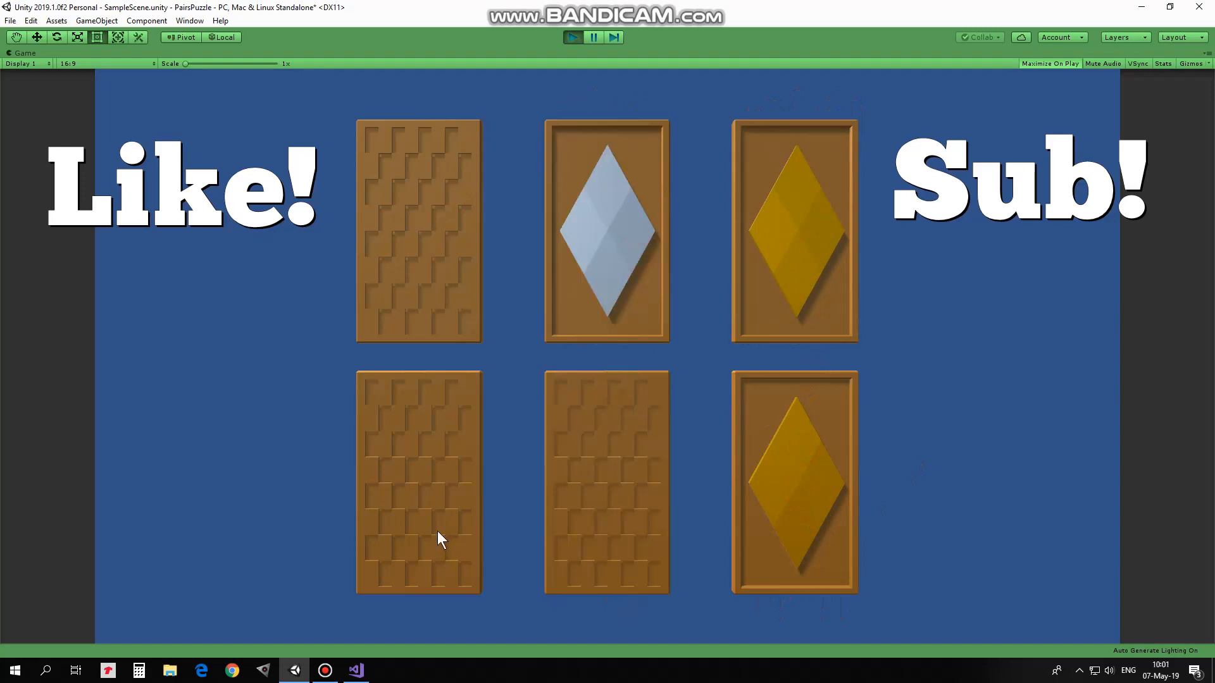